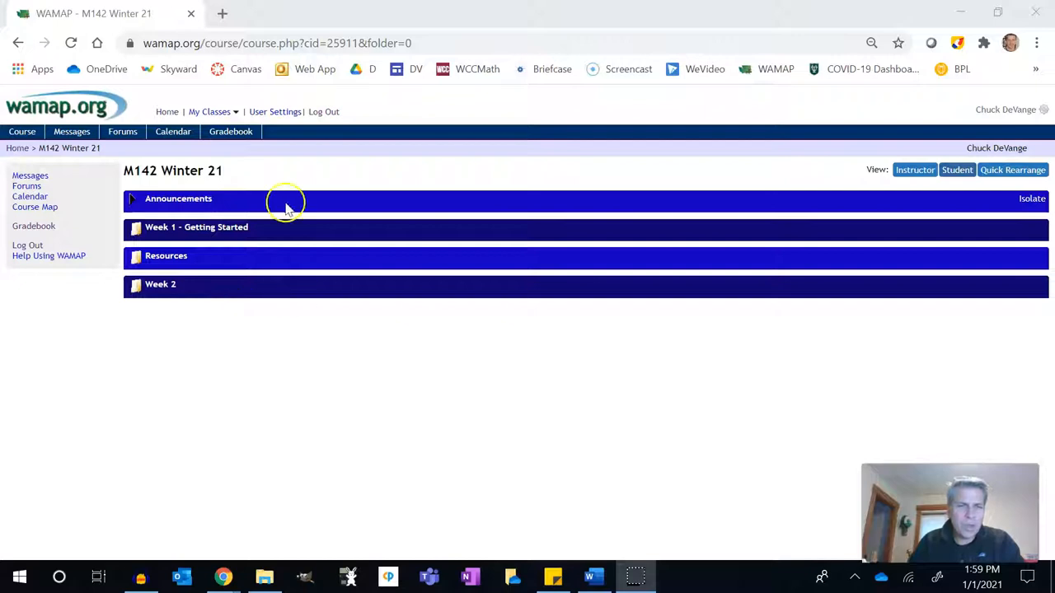
pyautogui.moveTo(585, 270)
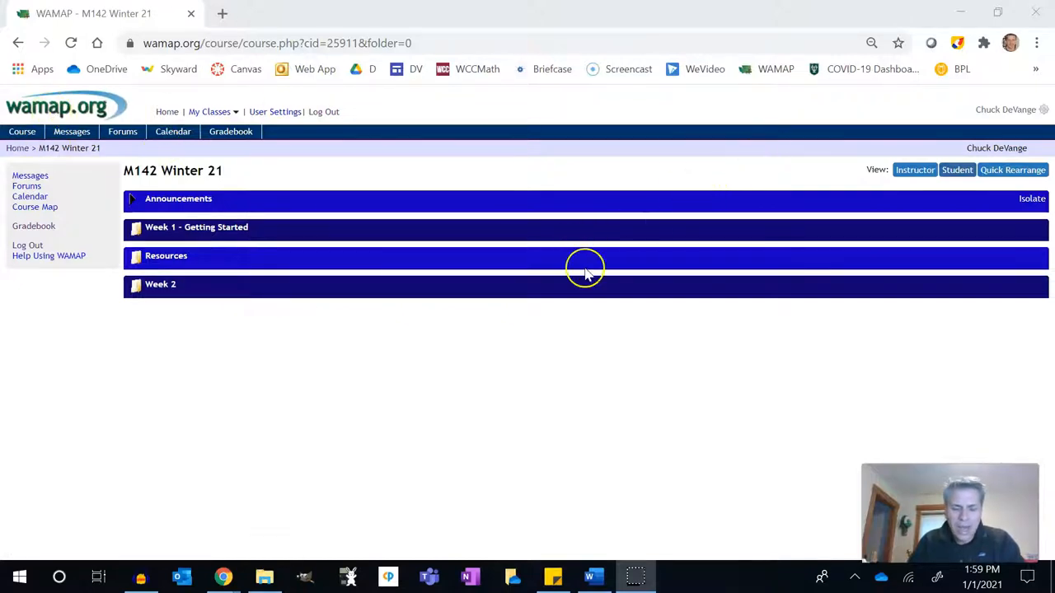
pyautogui.moveTo(349, 293)
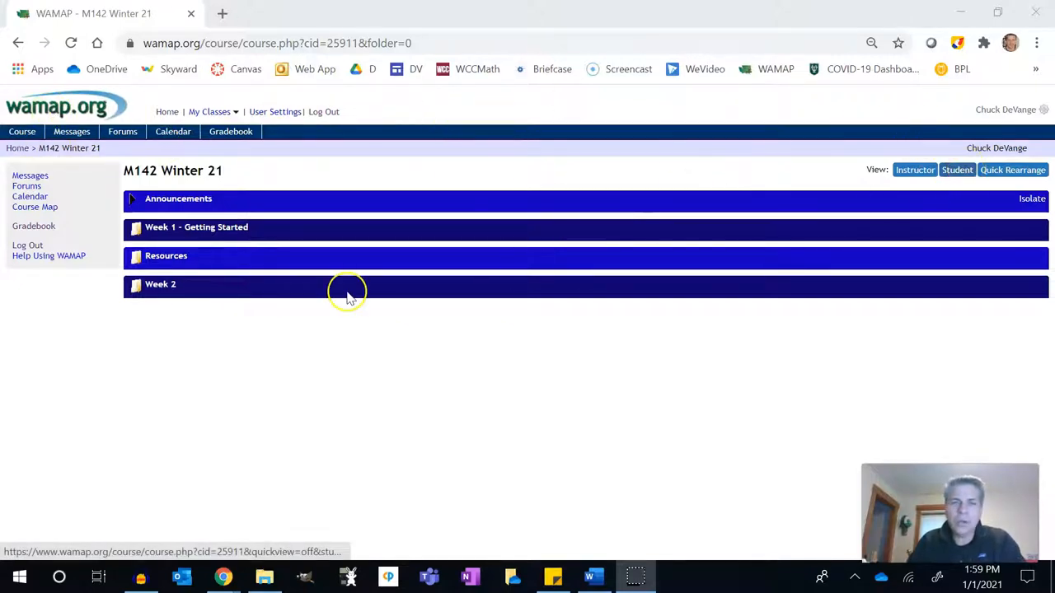
pyautogui.moveTo(345, 305)
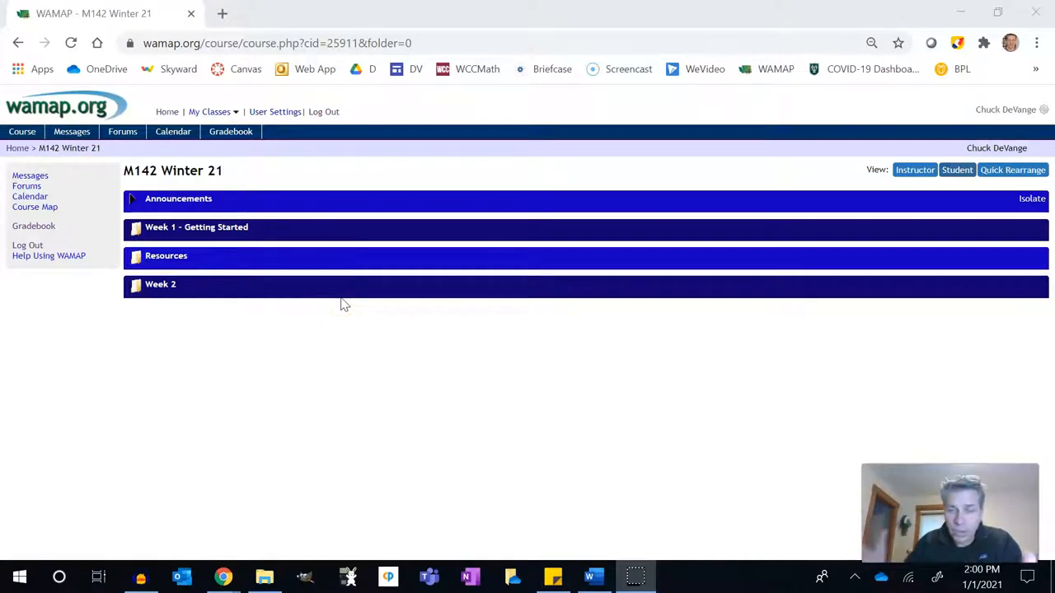
pyautogui.moveTo(445, 158)
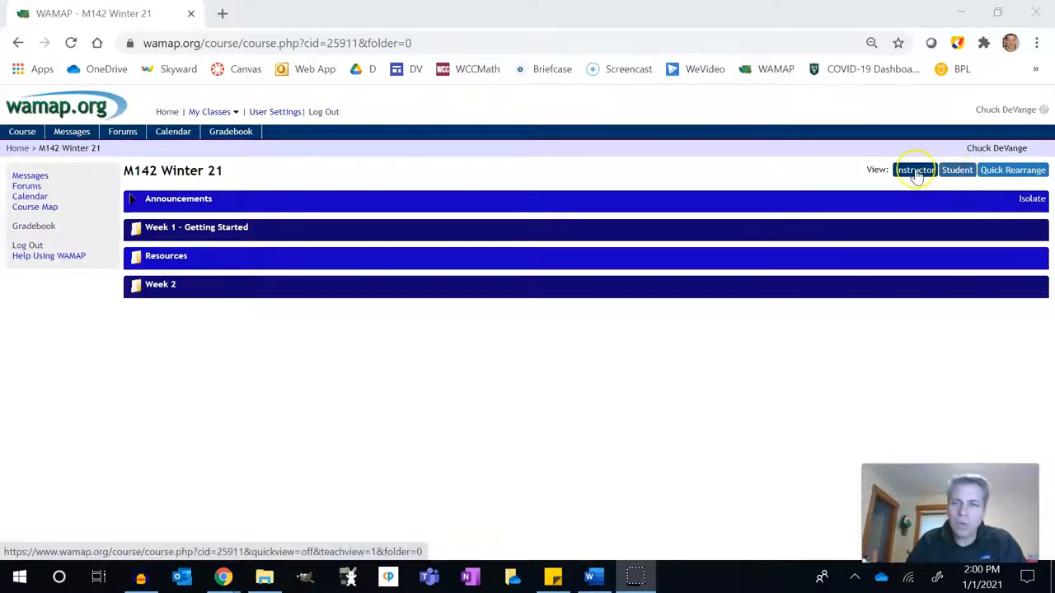
# Preview the course in instructor view, then return to the student view.
pyautogui.click(914, 169)
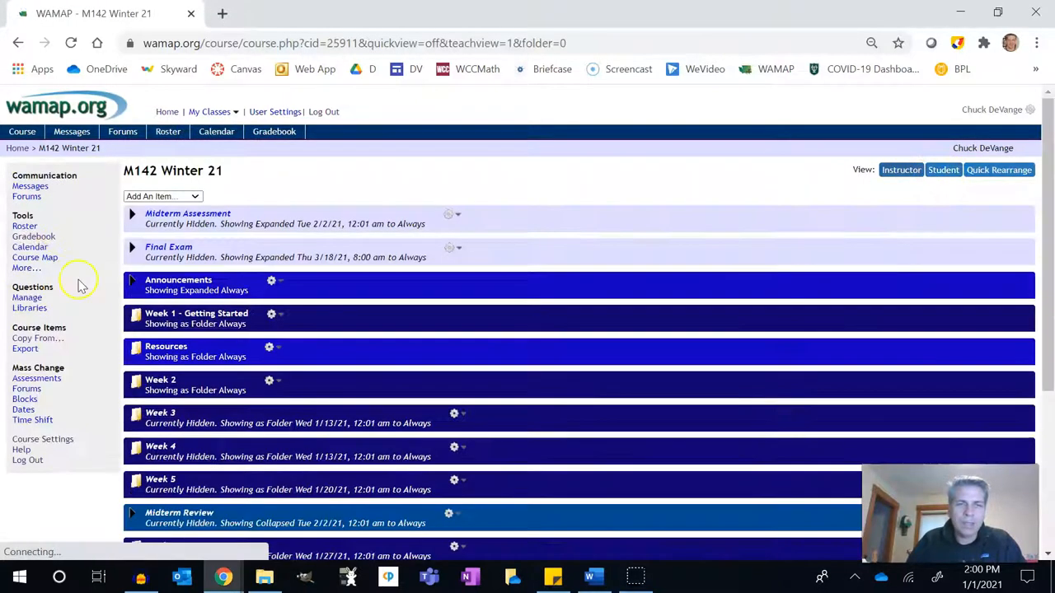
pyautogui.scroll(-3)
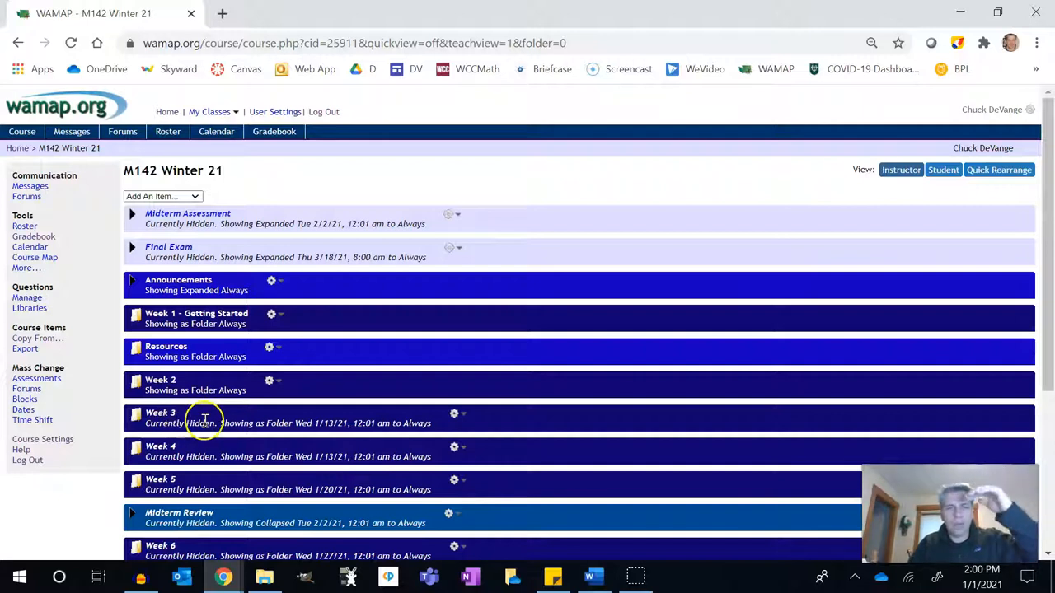
pyautogui.click(943, 170)
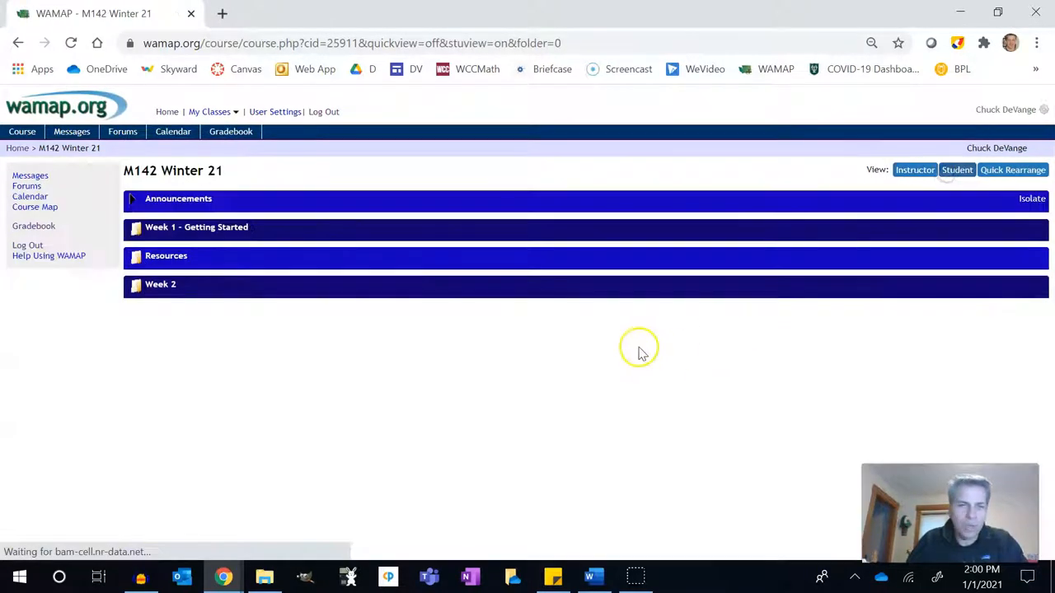
pyautogui.moveTo(534, 373)
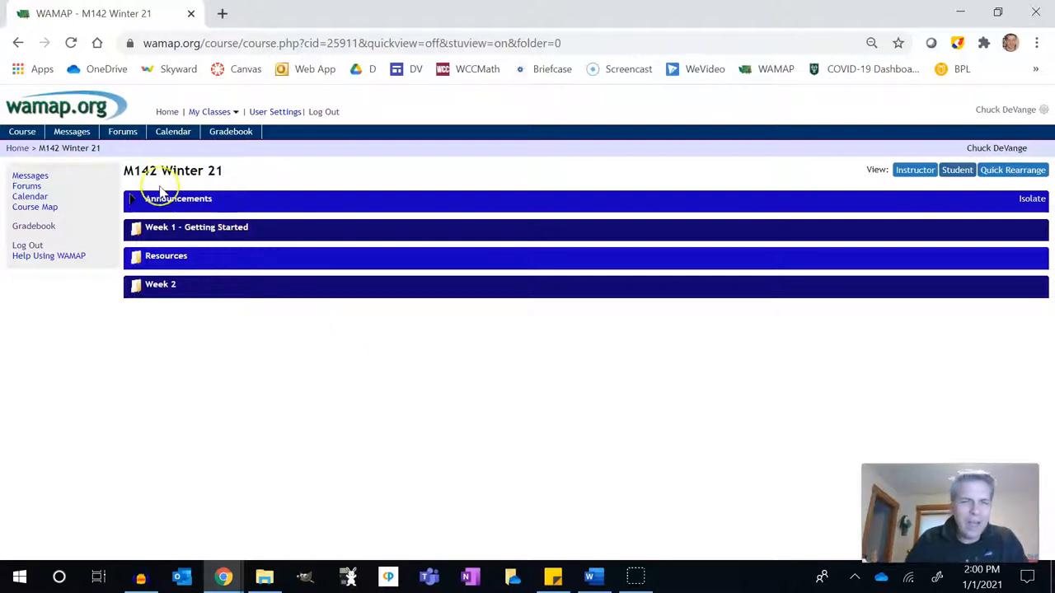
# Read the welcome announcement, then enter the Week 1 - Getting Started folder.
pyautogui.click(132, 198)
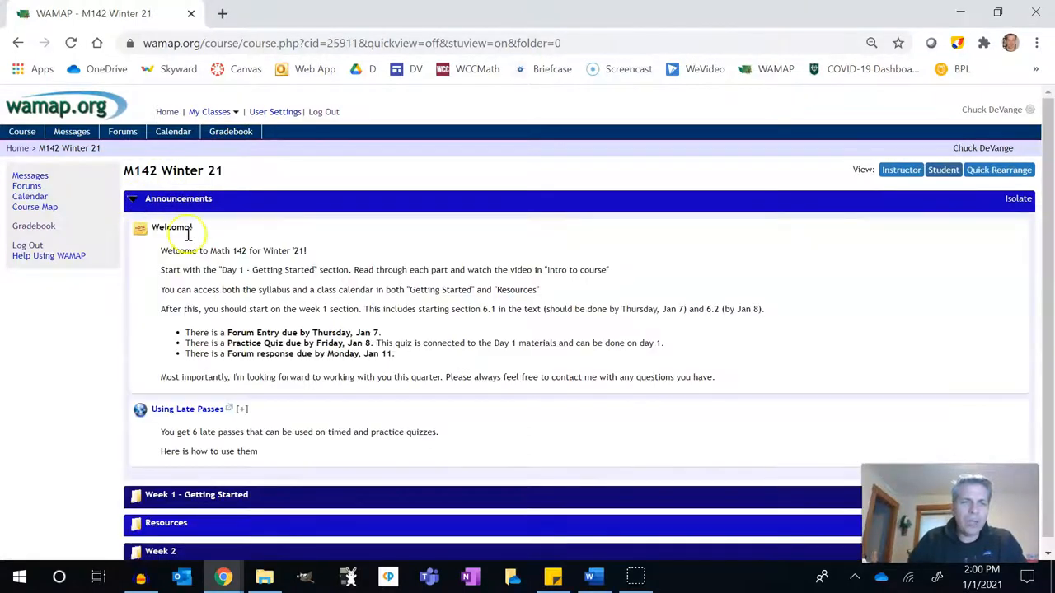
pyautogui.moveTo(266, 271)
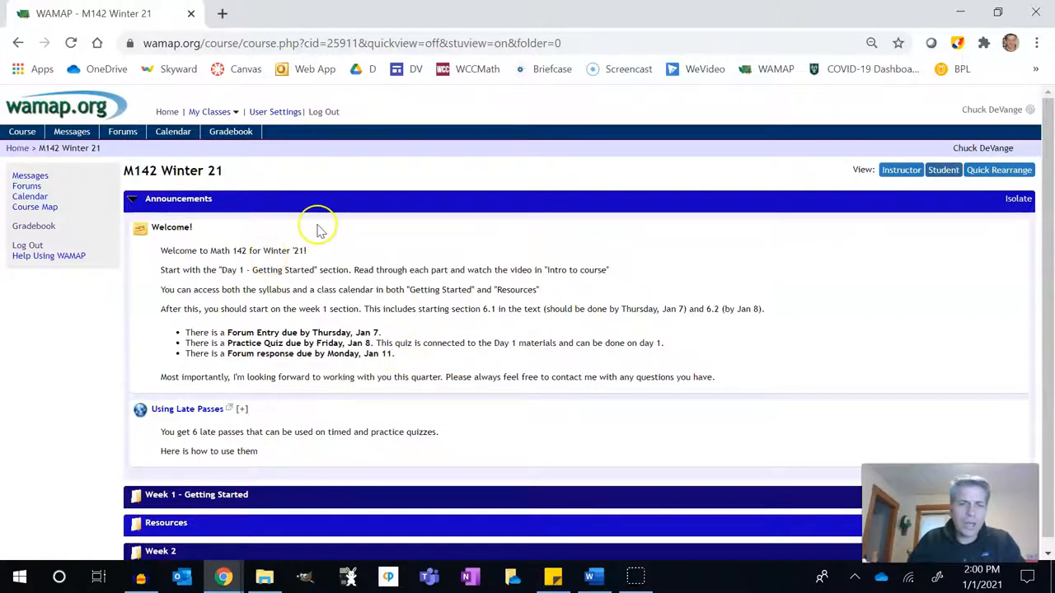
pyautogui.moveTo(262, 333)
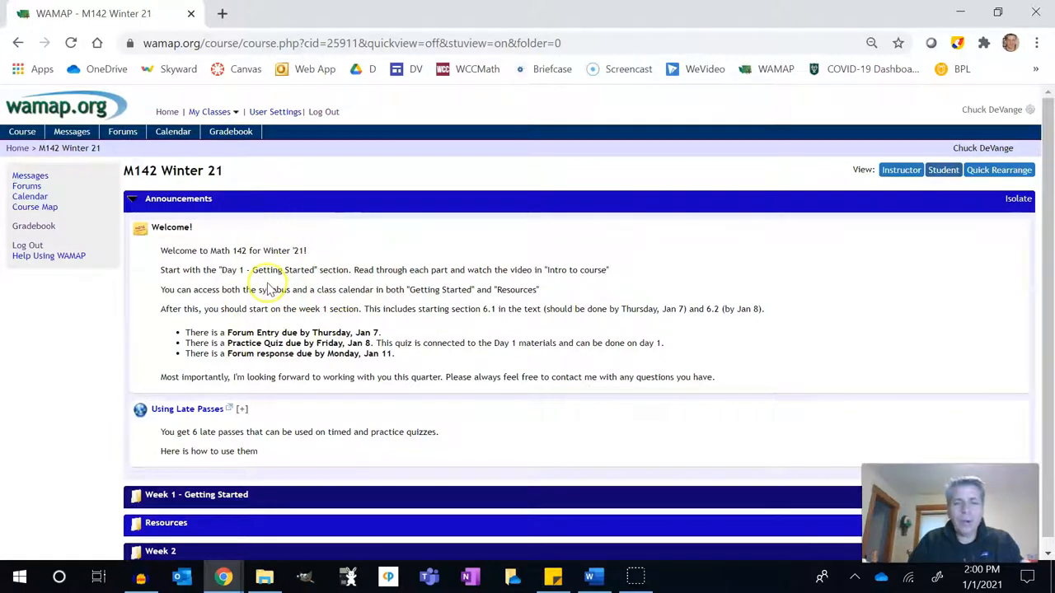
pyautogui.moveTo(223, 428)
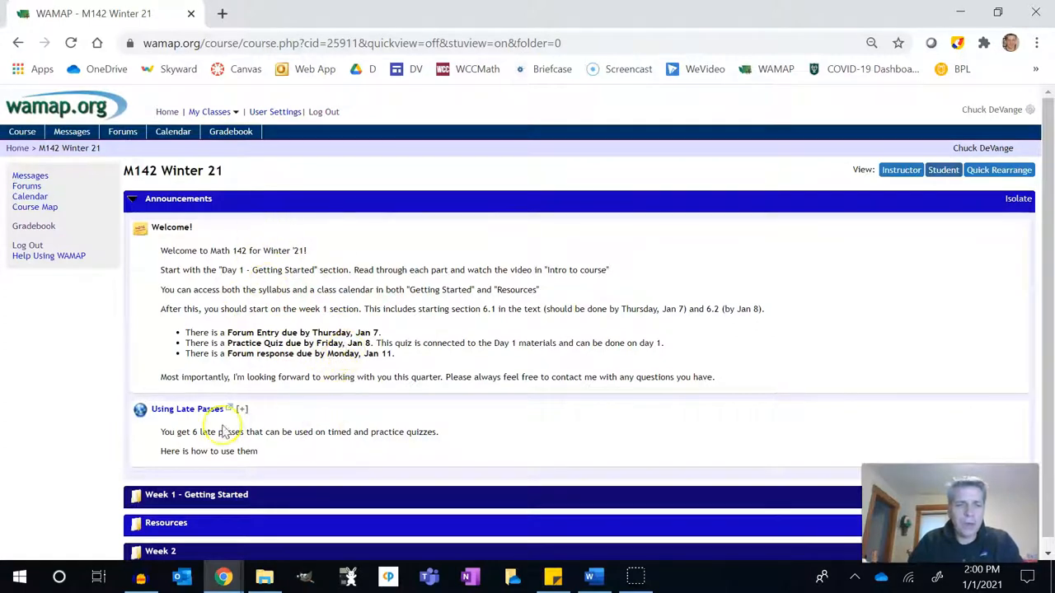
pyautogui.moveTo(238, 425)
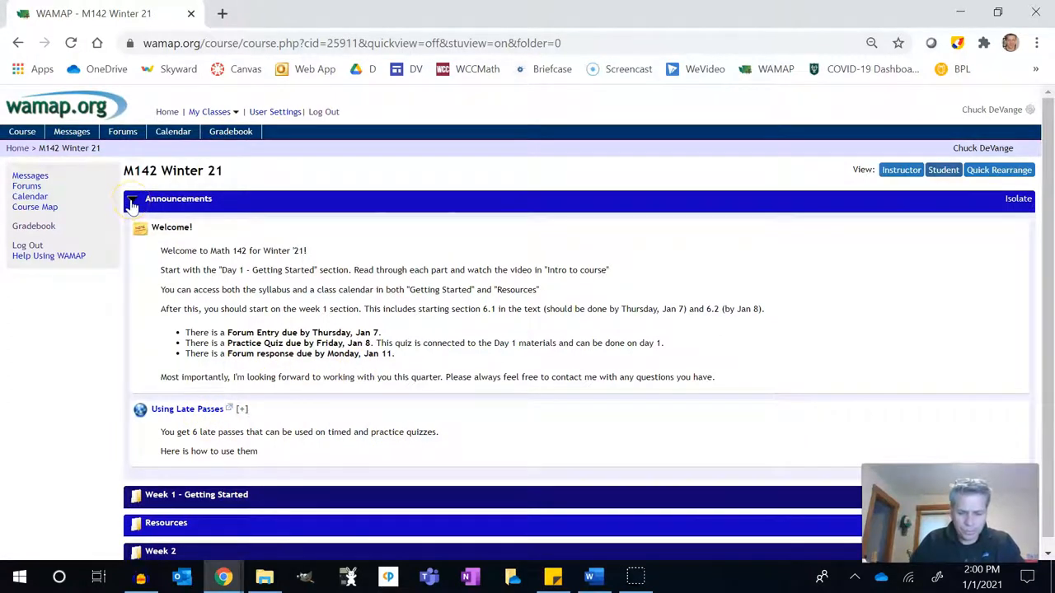
pyautogui.click(132, 198)
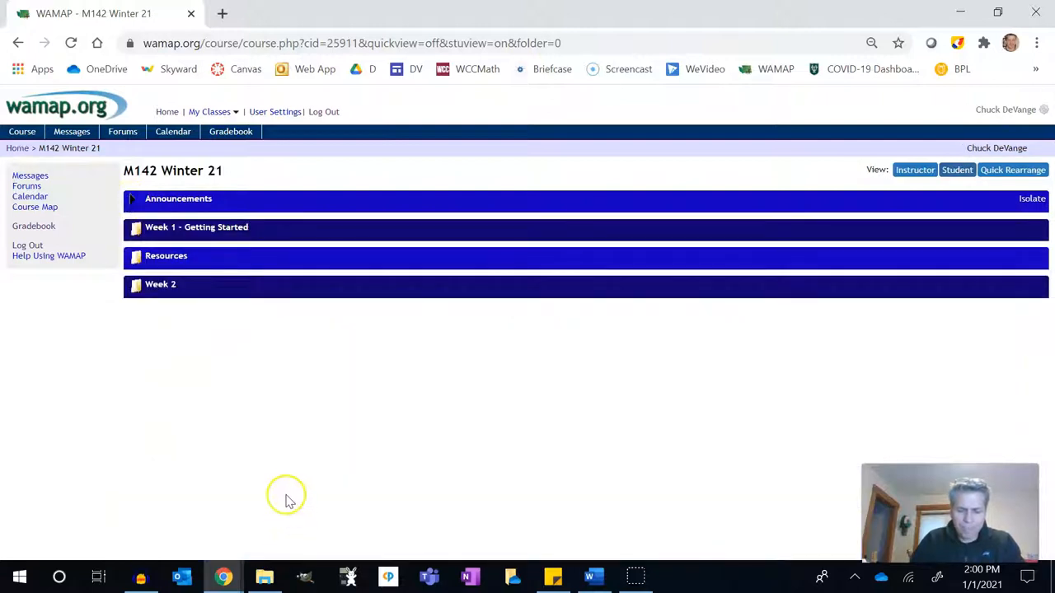
pyautogui.moveTo(183, 229)
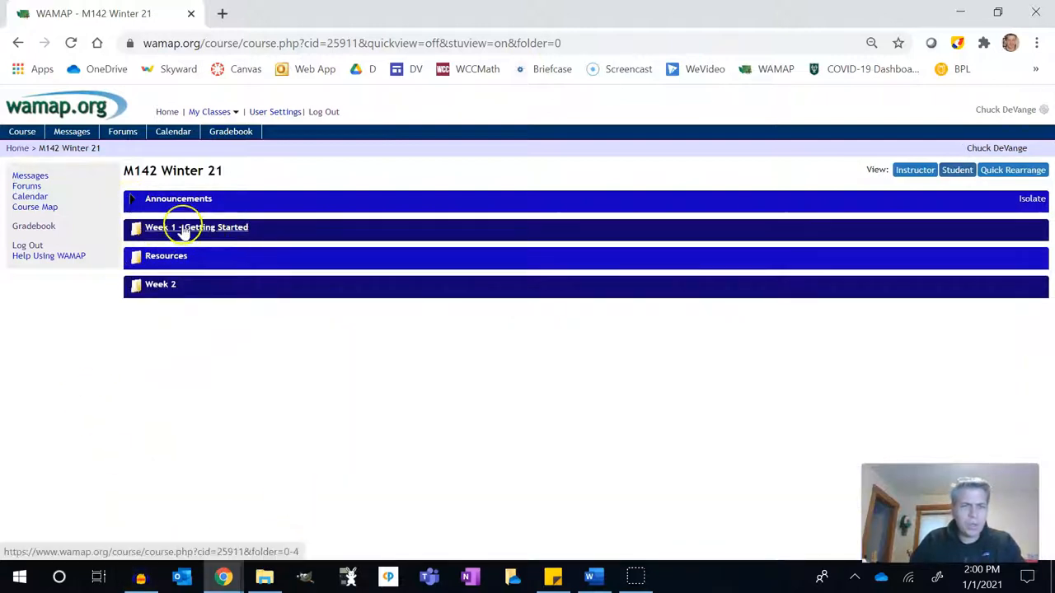
pyautogui.click(196, 228)
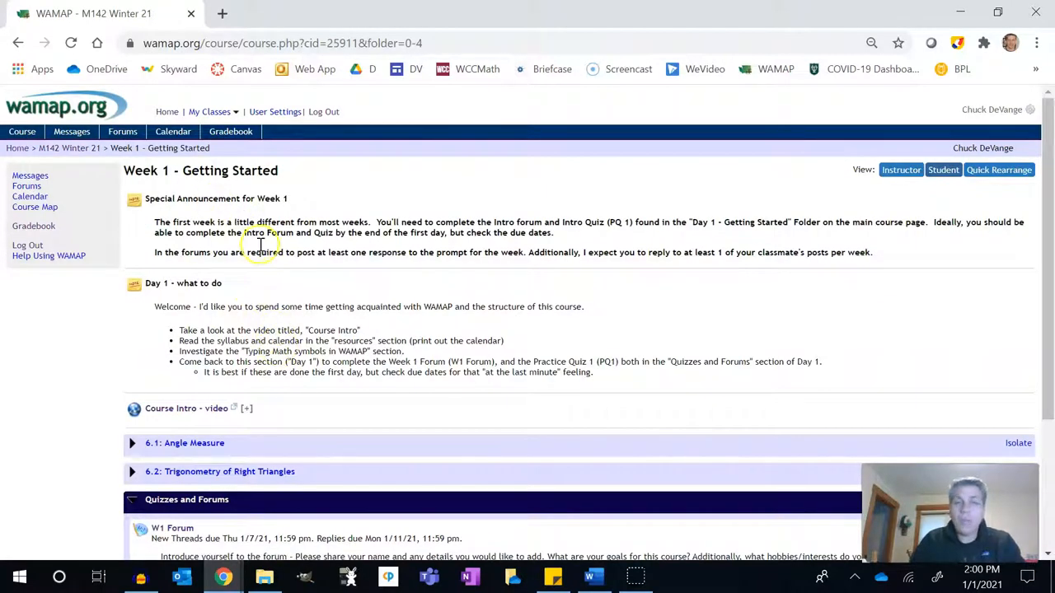
pyautogui.moveTo(261, 310)
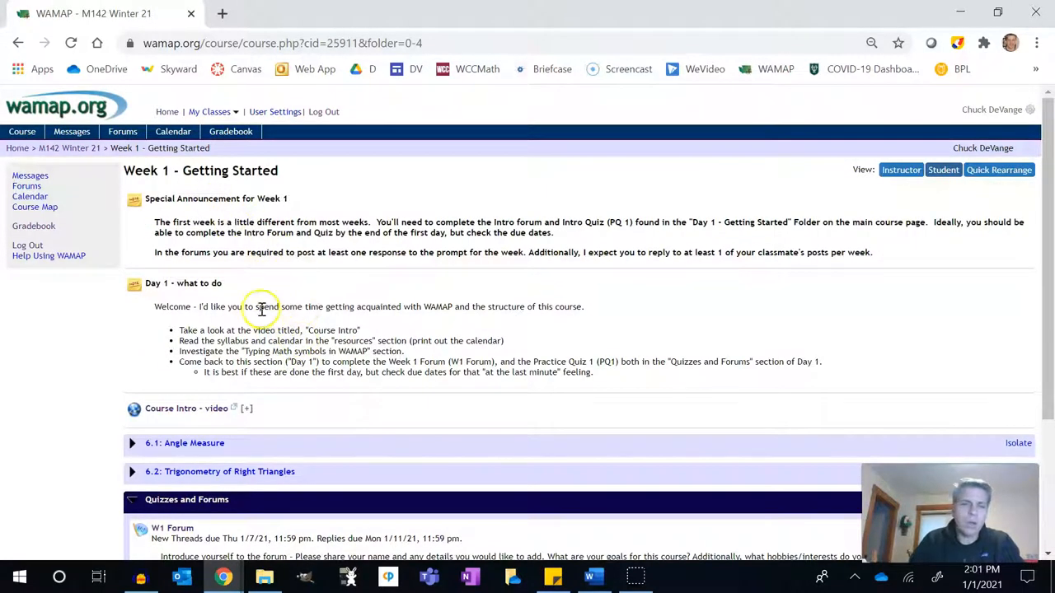
pyautogui.moveTo(305, 320)
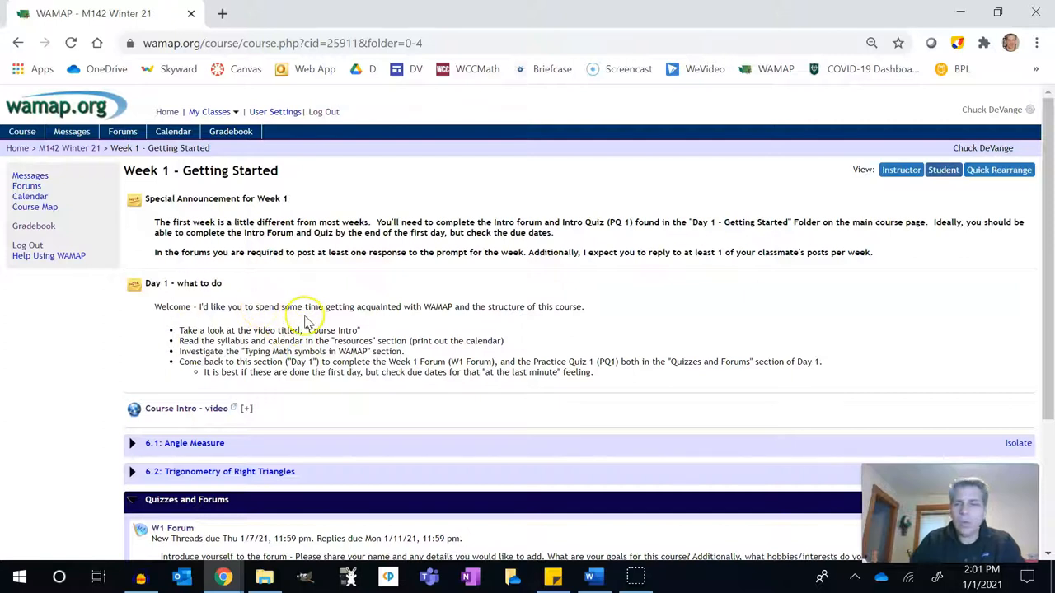
pyautogui.scroll(-3)
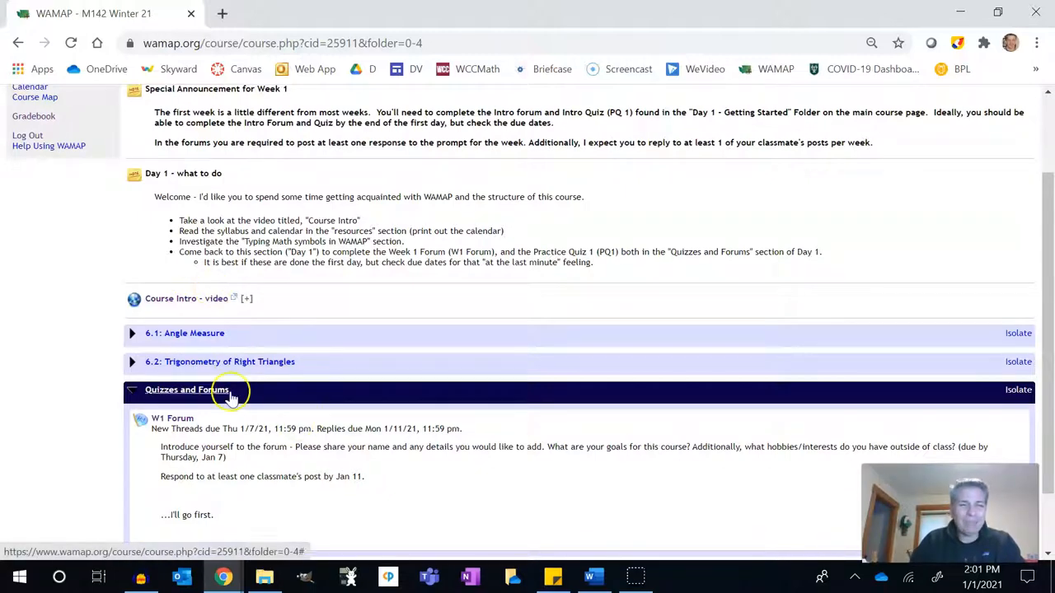
pyautogui.scroll(-3)
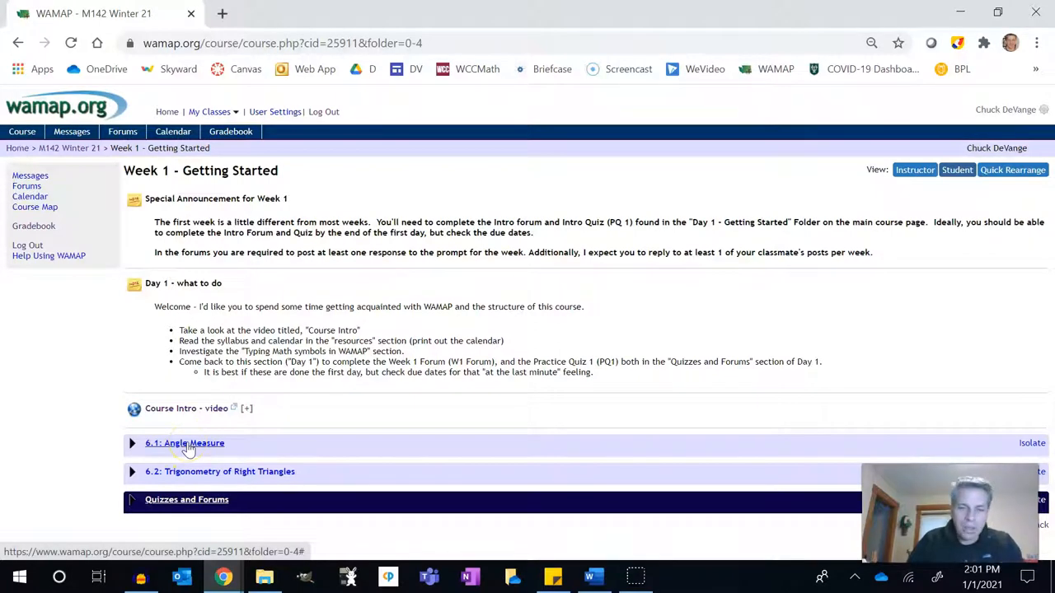
# Expand the 6.1 Angle Measure section and the week 1 quizzes and forums section.
pyautogui.click(185, 443)
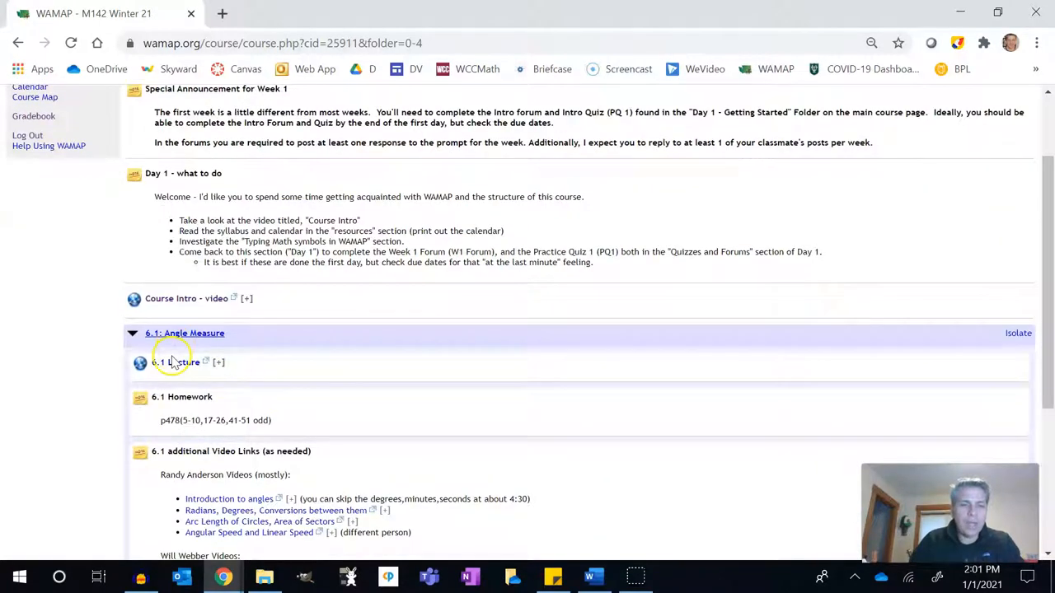
pyautogui.moveTo(207, 432)
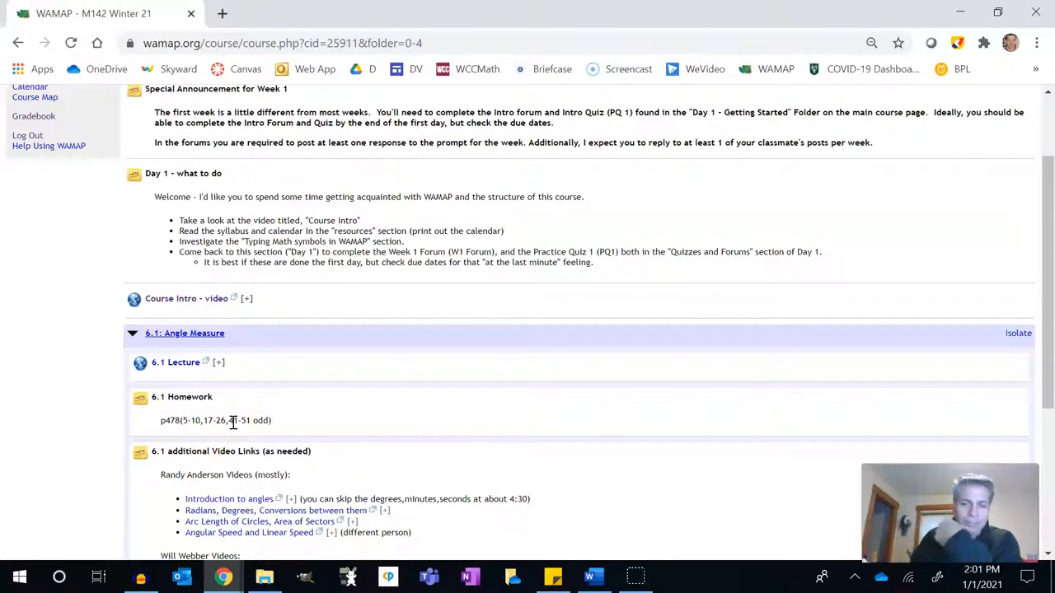
pyautogui.scroll(-3)
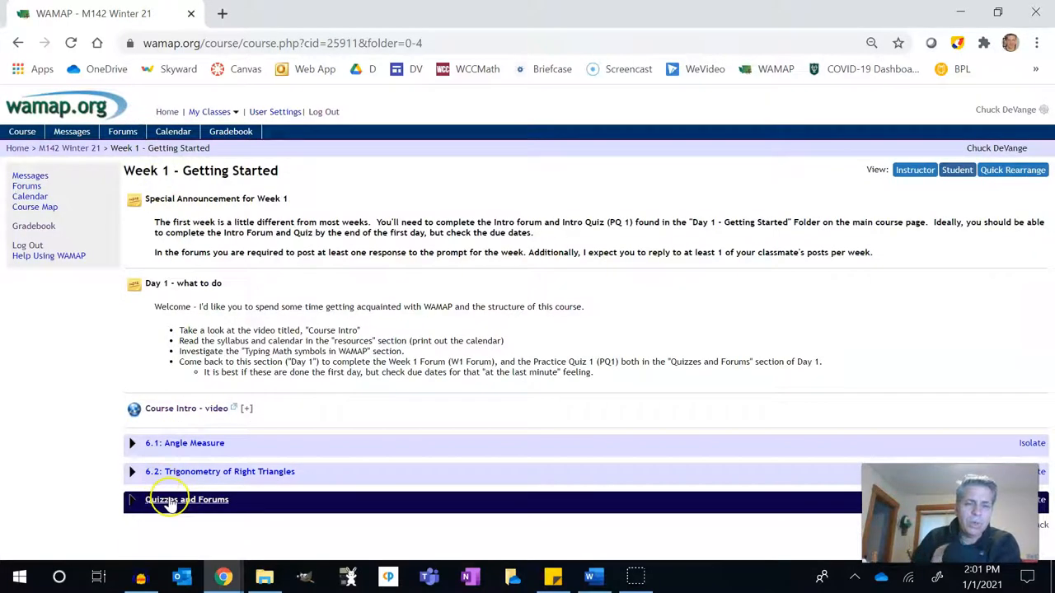
pyautogui.moveTo(194, 505)
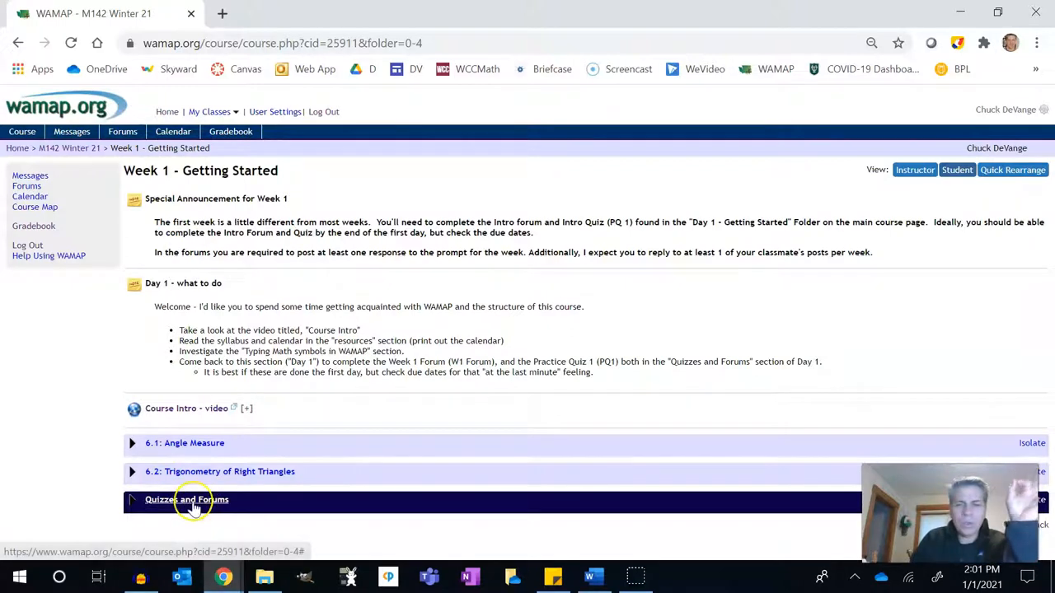
pyautogui.click(191, 499)
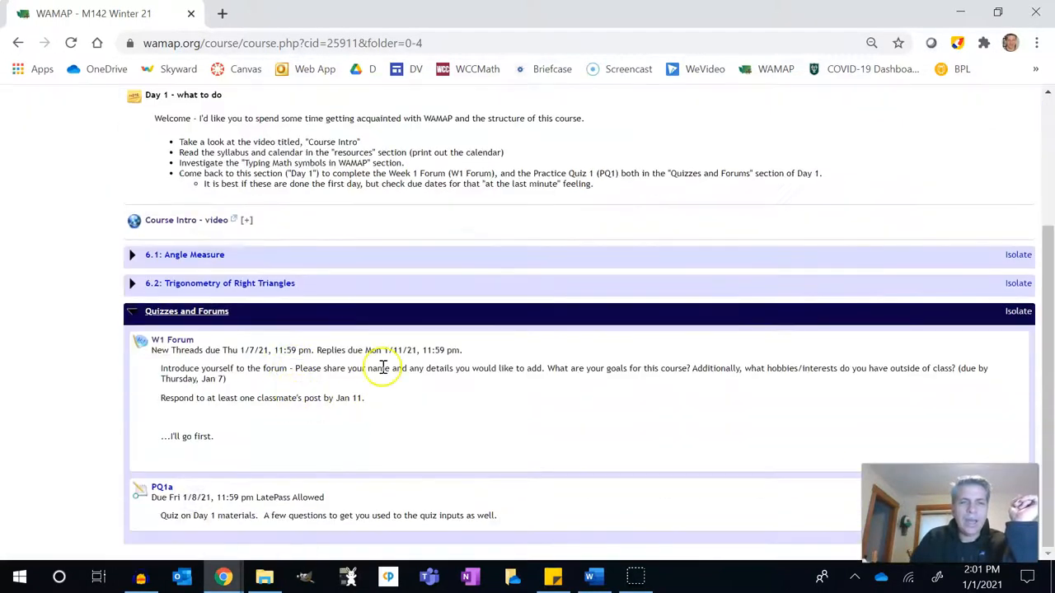
pyautogui.moveTo(224, 465)
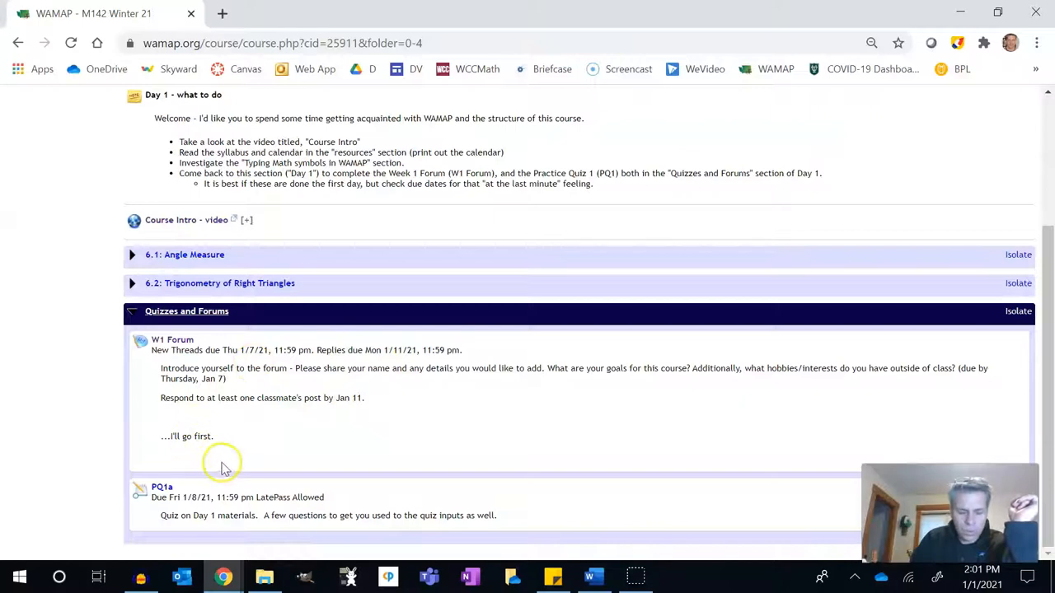
pyautogui.moveTo(213, 369)
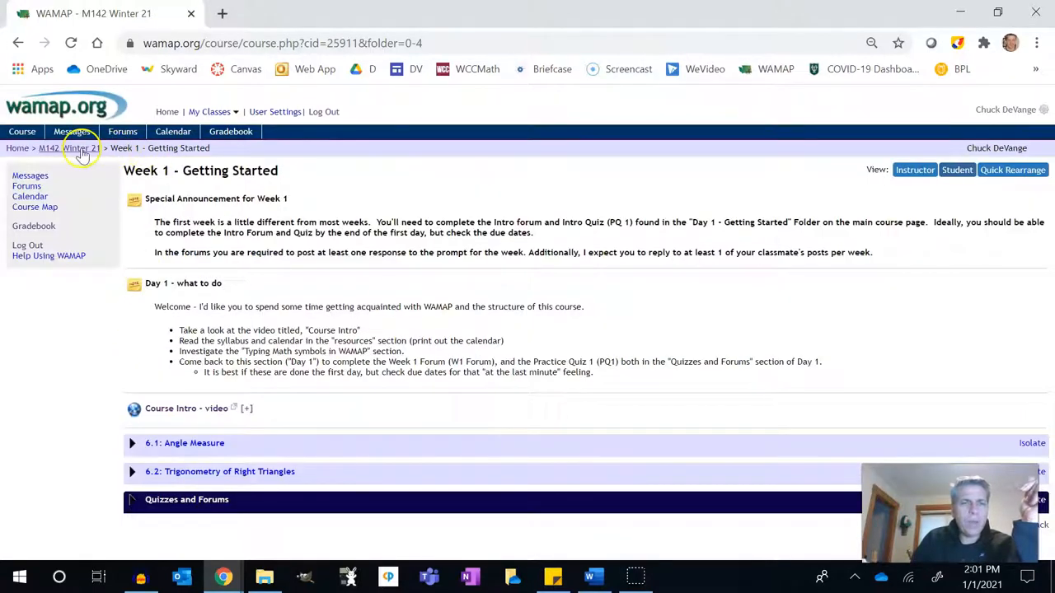
# Return to the course home and enter the Resources folder.
pyautogui.click(69, 148)
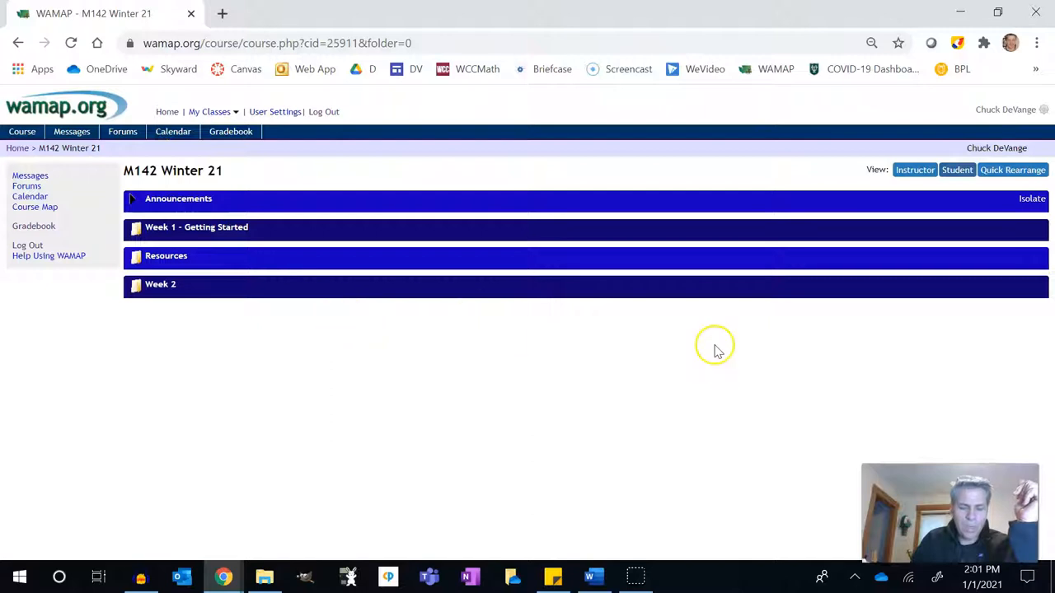
pyautogui.click(165, 255)
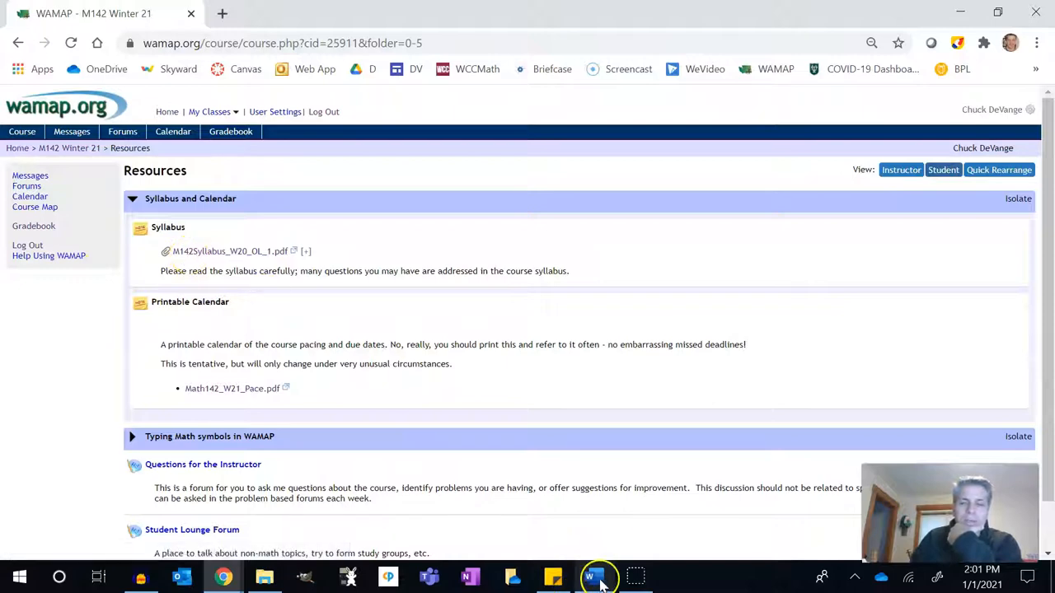
pyautogui.click(590, 577)
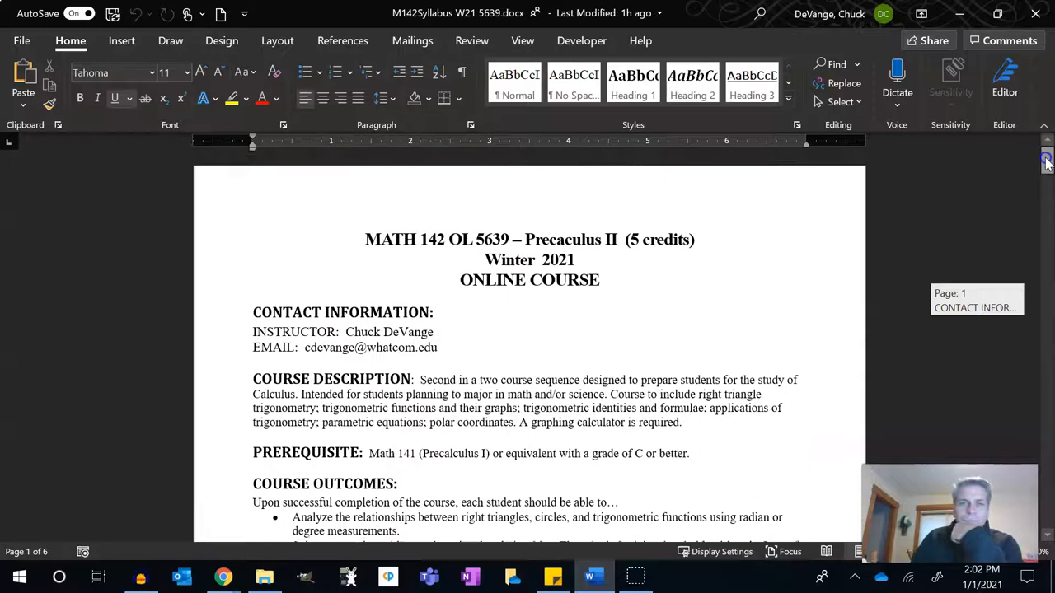
pyautogui.scroll(-3)
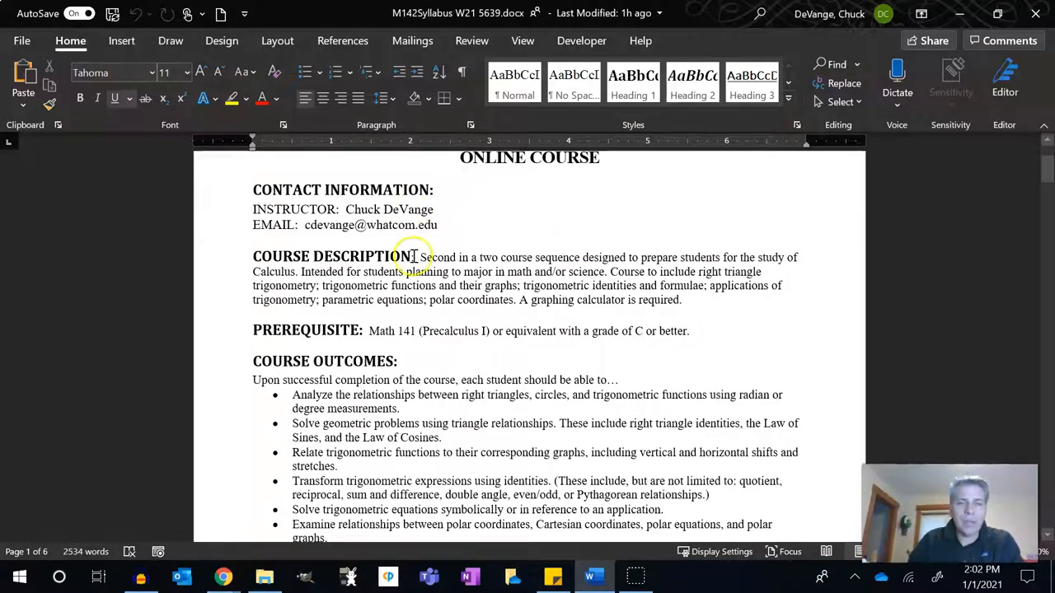
pyautogui.scroll(-3)
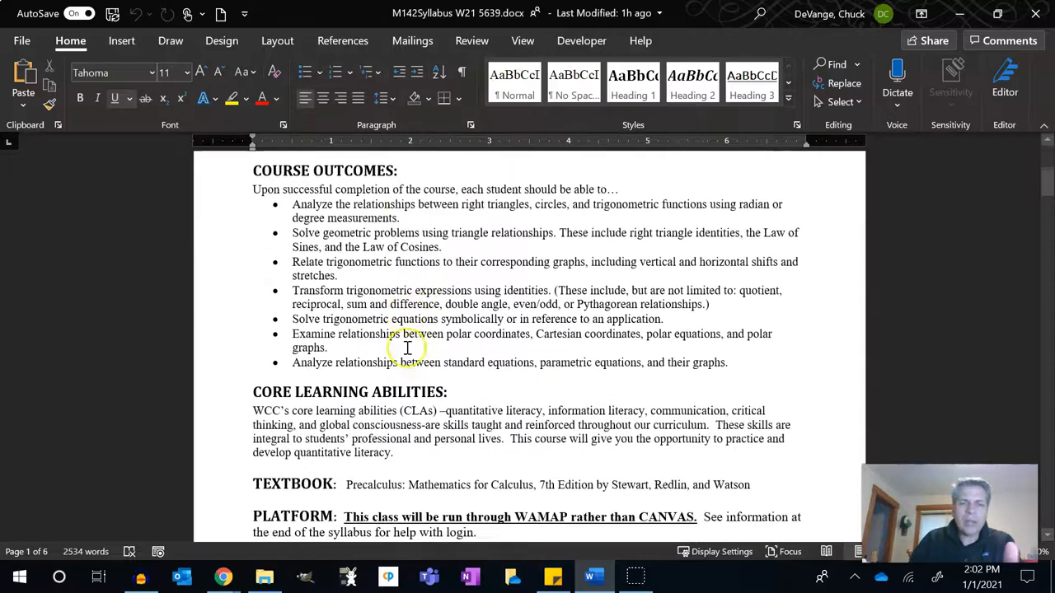
pyautogui.scroll(-3)
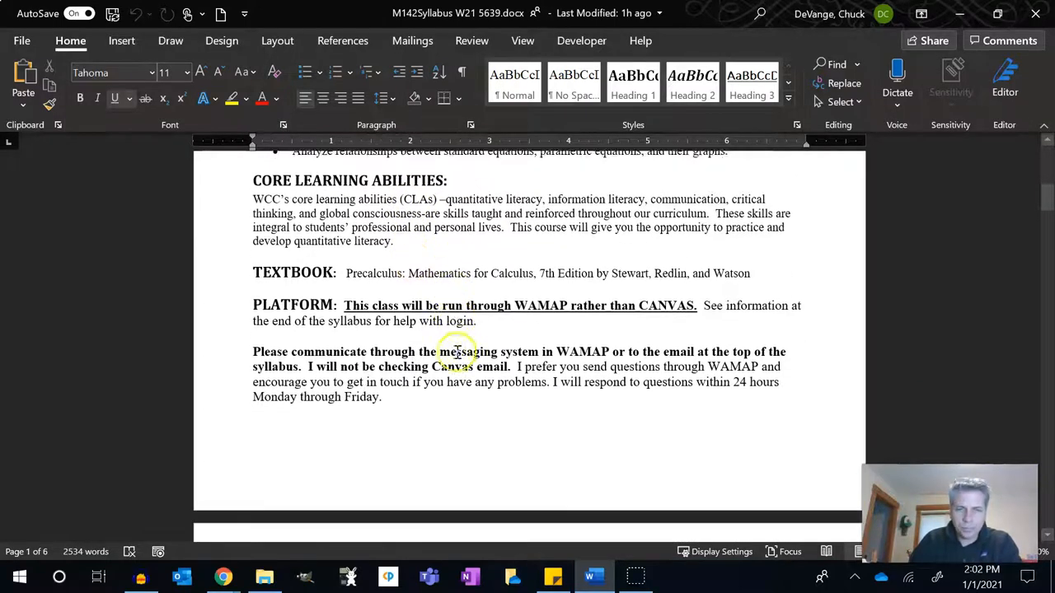
pyautogui.scroll(-3)
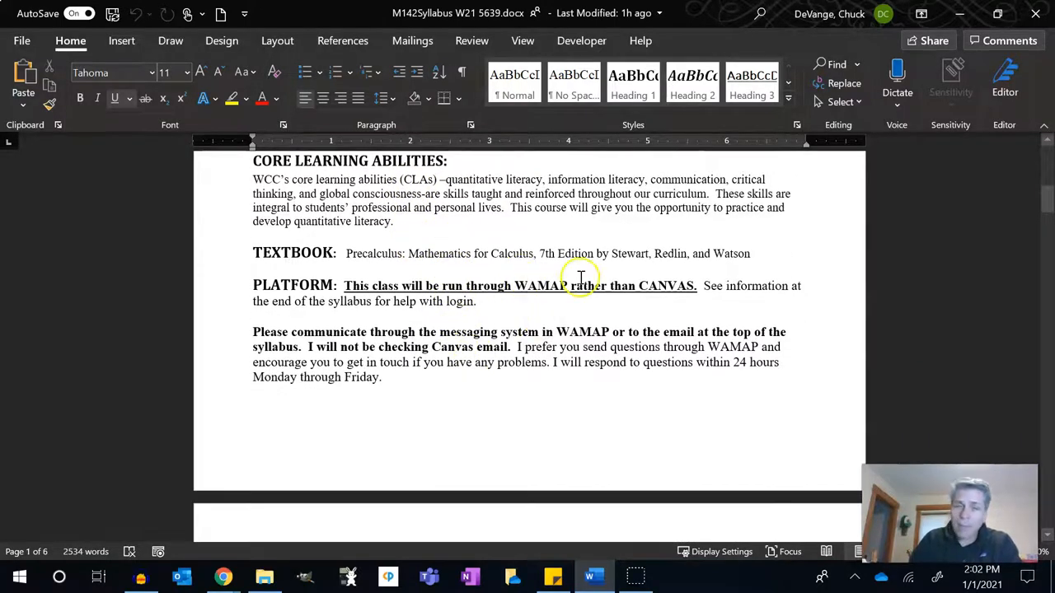
pyautogui.scroll(-3)
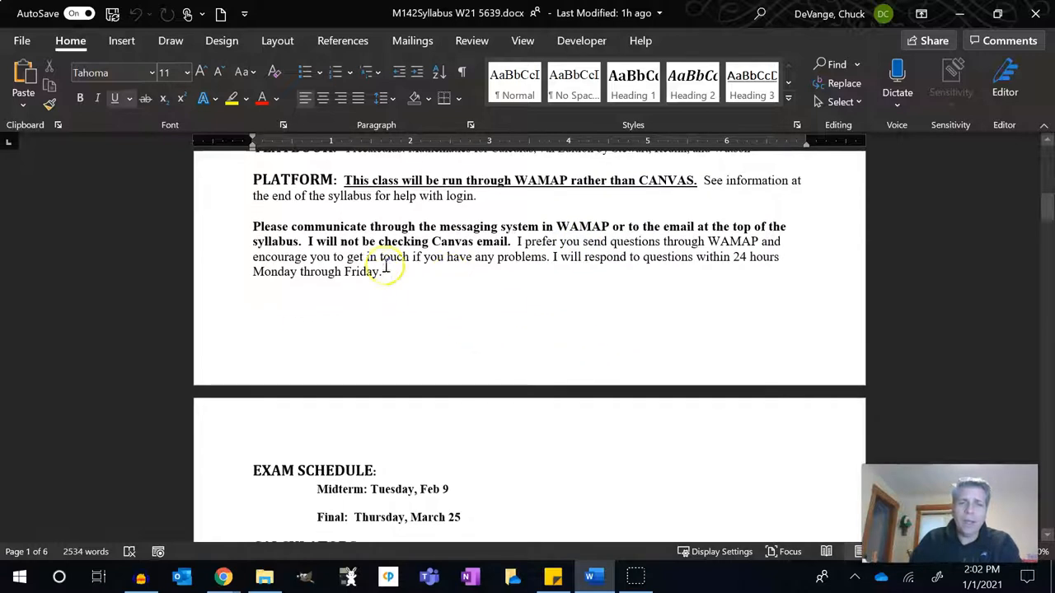
pyautogui.moveTo(399, 231)
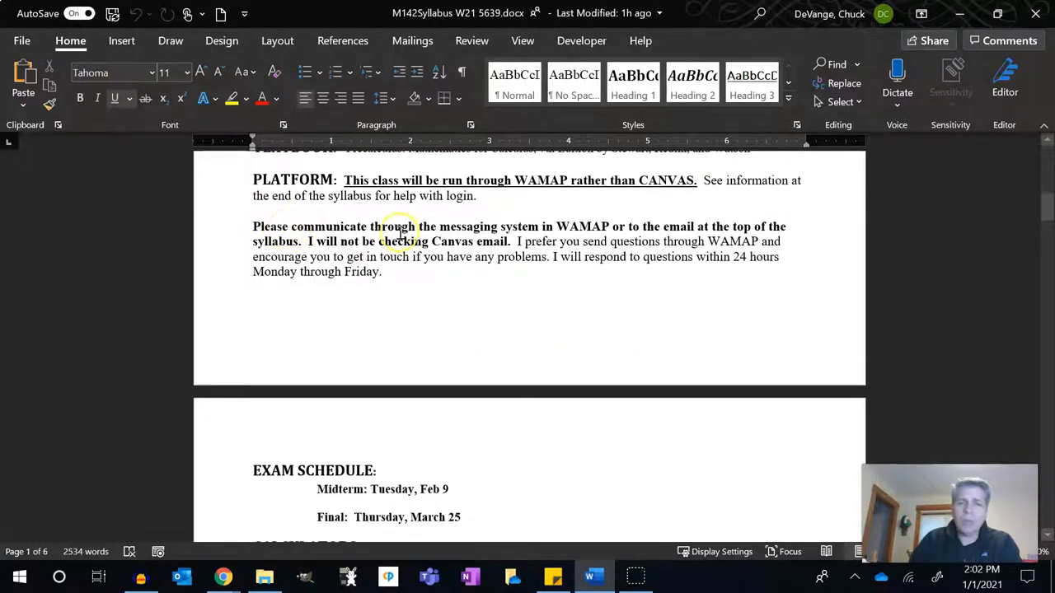
pyautogui.moveTo(633, 227)
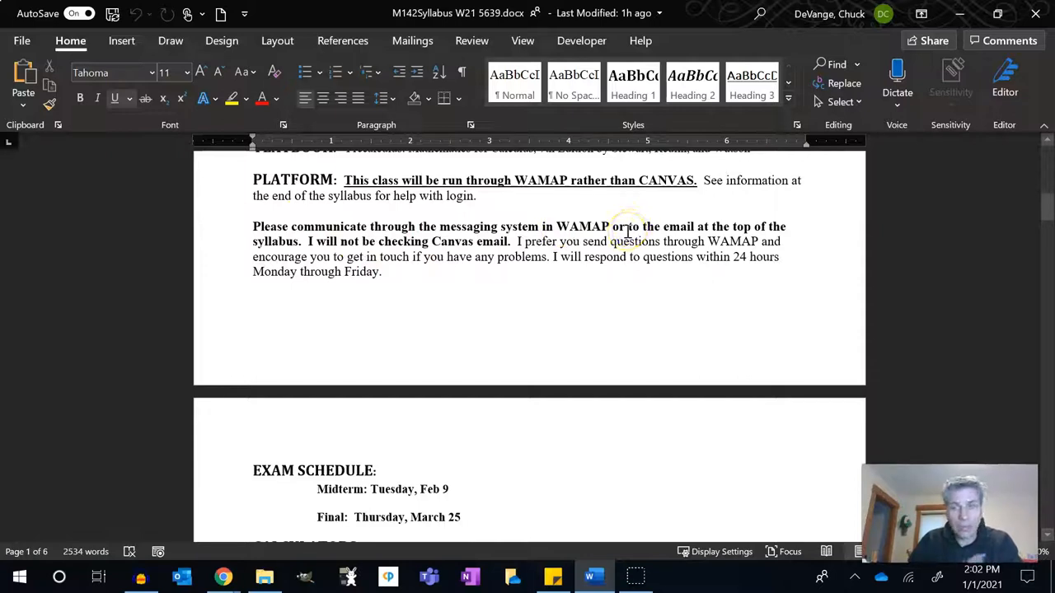
pyautogui.scroll(-3)
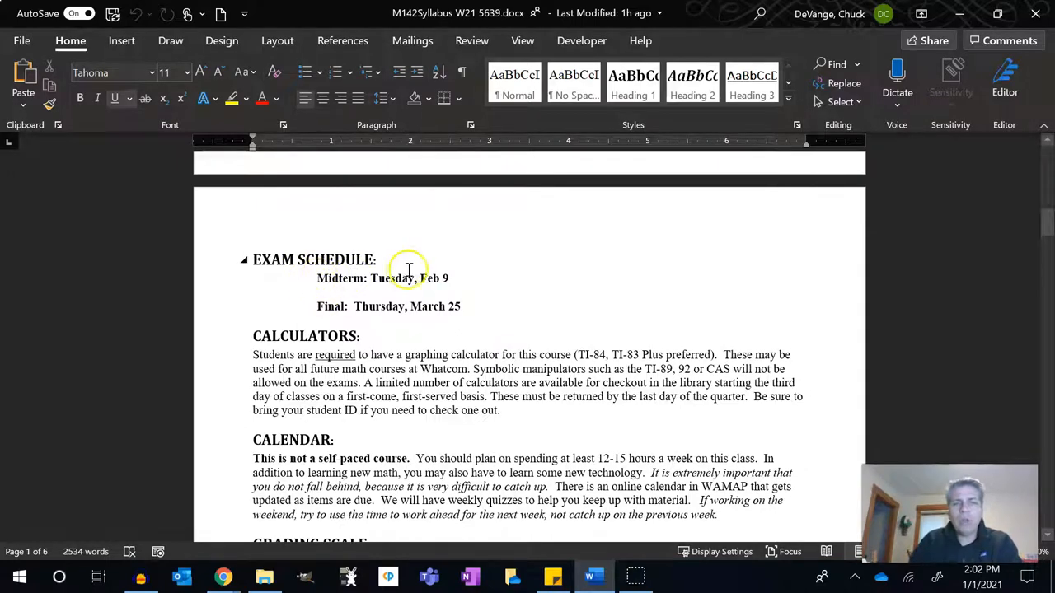
pyautogui.moveTo(435, 304)
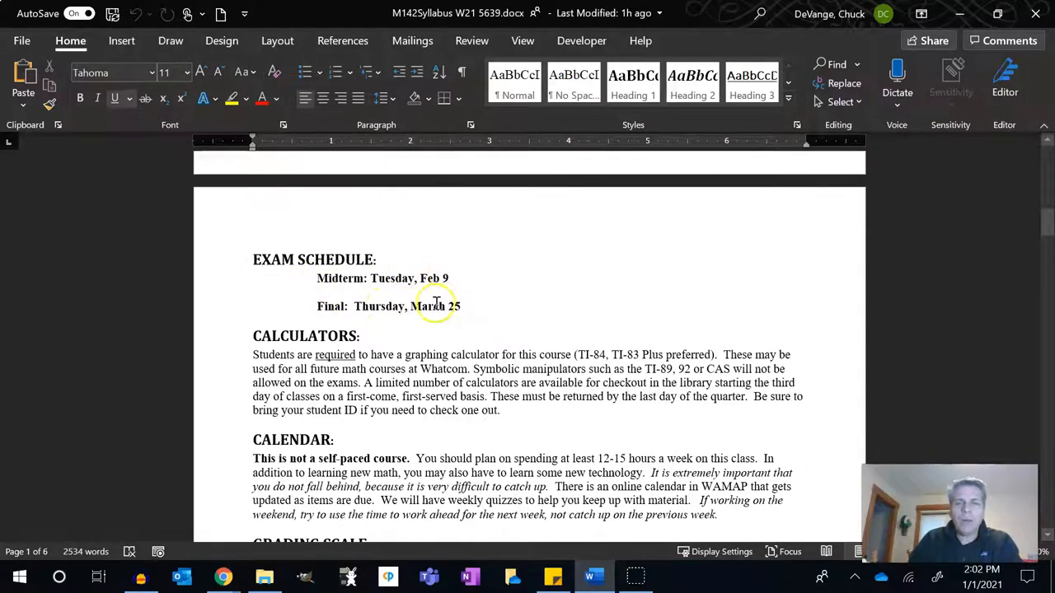
pyautogui.scroll(-3)
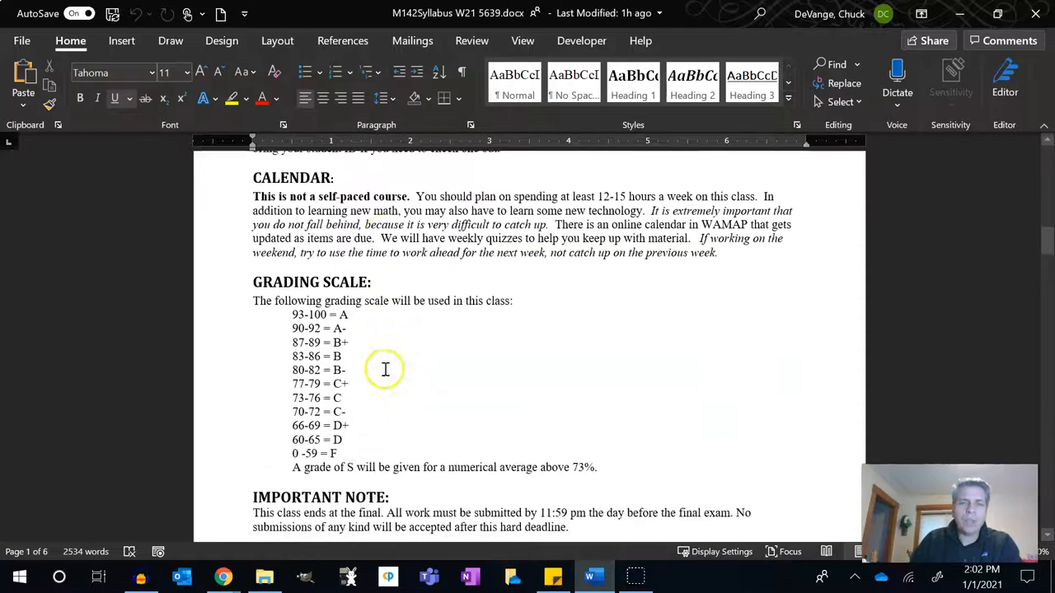
pyautogui.scroll(-3)
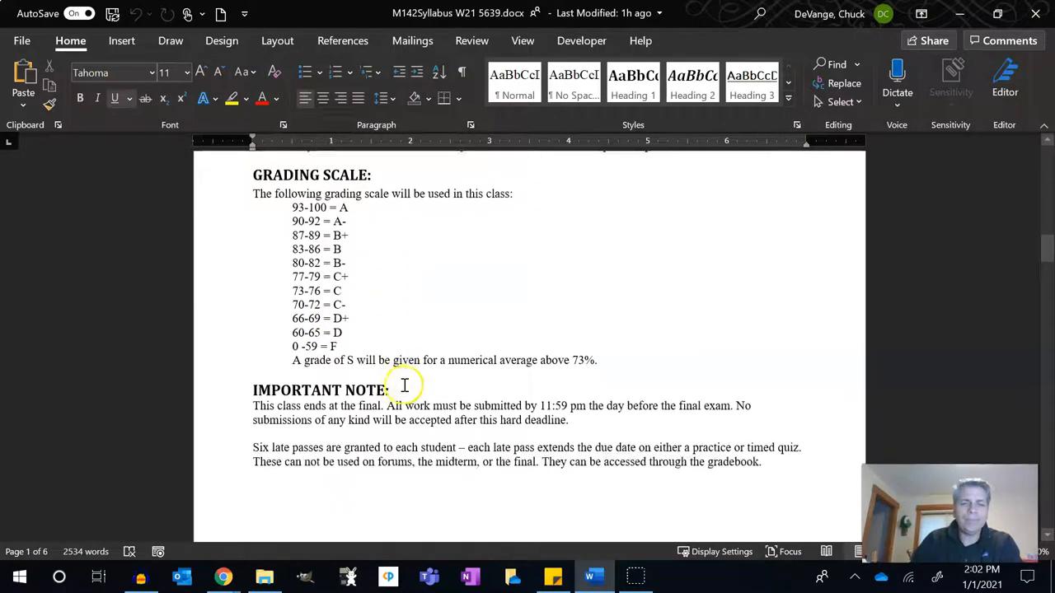
pyautogui.scroll(-3)
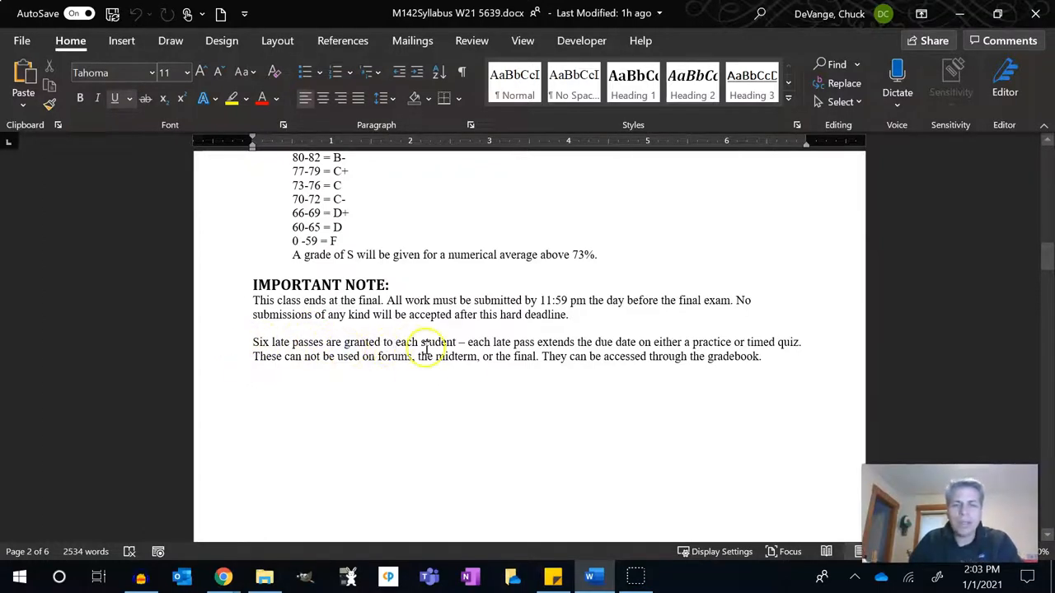
pyautogui.scroll(-3)
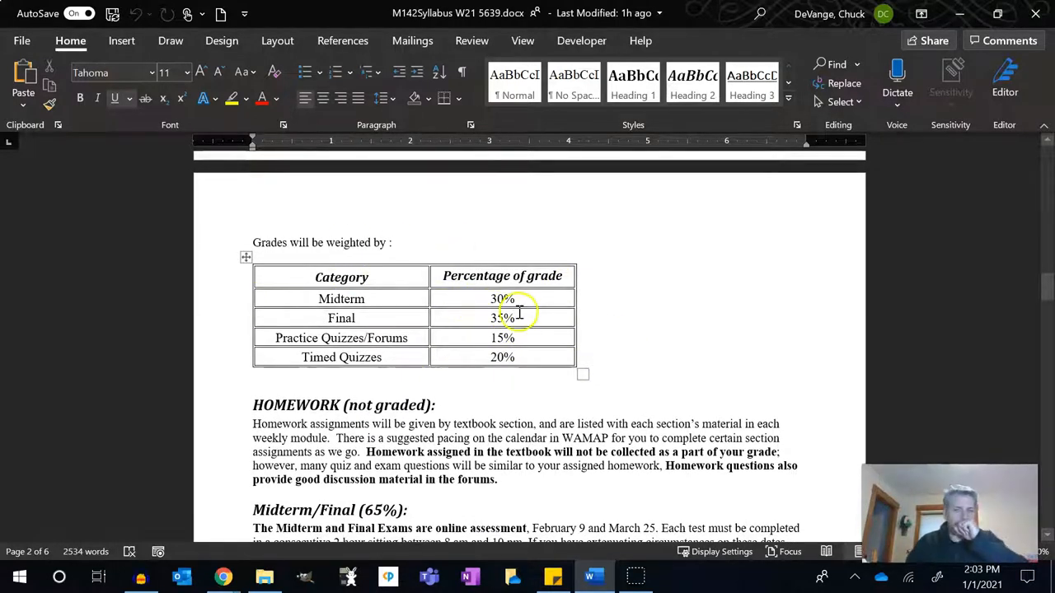
pyautogui.scroll(-3)
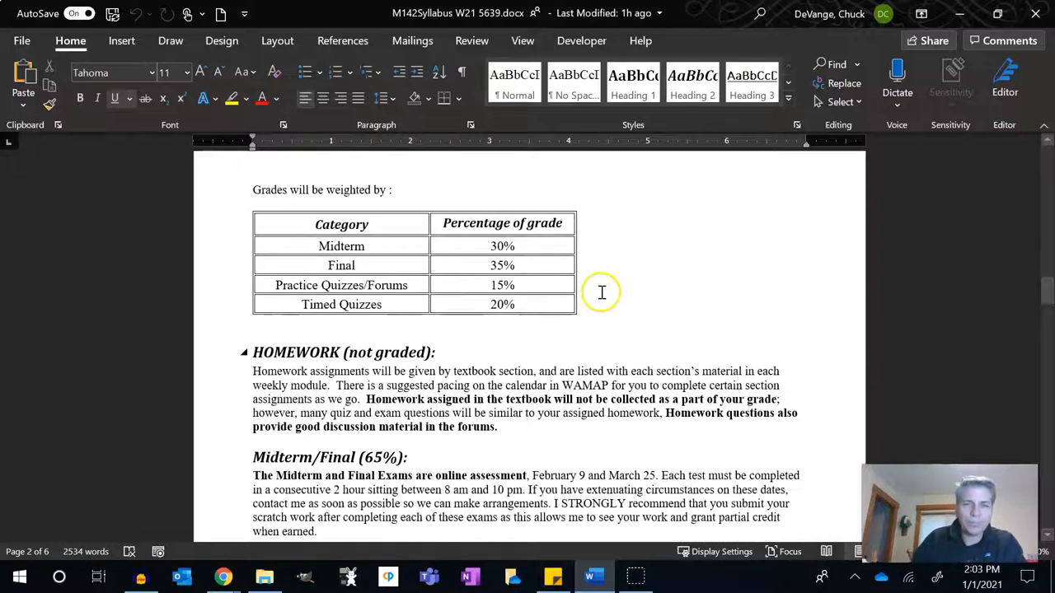
pyautogui.scroll(-3)
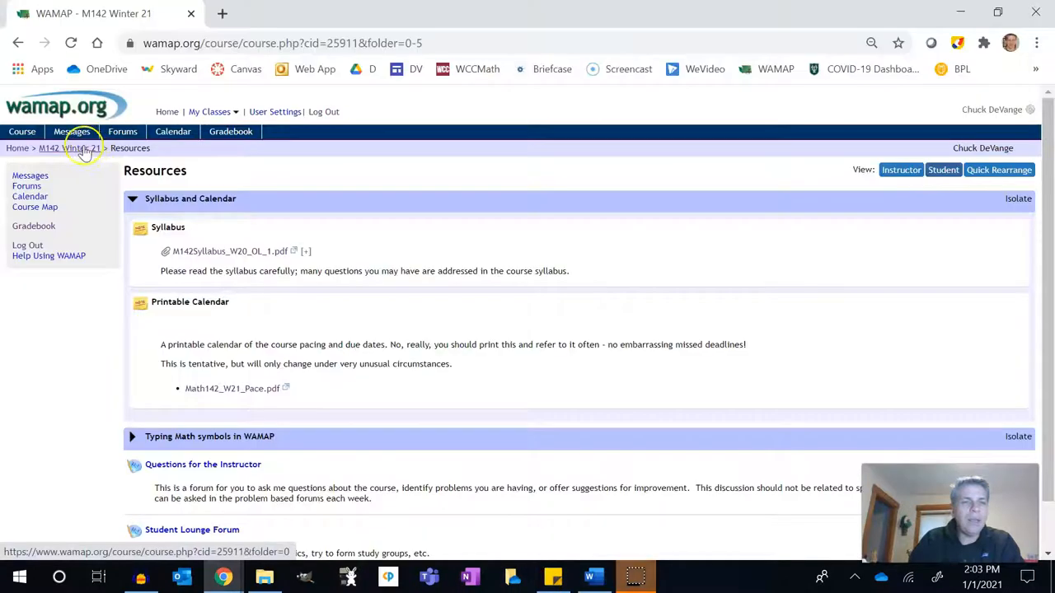
pyautogui.click(74, 148)
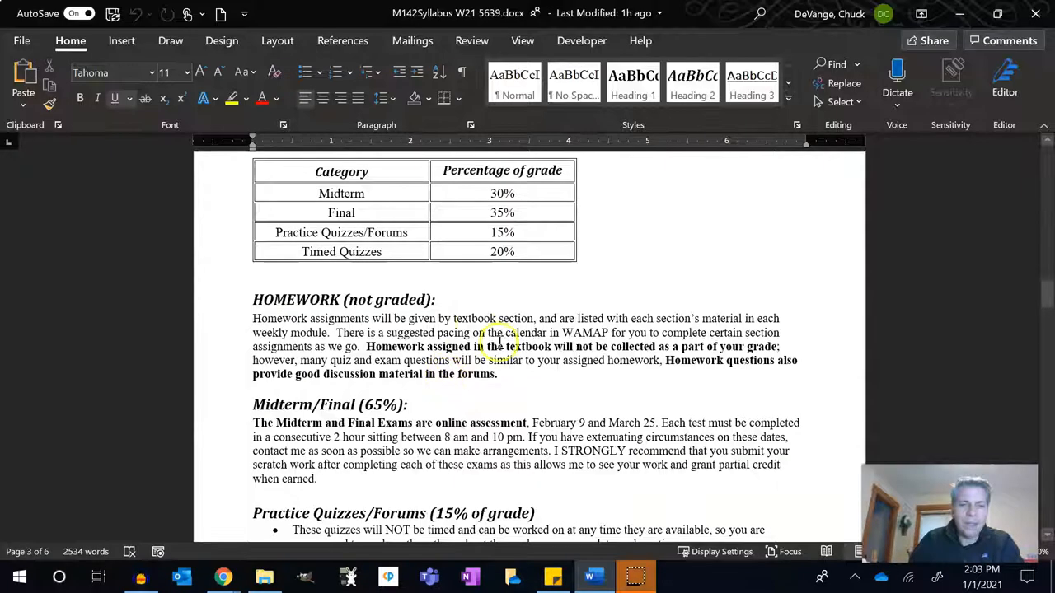
pyautogui.moveTo(580, 353)
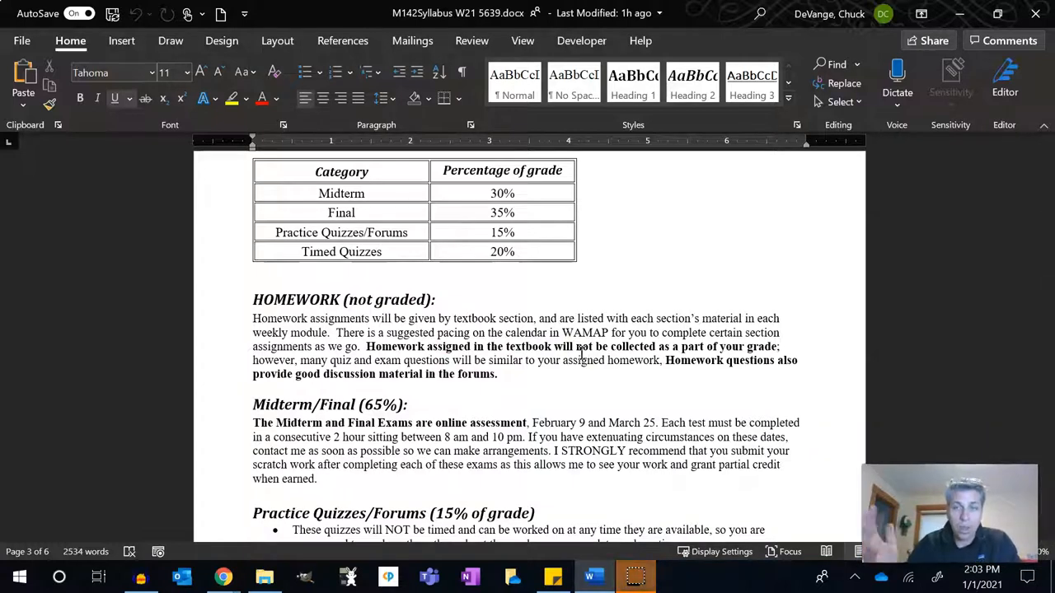
pyautogui.scroll(-3)
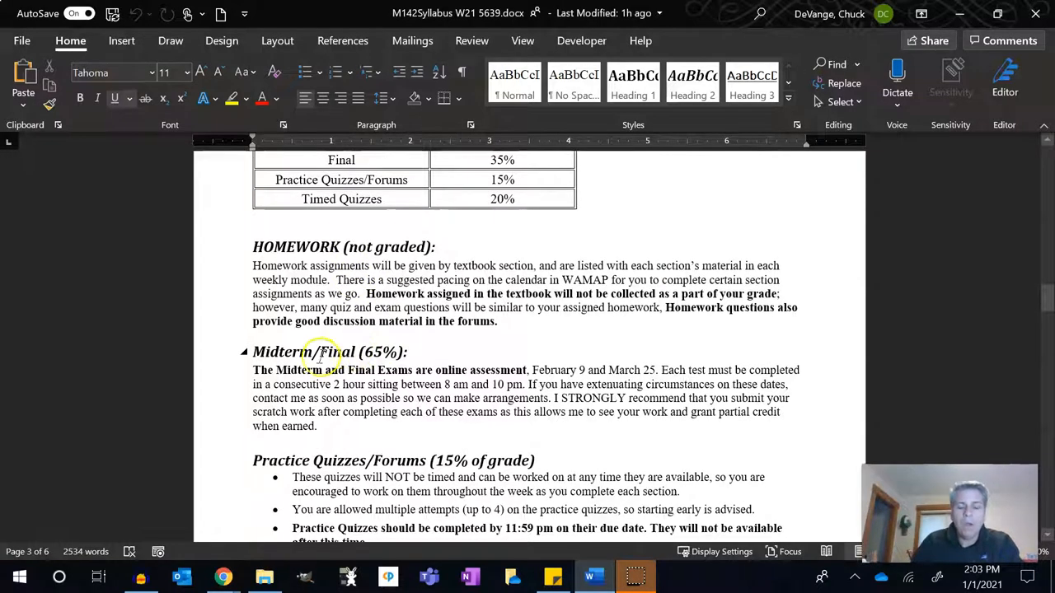
pyautogui.moveTo(423, 341)
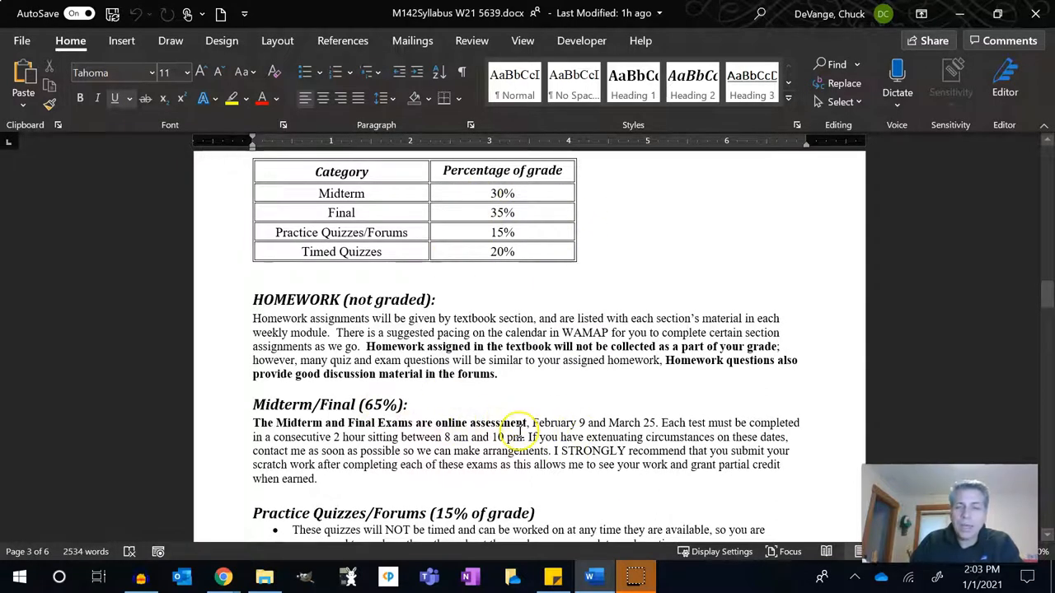
pyautogui.moveTo(619, 421)
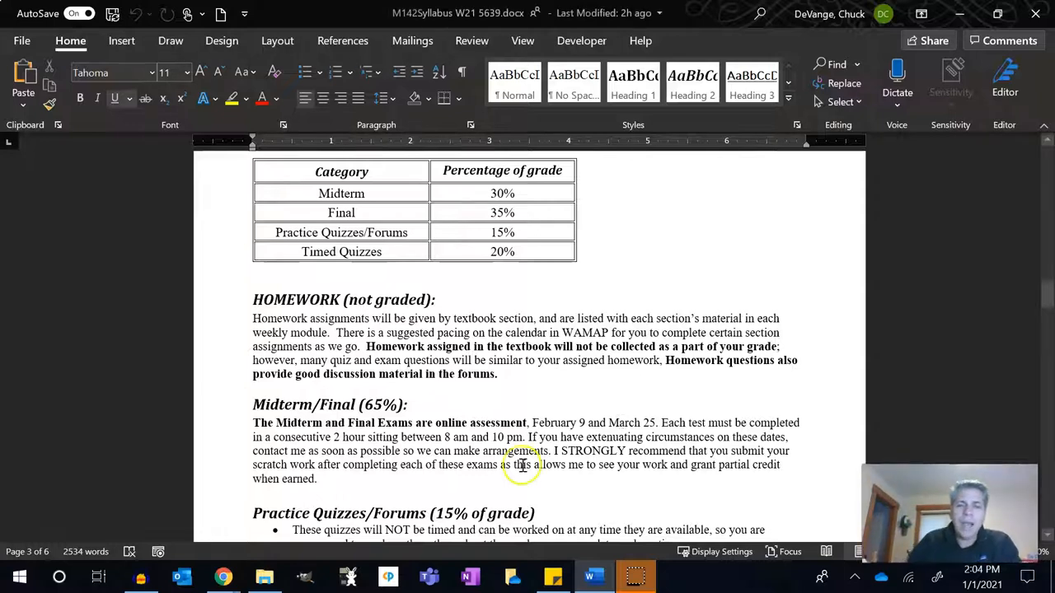
pyautogui.moveTo(508, 435)
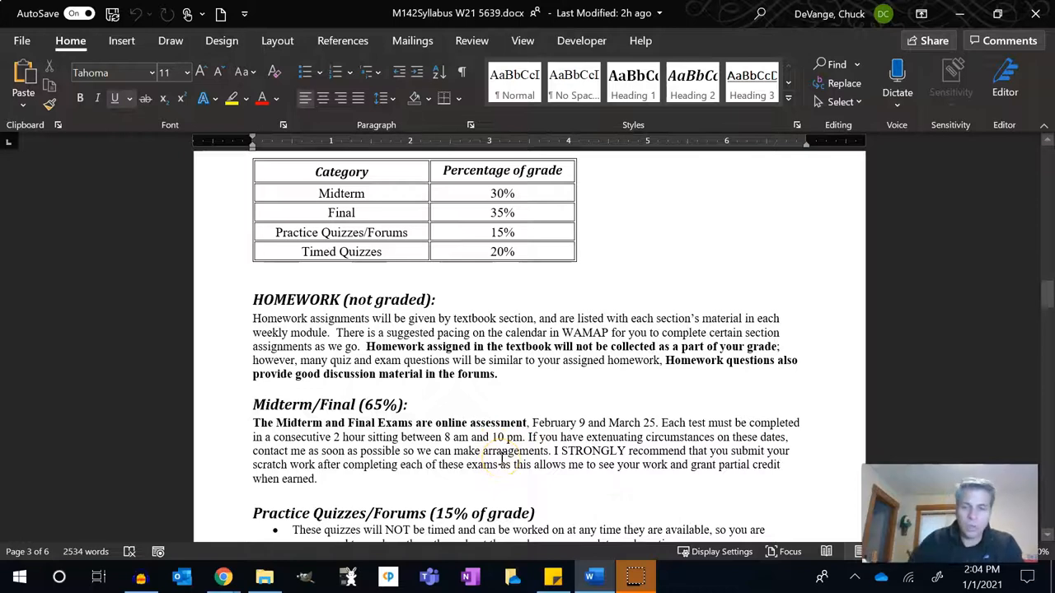
pyautogui.scroll(-3)
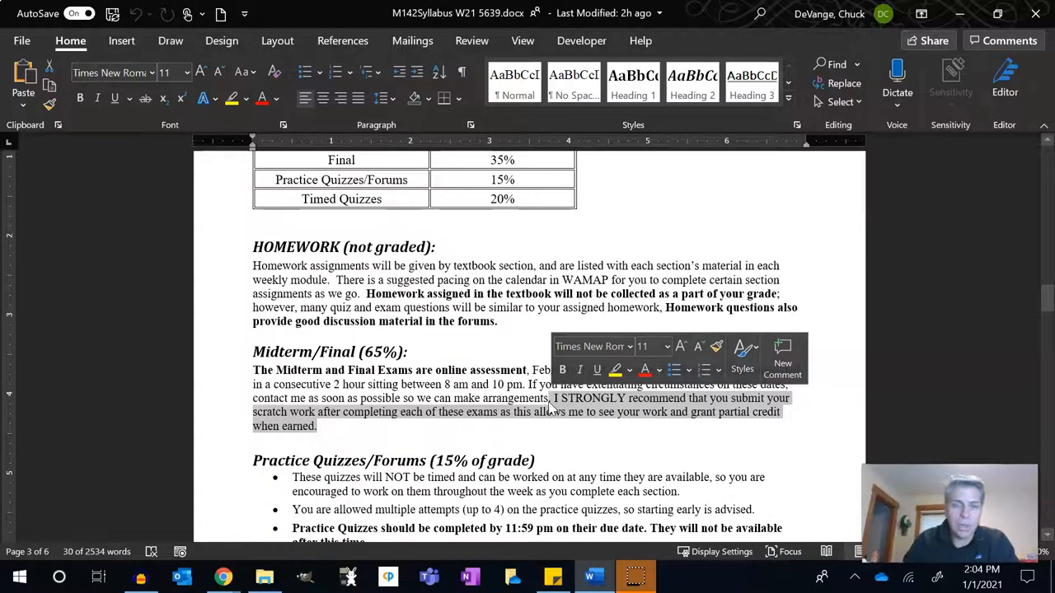
pyautogui.scroll(-3)
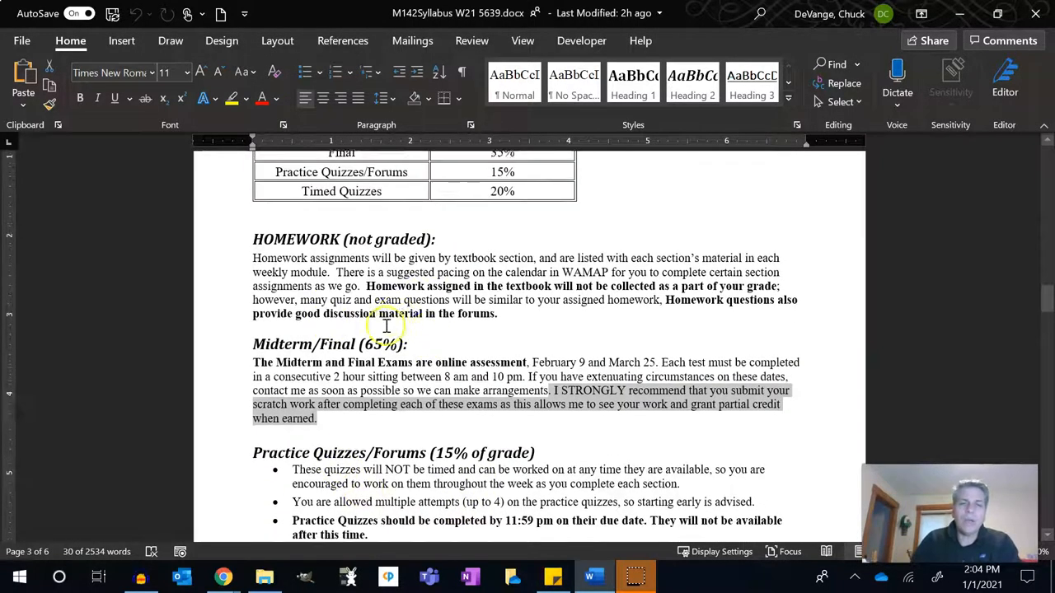
pyautogui.scroll(-3)
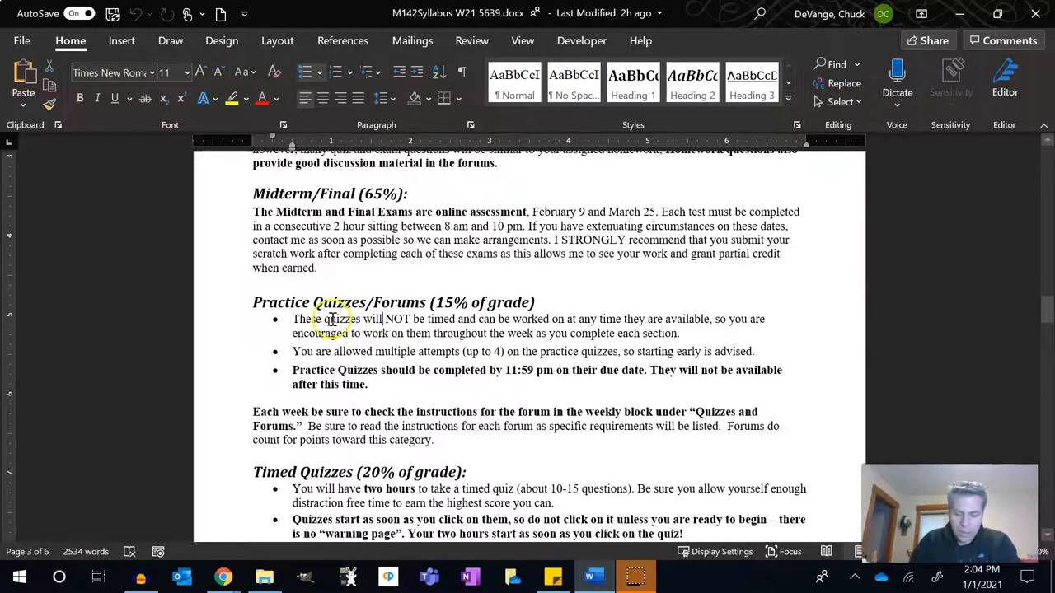
pyautogui.moveTo(399, 308)
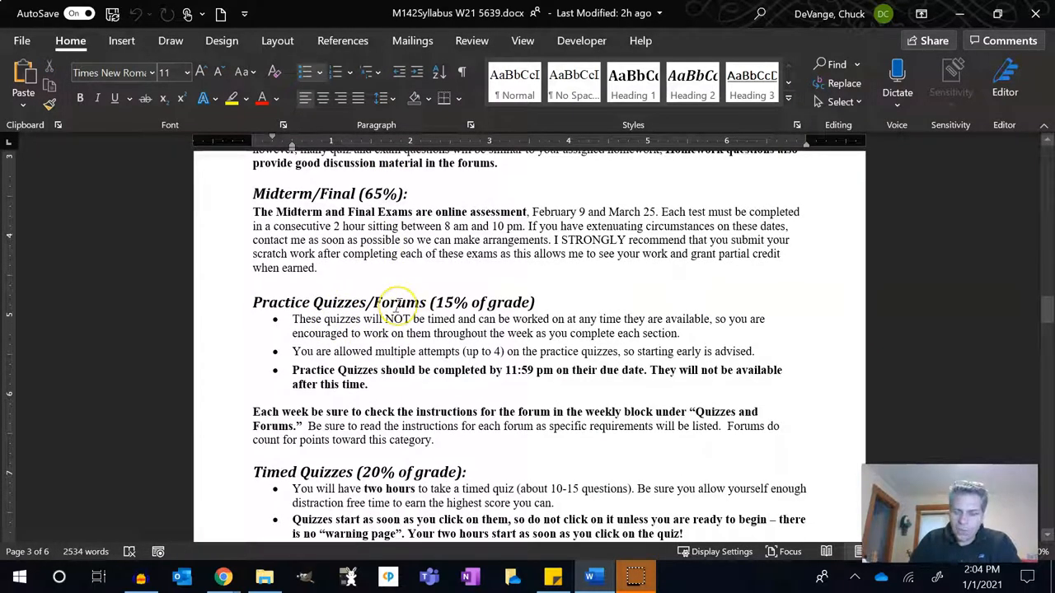
pyautogui.moveTo(379, 378)
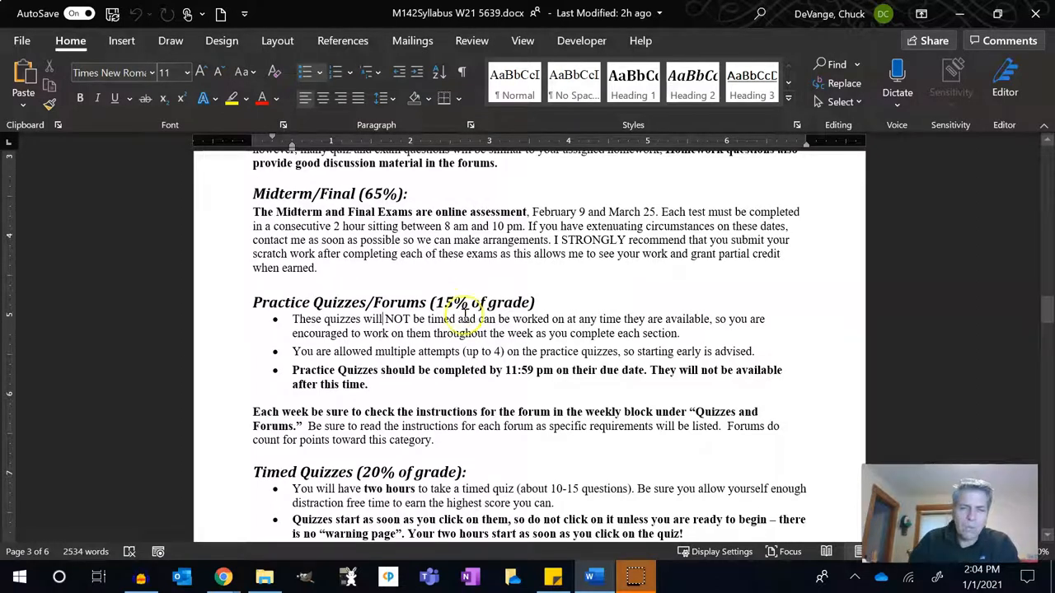
pyautogui.moveTo(539, 346)
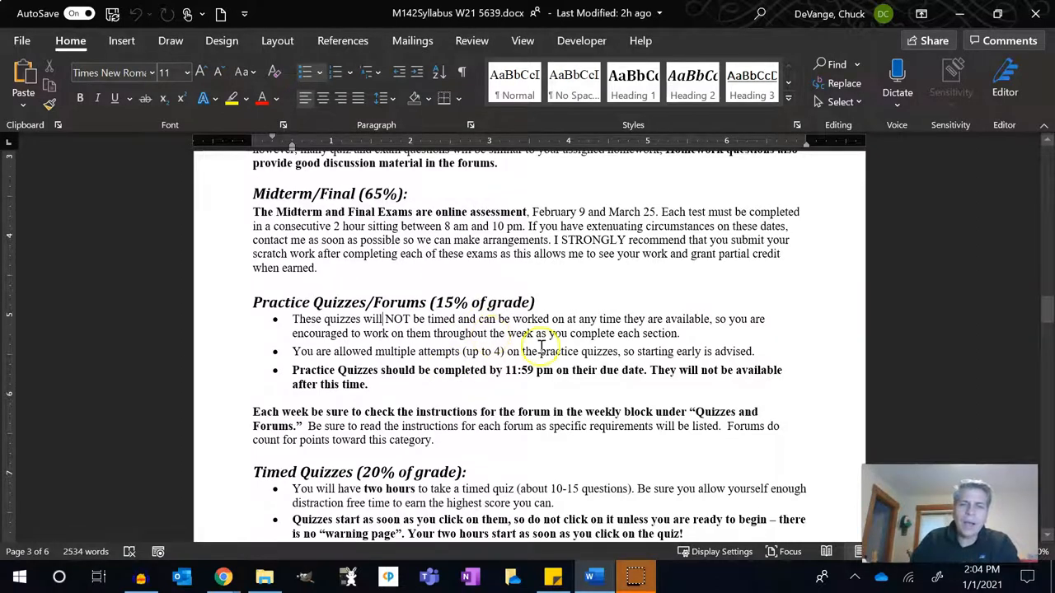
pyautogui.moveTo(481, 378)
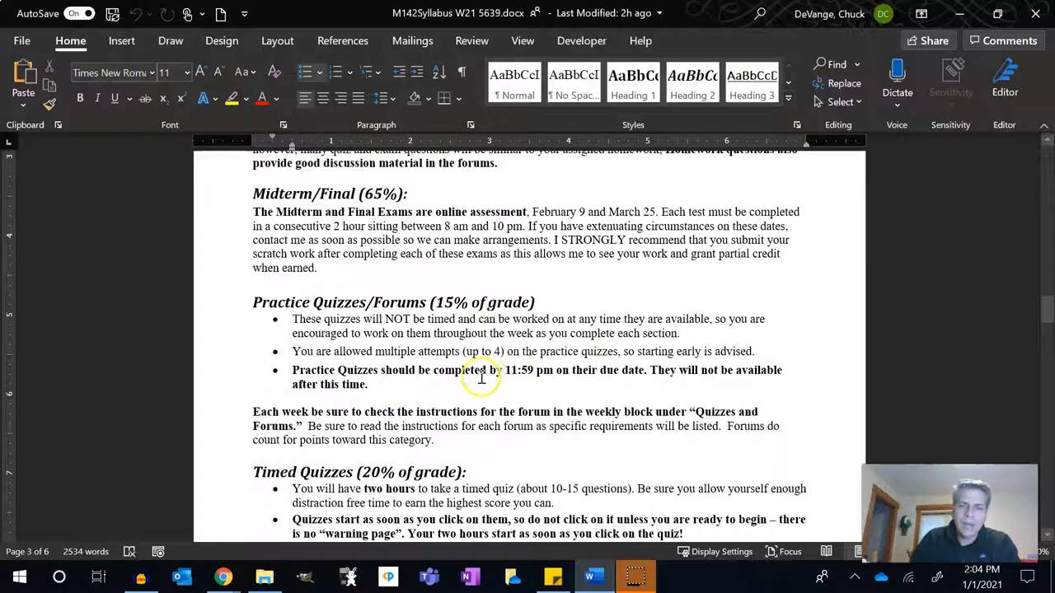
pyautogui.moveTo(504, 369); pyautogui.dragTo(373, 384)
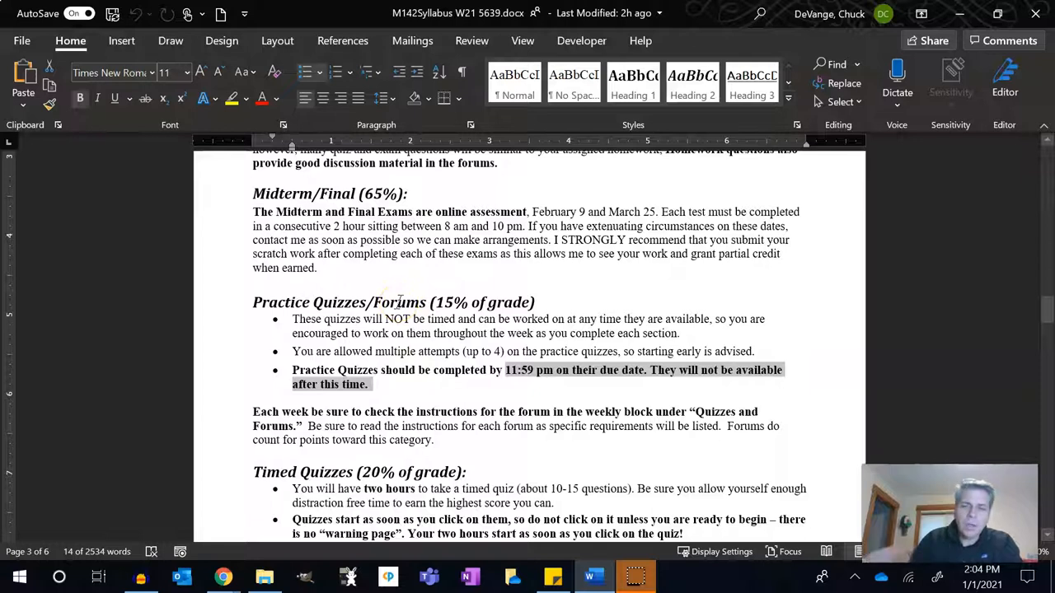
pyautogui.moveTo(529, 280)
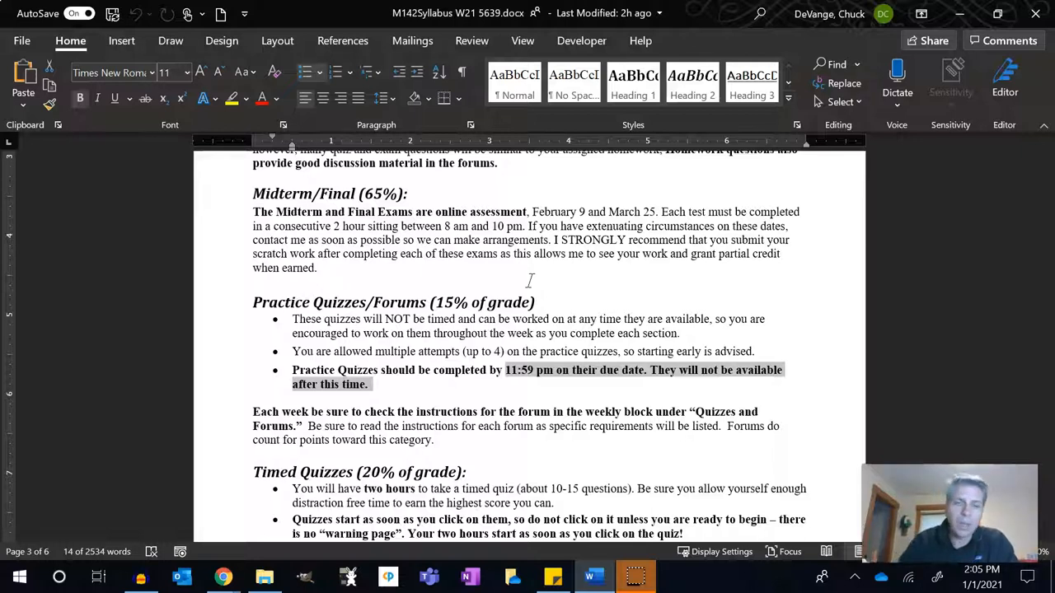
pyautogui.scroll(-3)
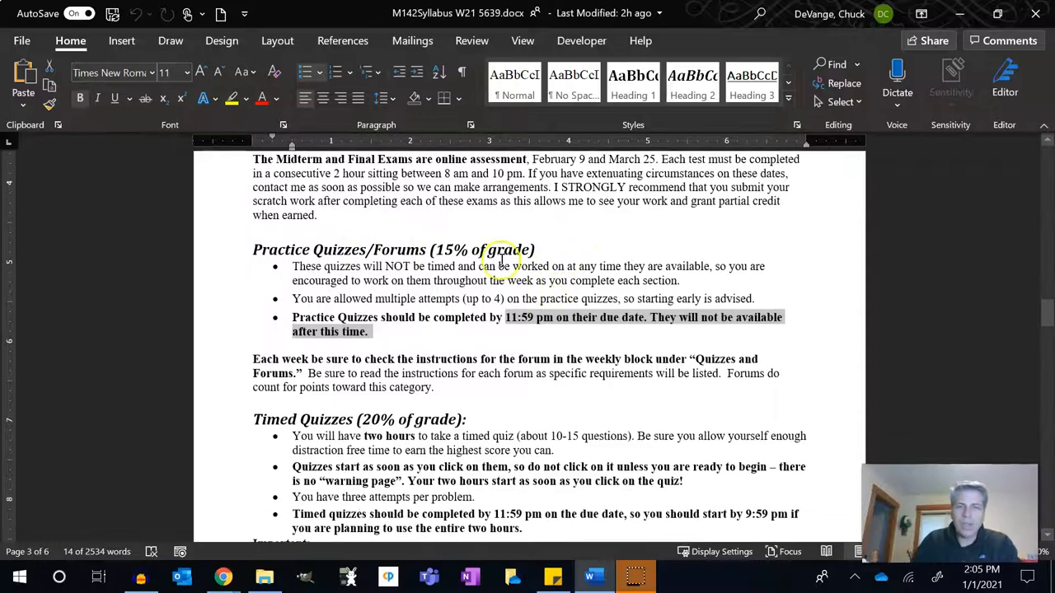
pyautogui.scroll(-3)
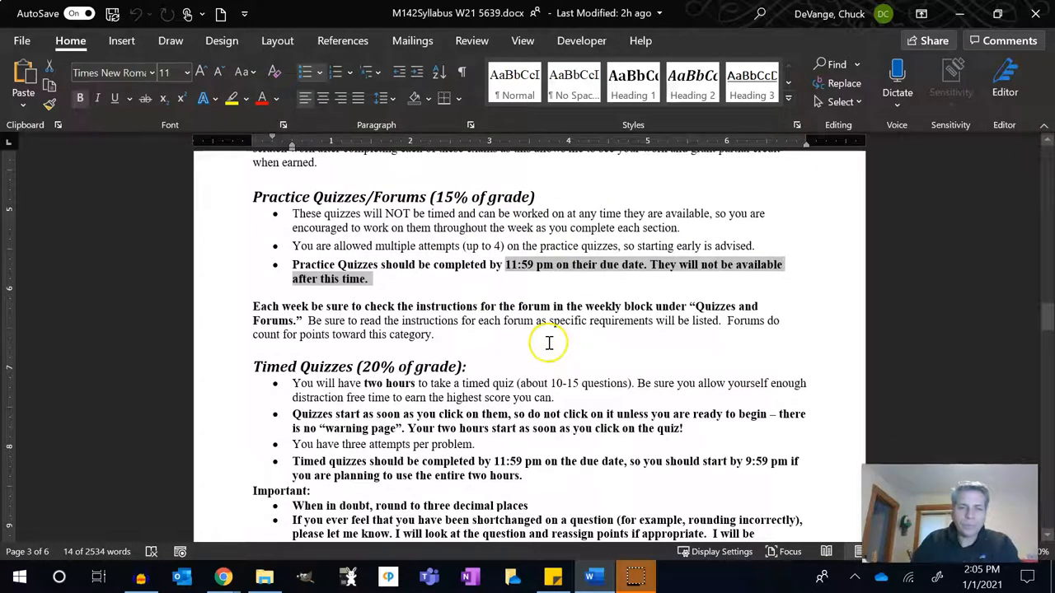
pyautogui.scroll(-3)
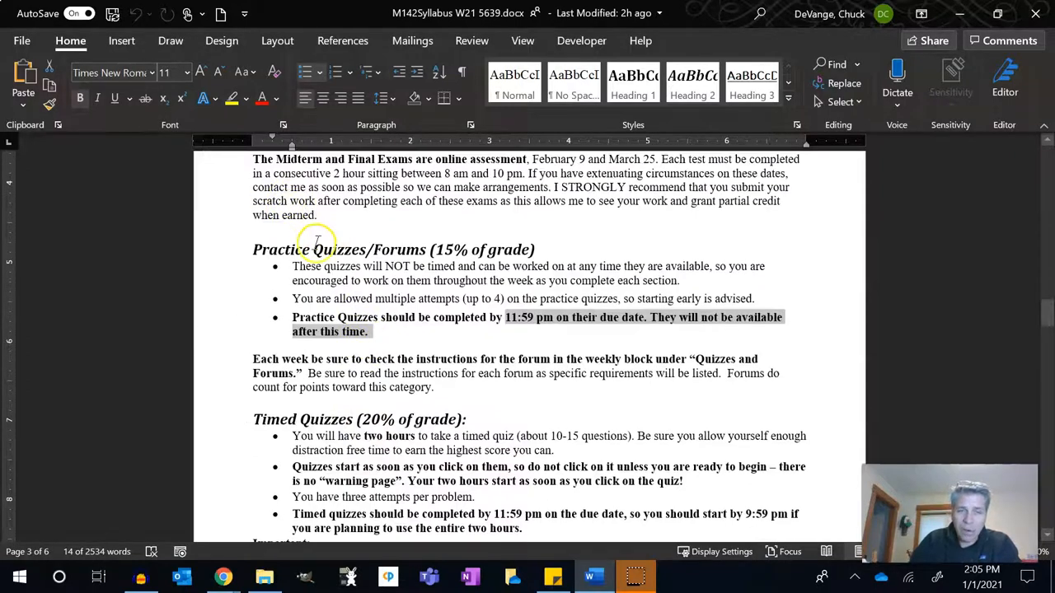
pyautogui.moveTo(307, 238)
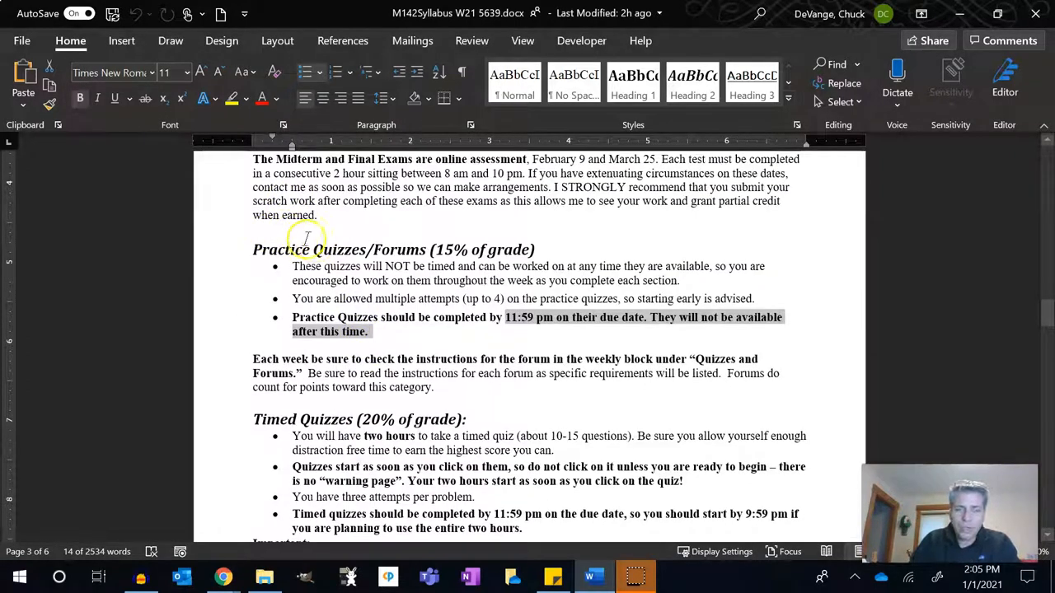
pyautogui.moveTo(310, 435)
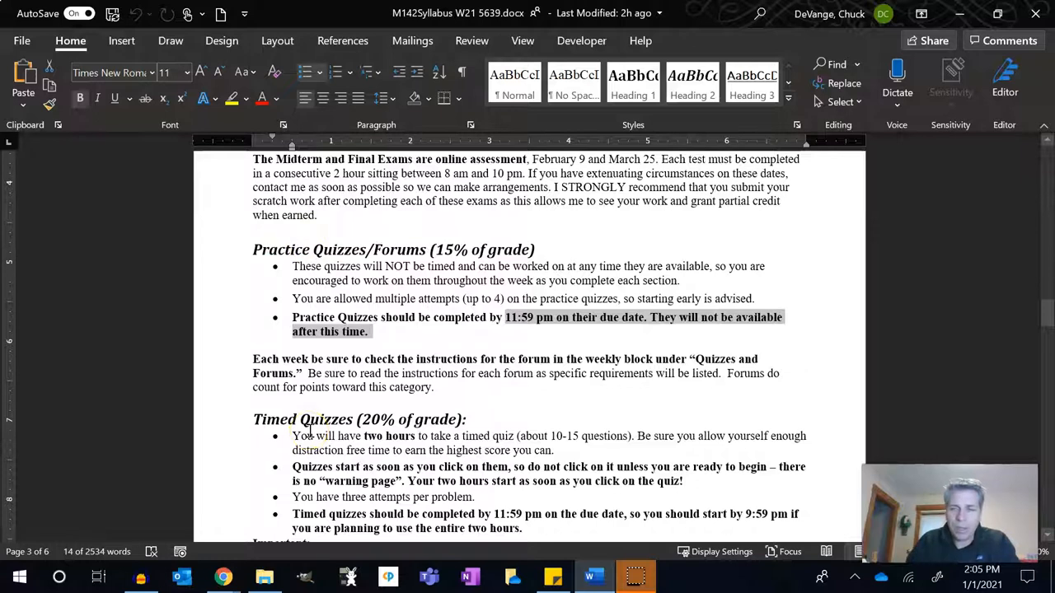
pyautogui.scroll(-3)
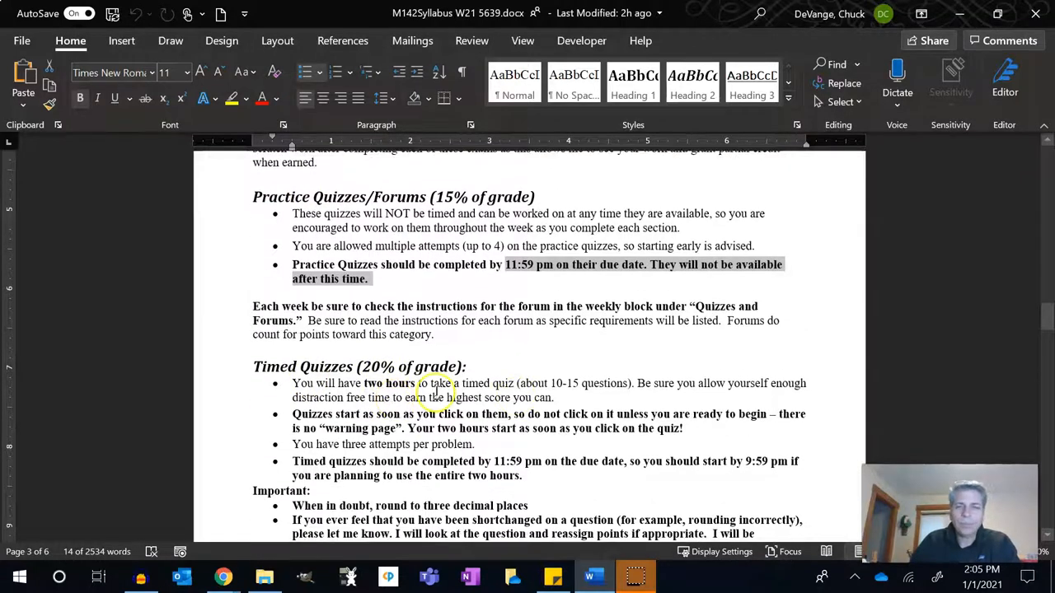
pyautogui.scroll(-3)
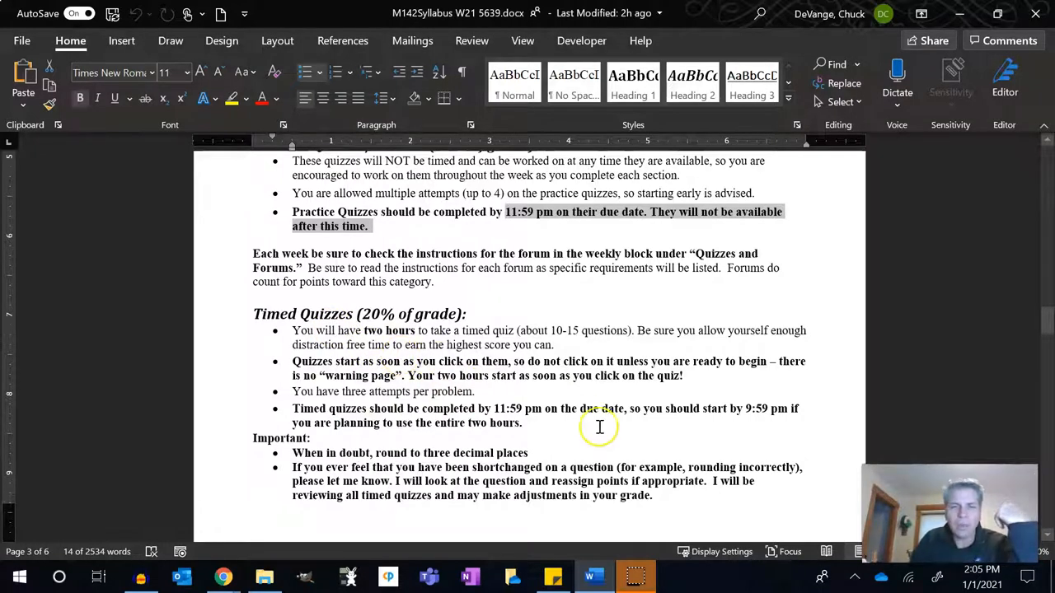
pyautogui.moveTo(505, 409)
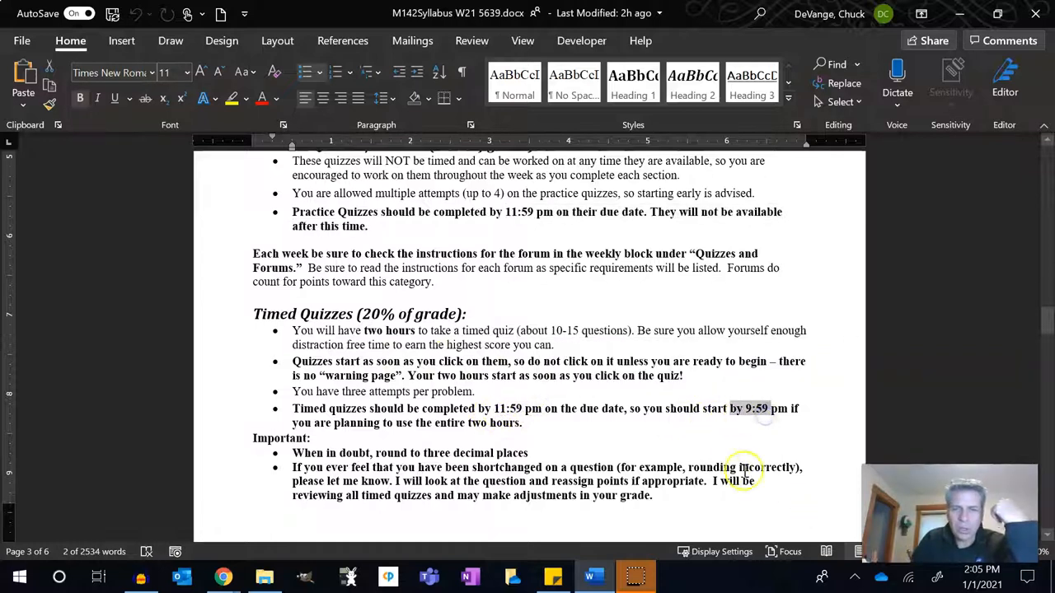
pyautogui.moveTo(461, 393)
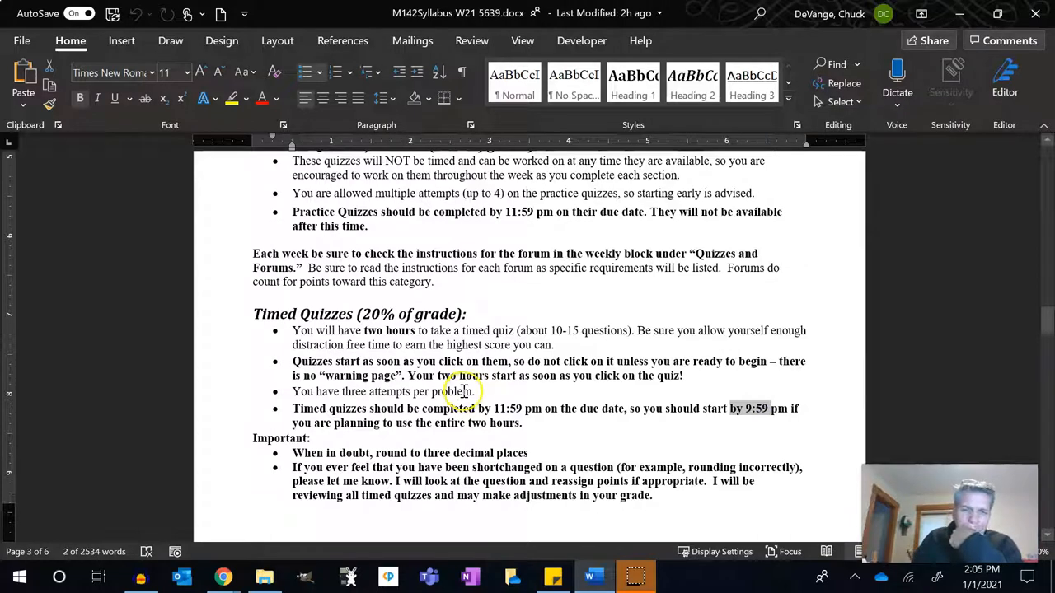
pyautogui.moveTo(463, 401)
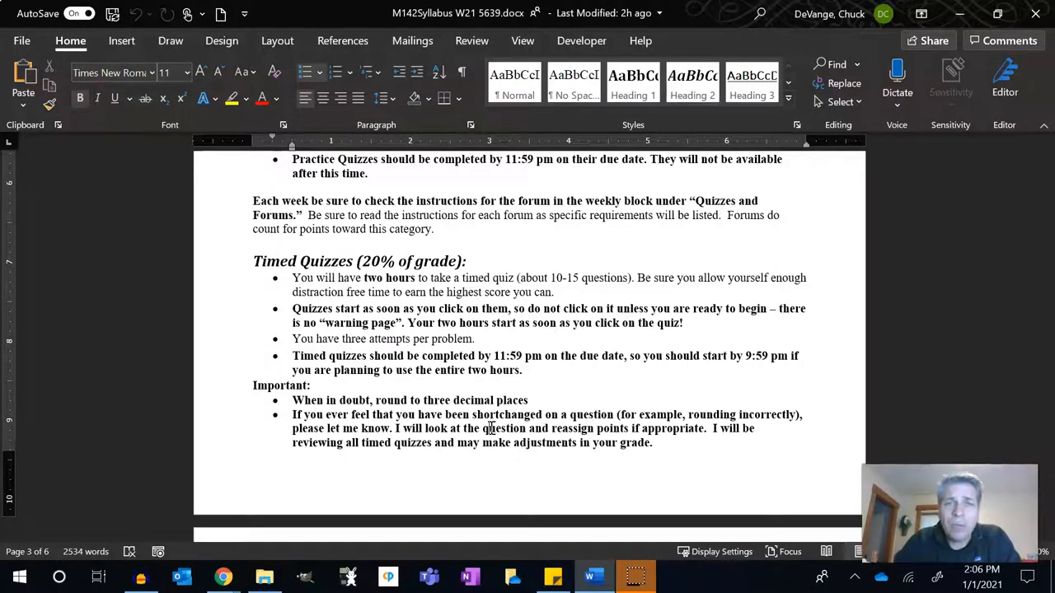
pyautogui.scroll(-3)
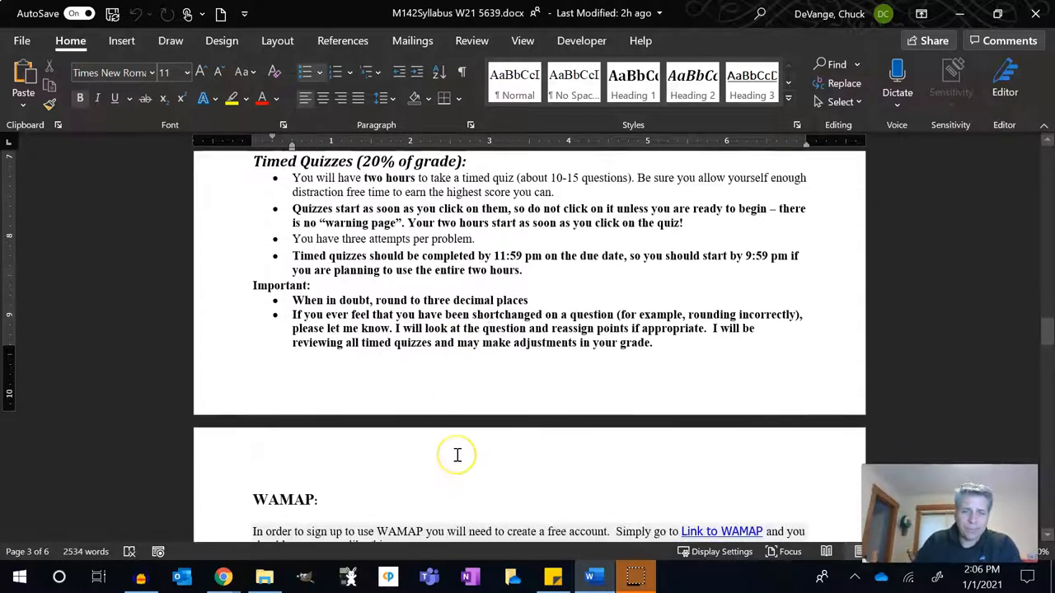
pyautogui.scroll(-3)
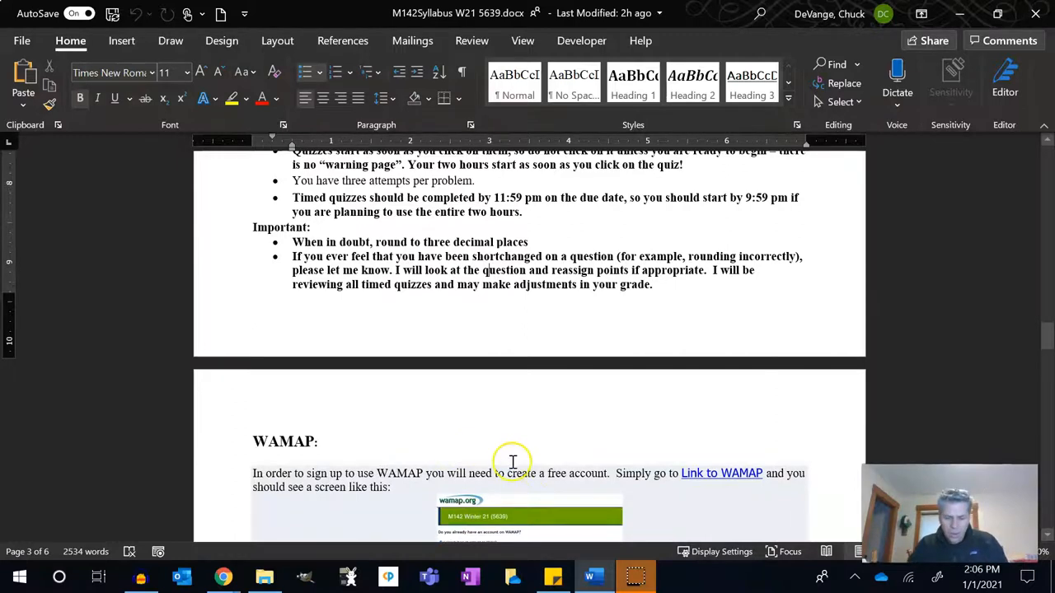
pyautogui.scroll(3)
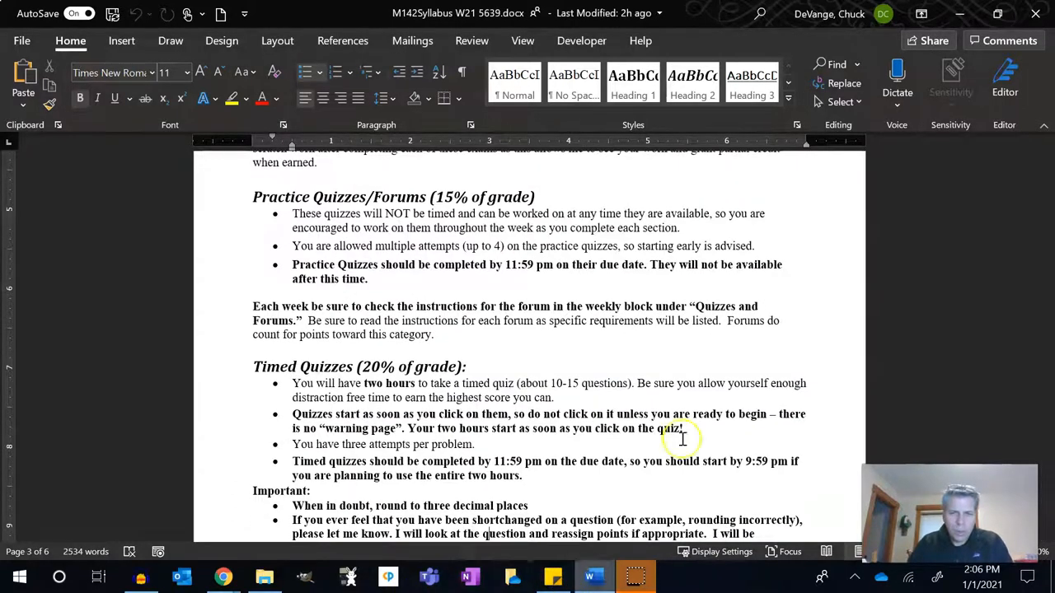
# Switch back to the browser, return to the course home and enter the Resources folder.
pyautogui.click(220, 577)
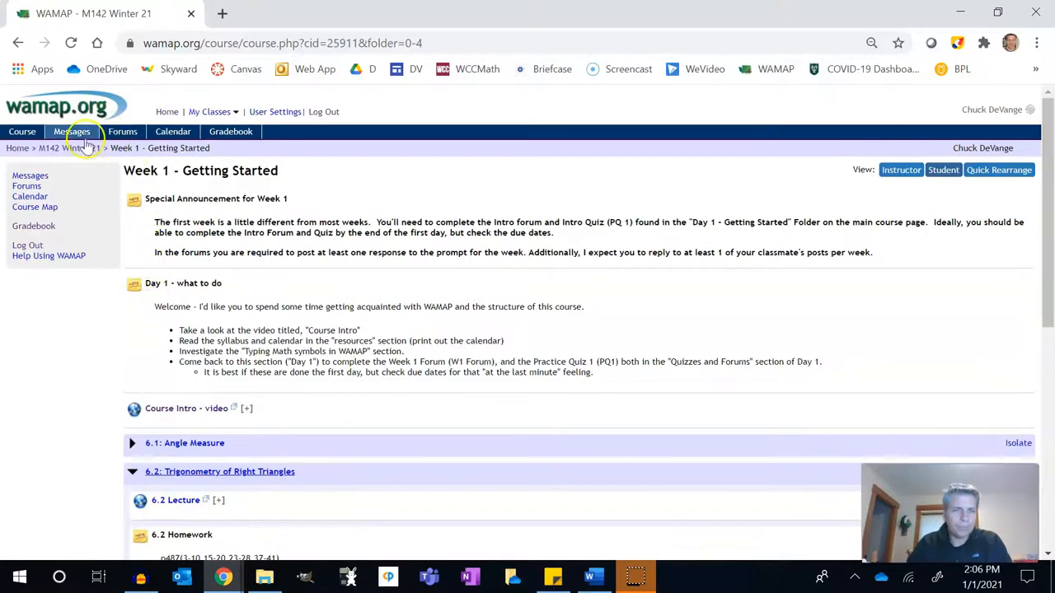
pyautogui.click(69, 148)
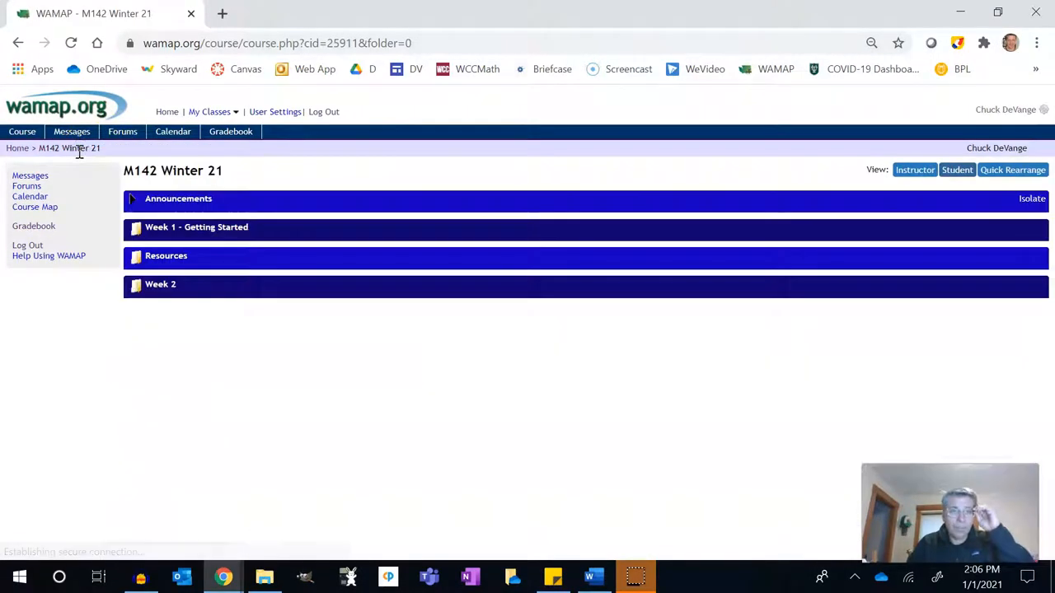
pyautogui.click(165, 255)
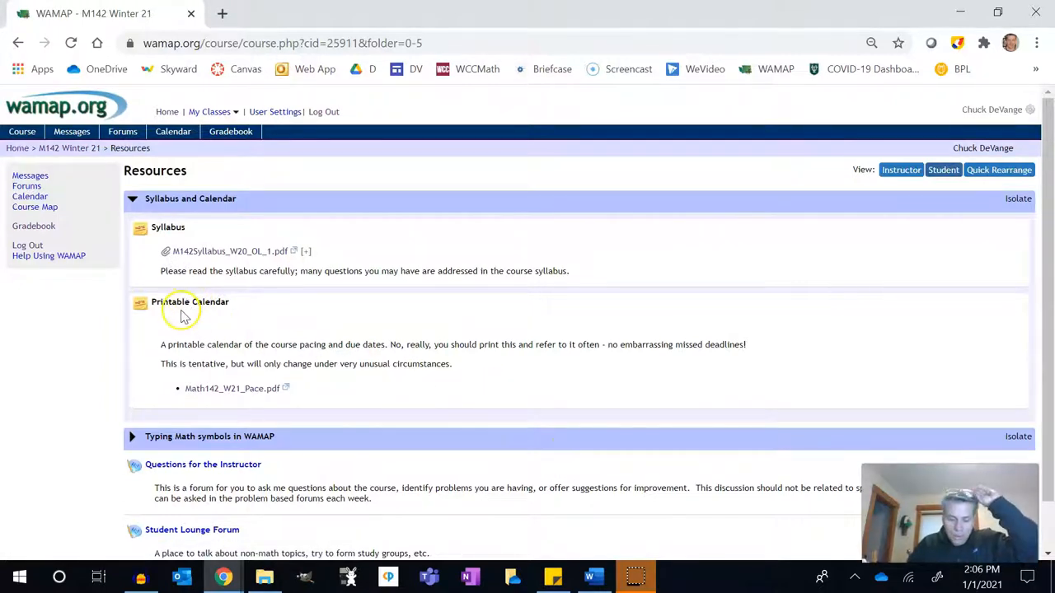
pyautogui.moveTo(227, 389)
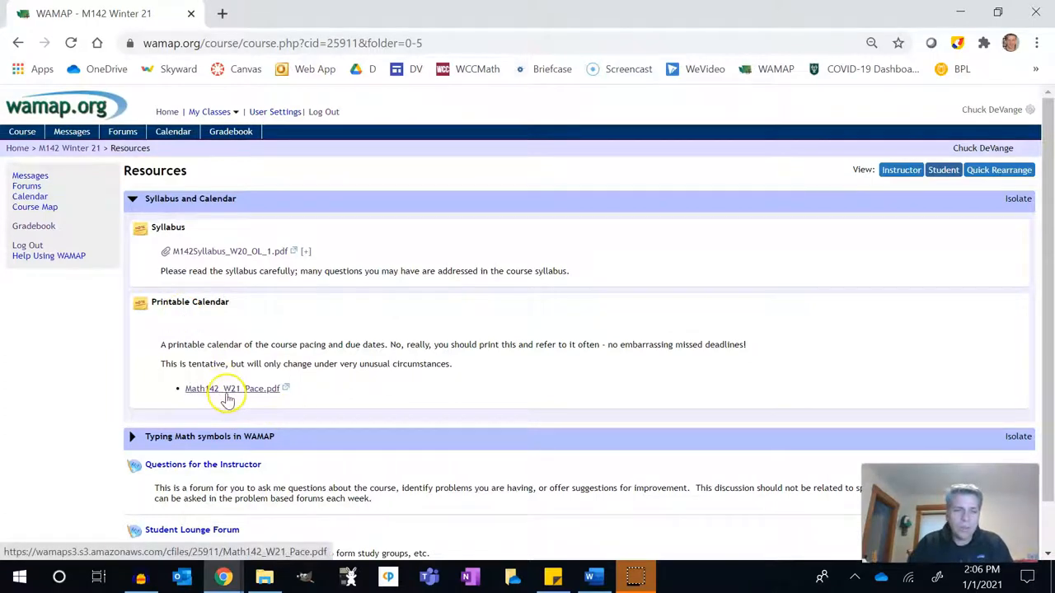
# View the printable pace calendar PDF and highlight the 6.1 entry on Jan 7.
pyautogui.click(231, 389)
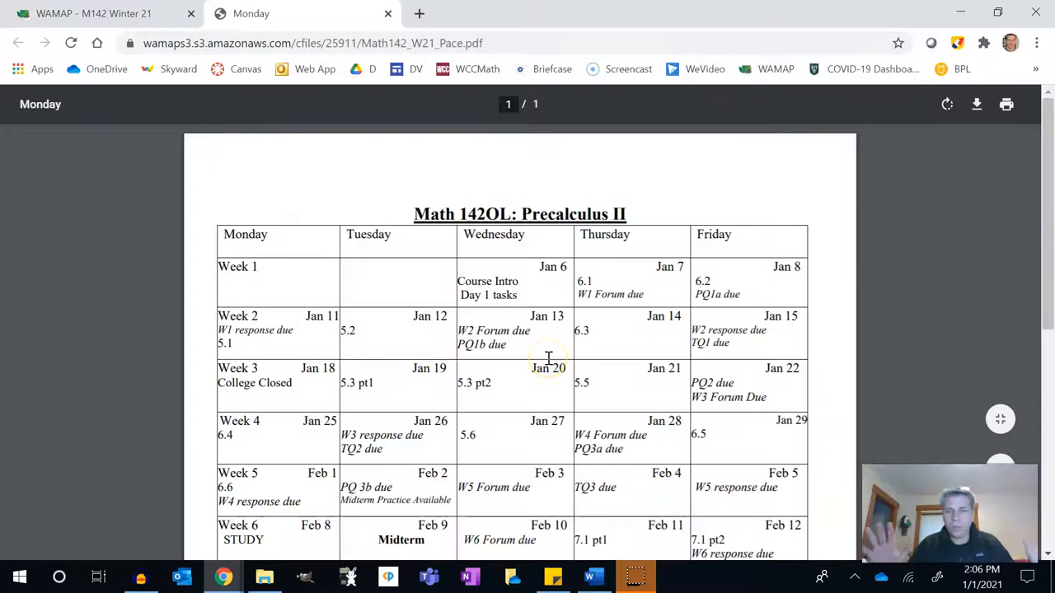
pyautogui.scroll(-3)
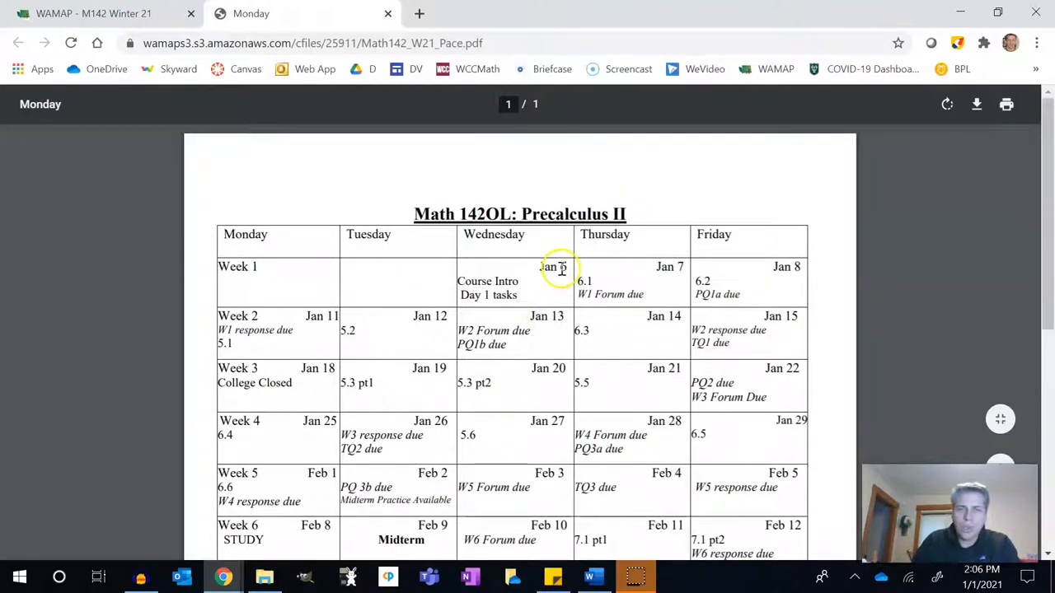
pyautogui.moveTo(496, 281)
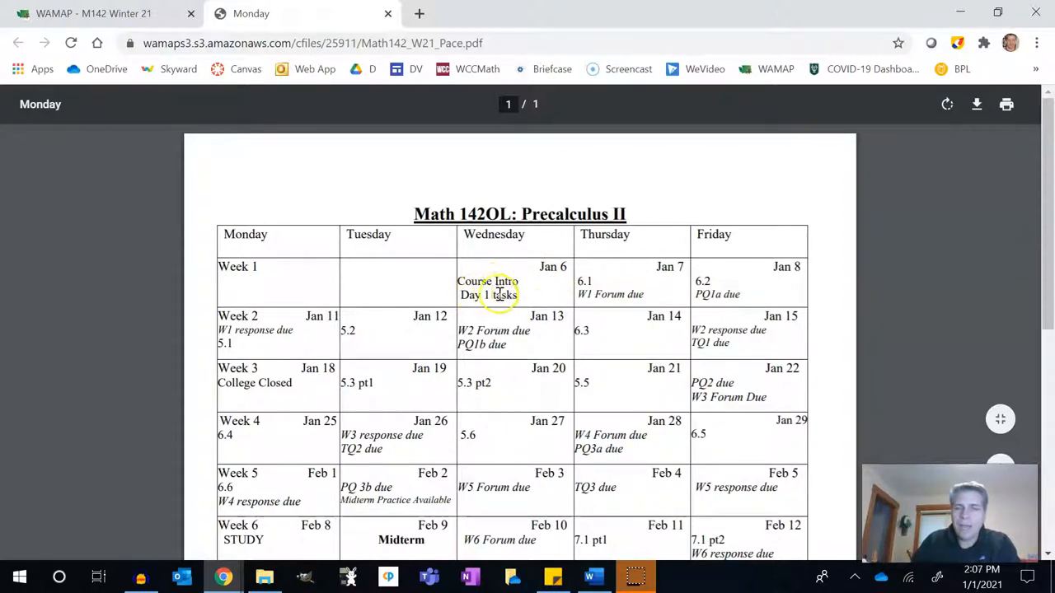
pyautogui.moveTo(584, 283)
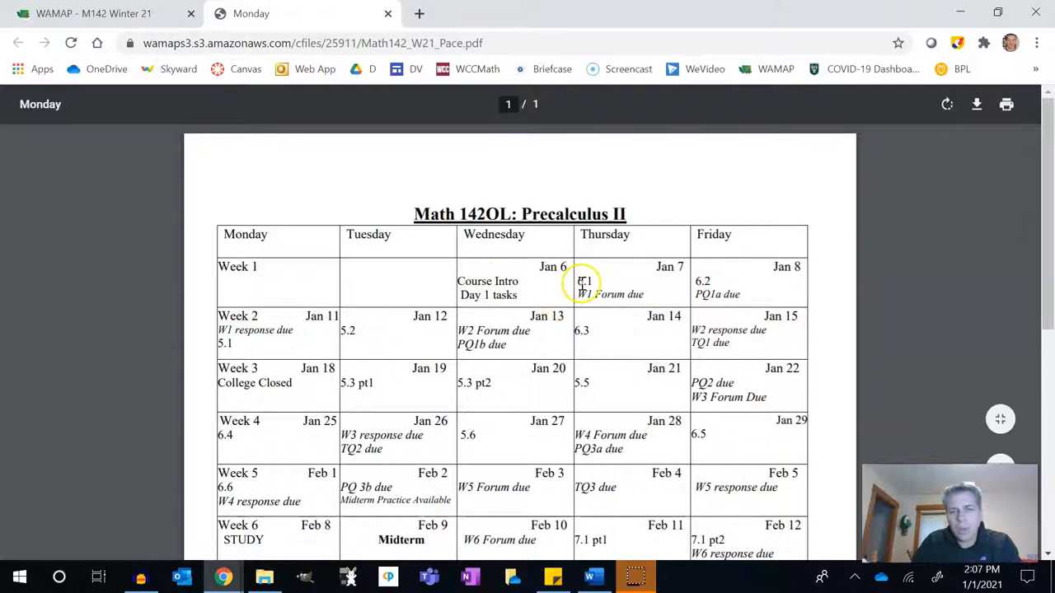
pyautogui.moveTo(685, 283)
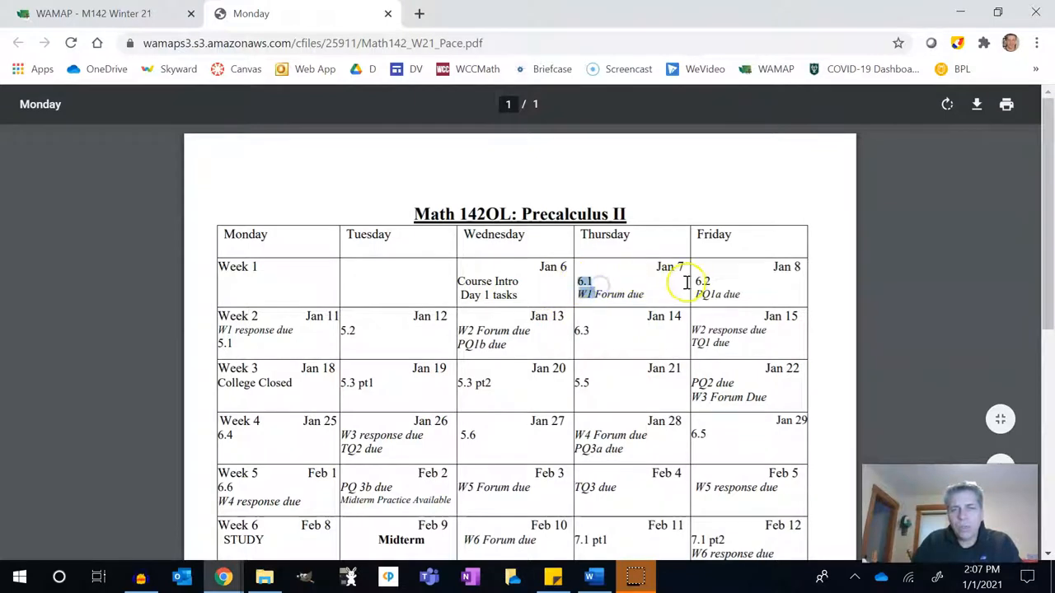
pyautogui.scroll(-3)
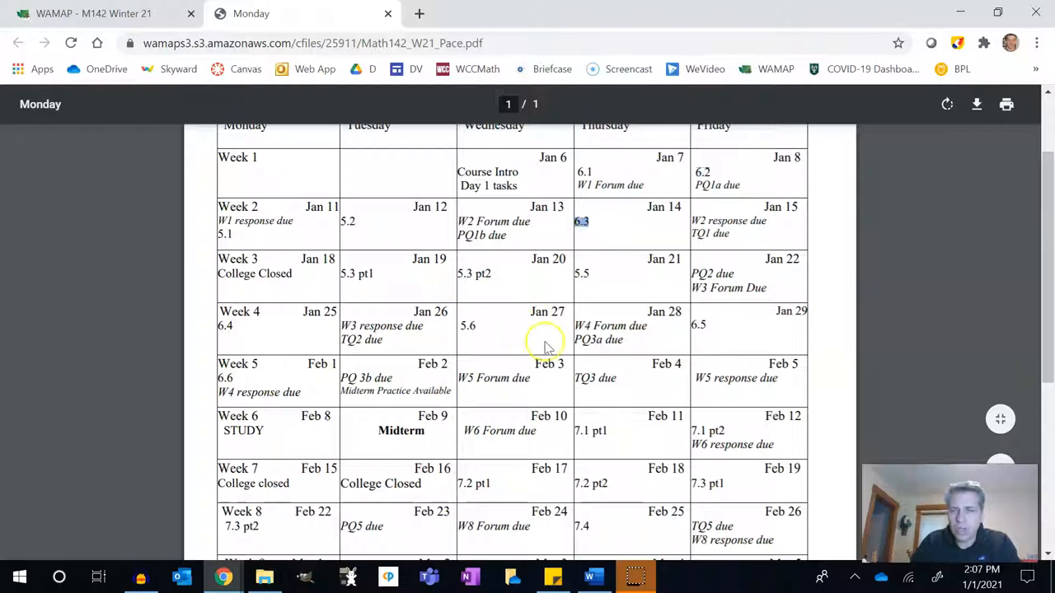
pyautogui.scroll(3)
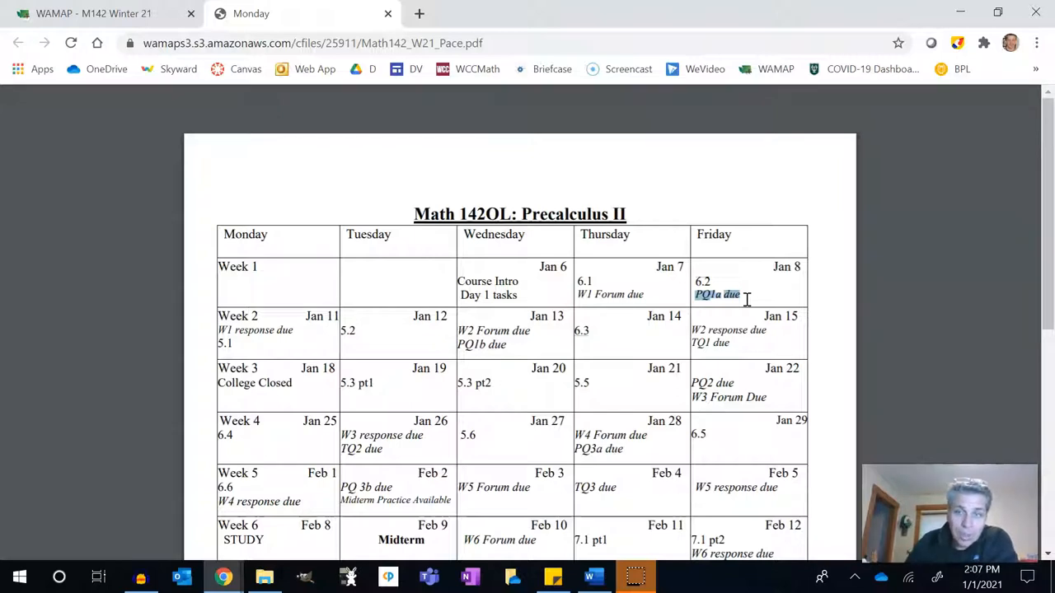
pyautogui.moveTo(600, 422)
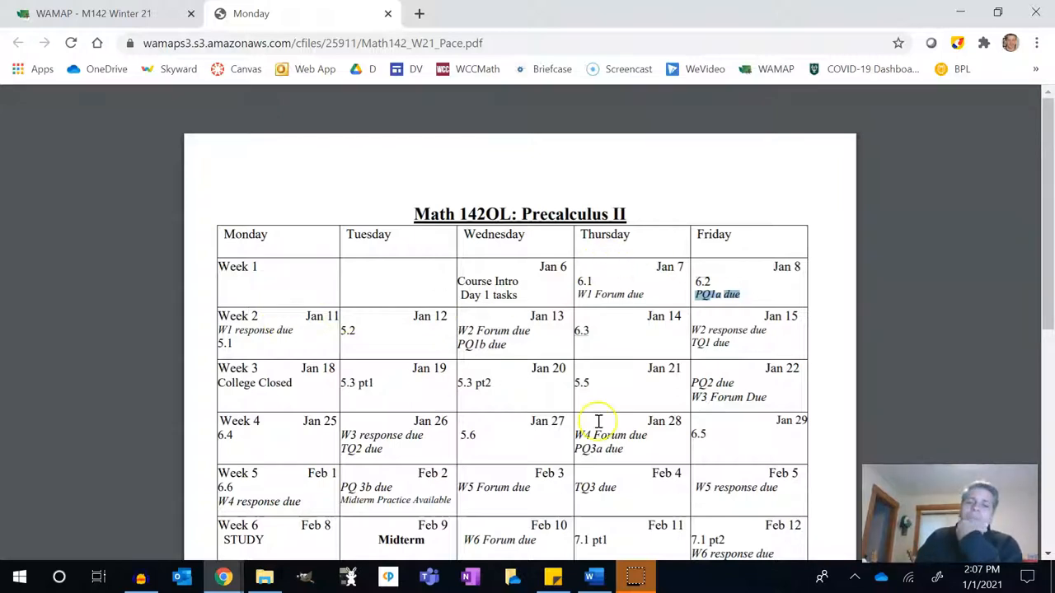
pyautogui.moveTo(702, 281)
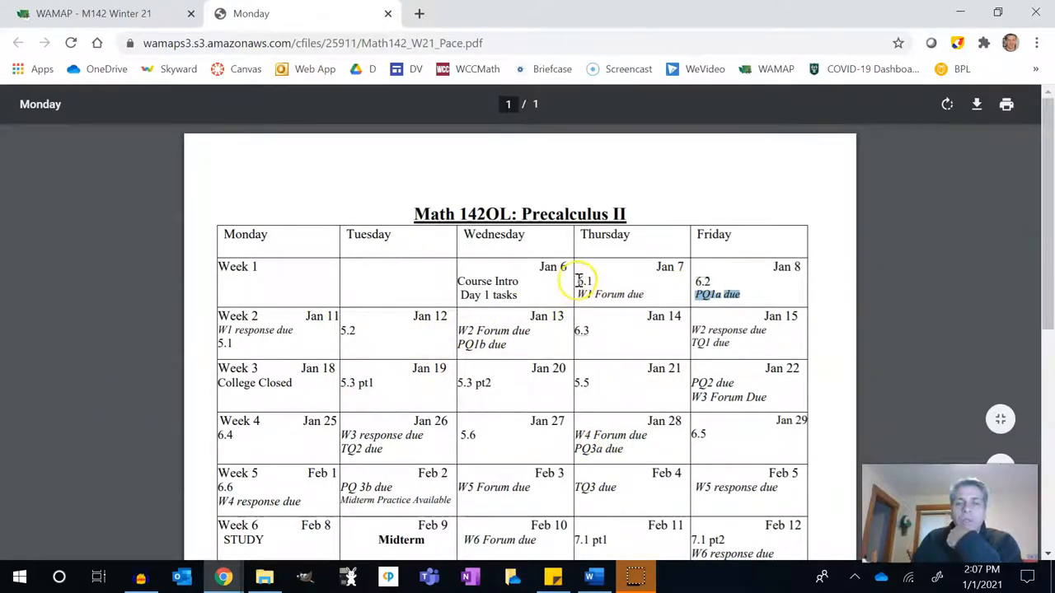
pyautogui.doubleClick(582, 280)
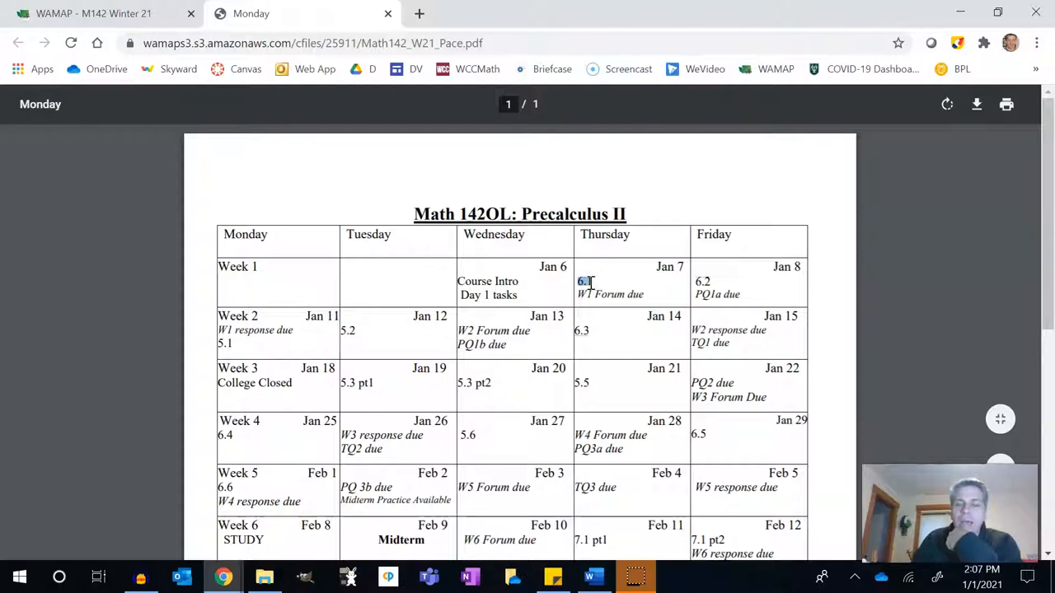
pyautogui.moveTo(702, 284)
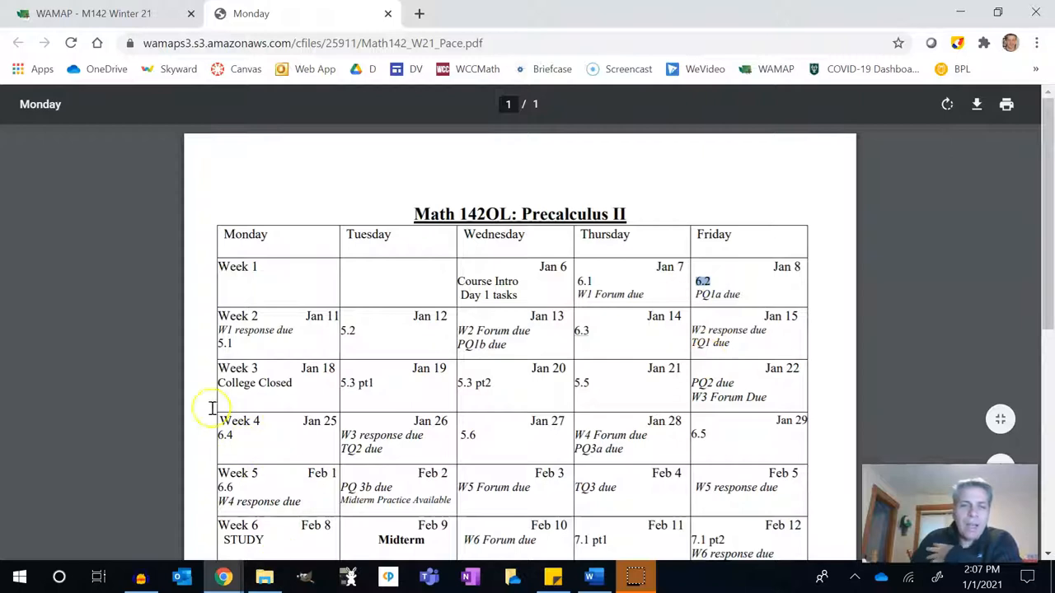
pyautogui.moveTo(575, 383)
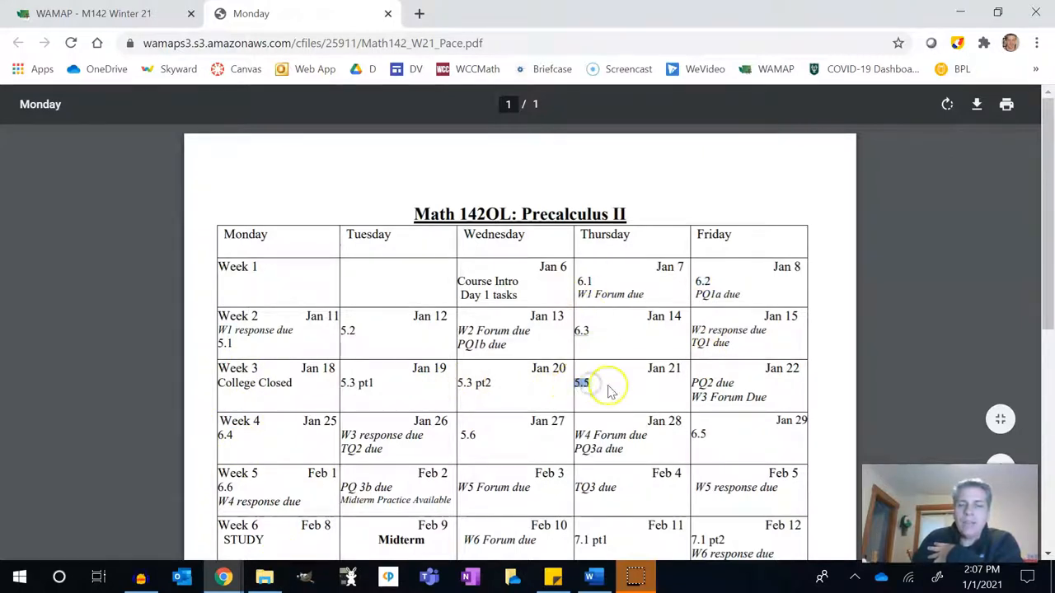
pyautogui.moveTo(511, 431)
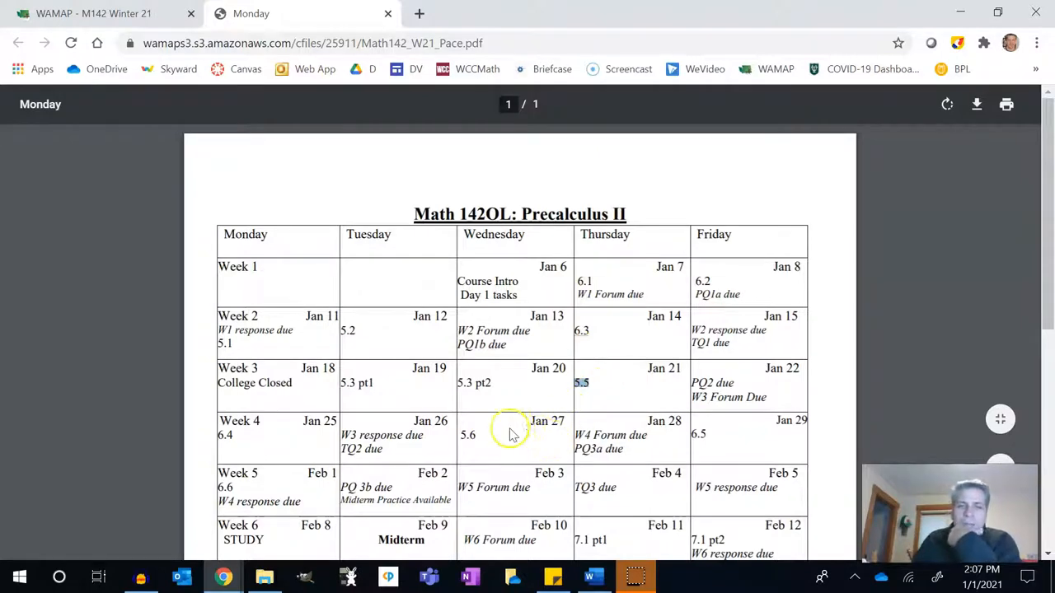
# Highlight the W2 Forum due entry on Jan 13 and read down to the final weeks.
pyautogui.scroll(-3)
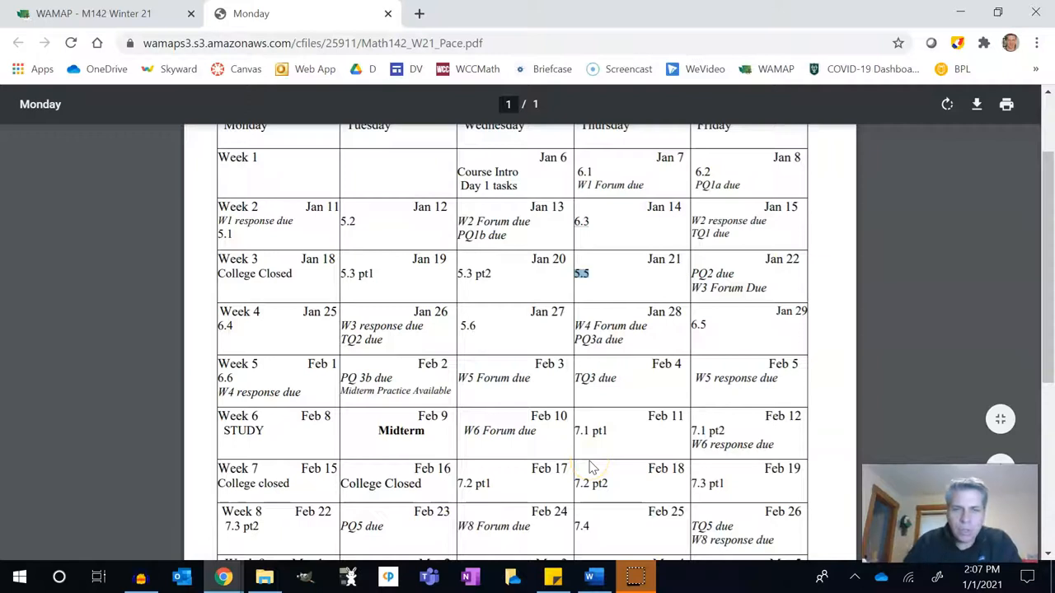
pyautogui.moveTo(504, 237)
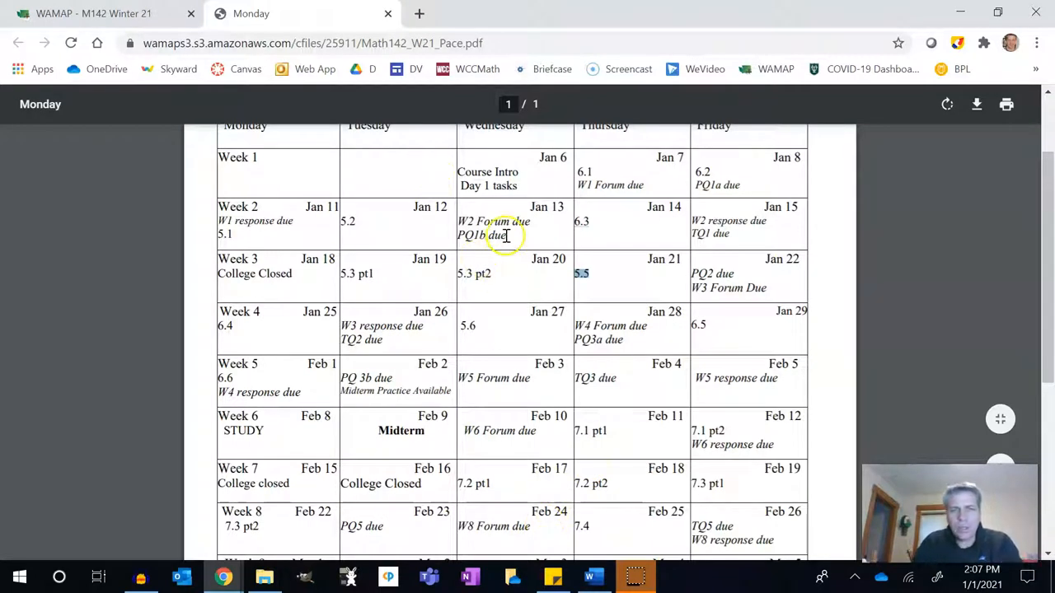
pyautogui.moveTo(465, 221)
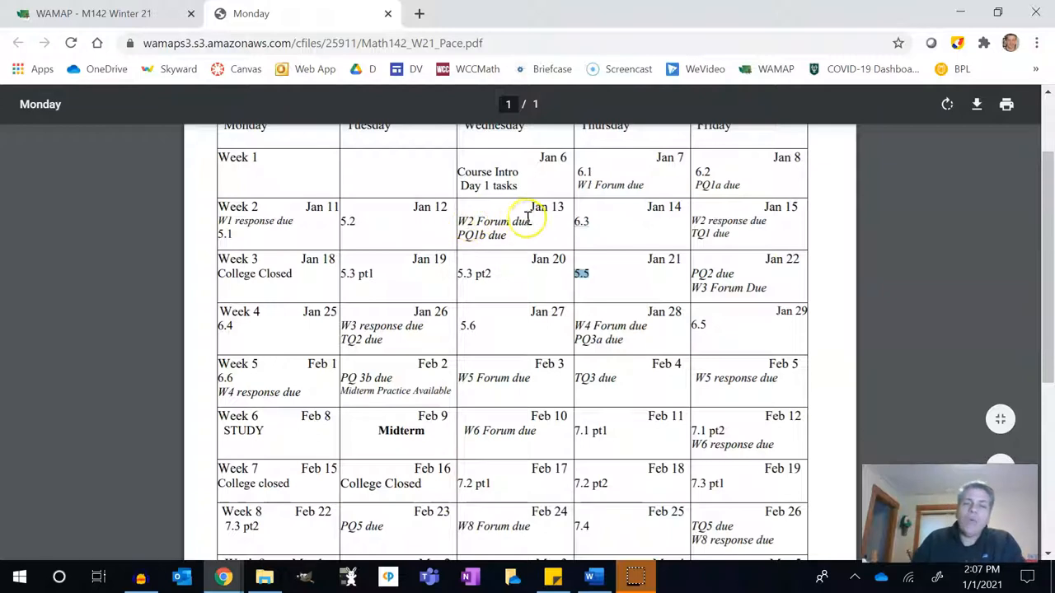
pyautogui.doubleClick(493, 221)
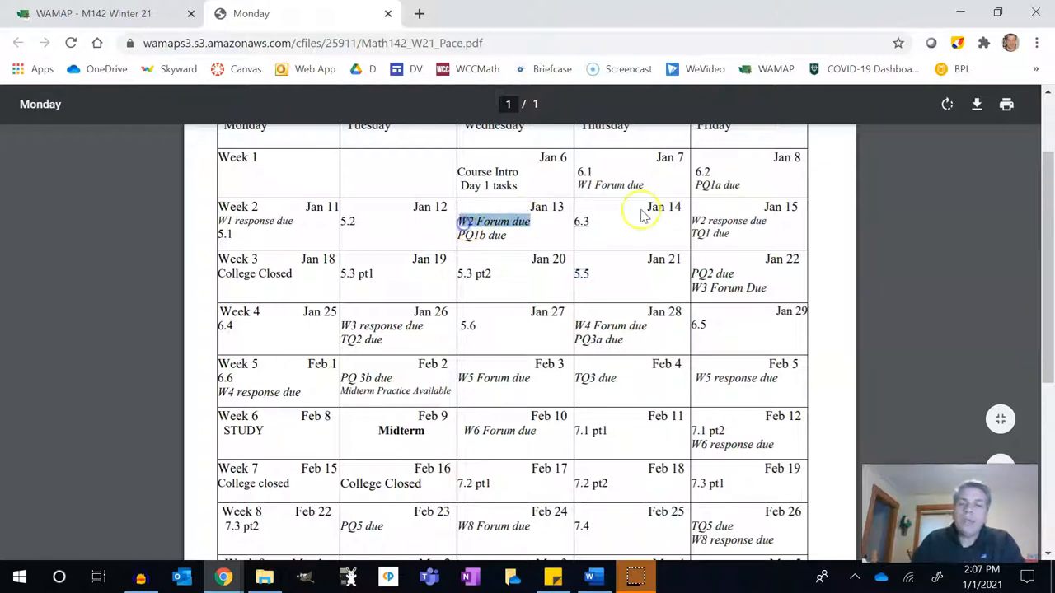
pyautogui.moveTo(503, 234)
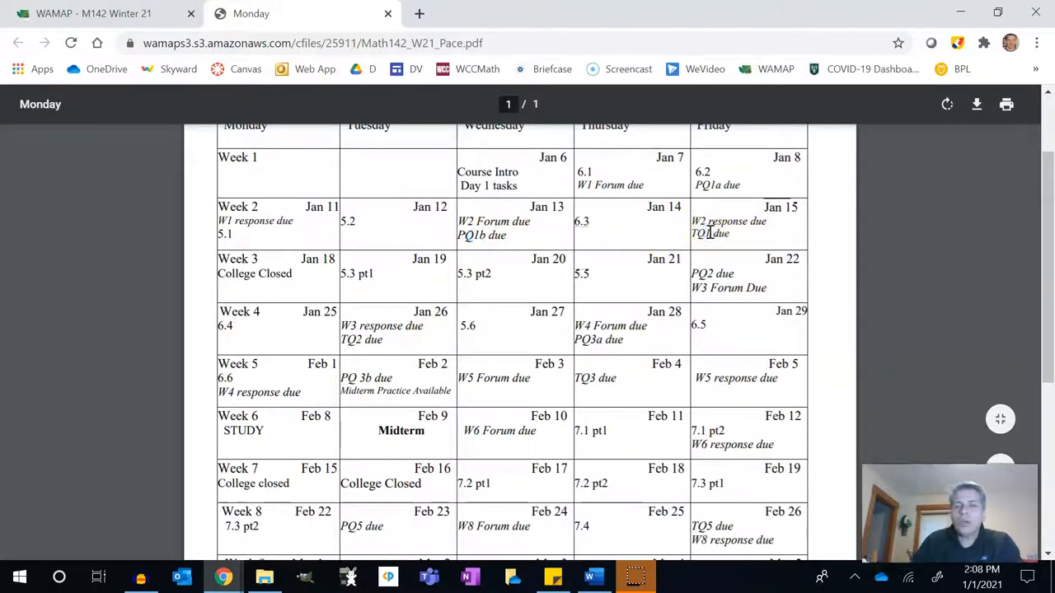
pyautogui.moveTo(544, 435)
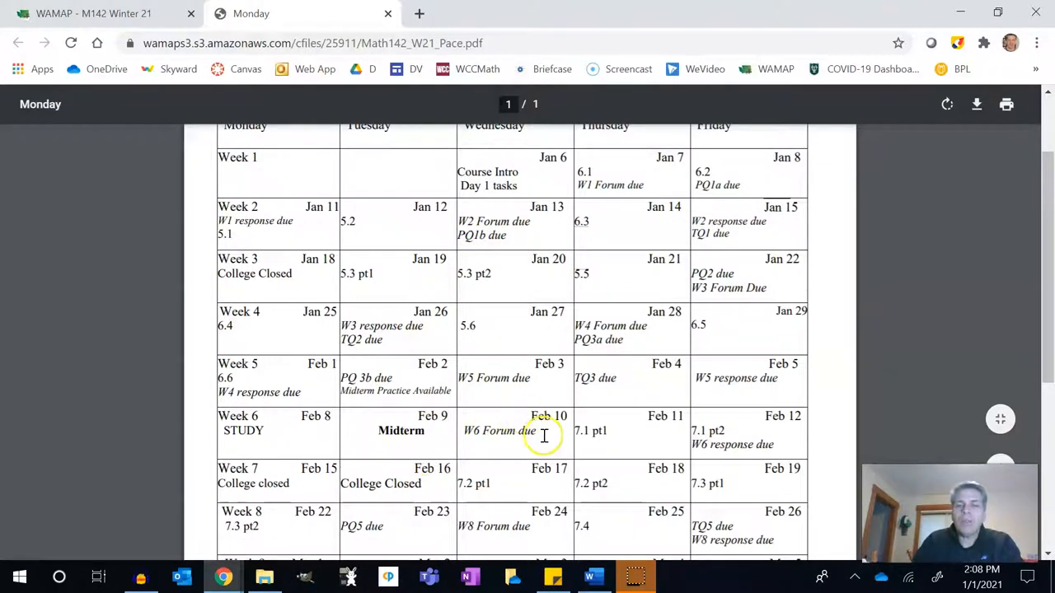
pyautogui.moveTo(554, 468)
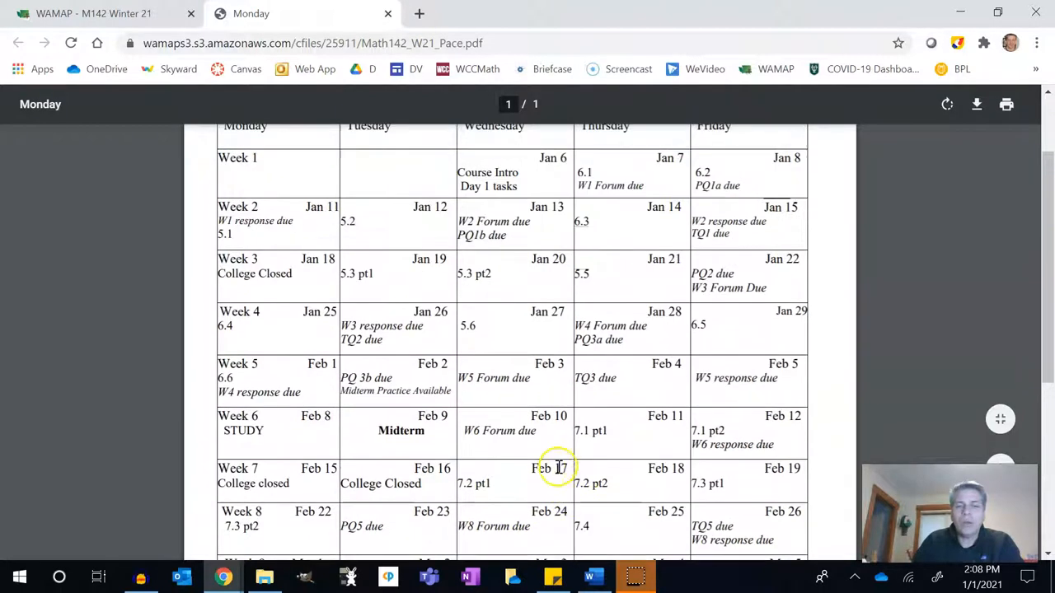
pyautogui.moveTo(353, 479)
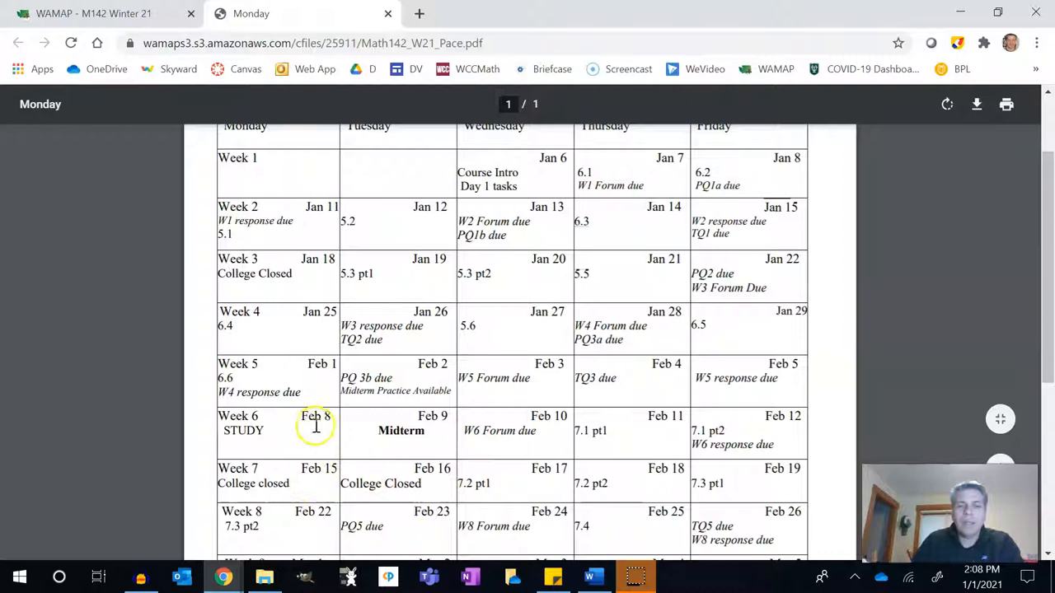
pyautogui.moveTo(573, 392)
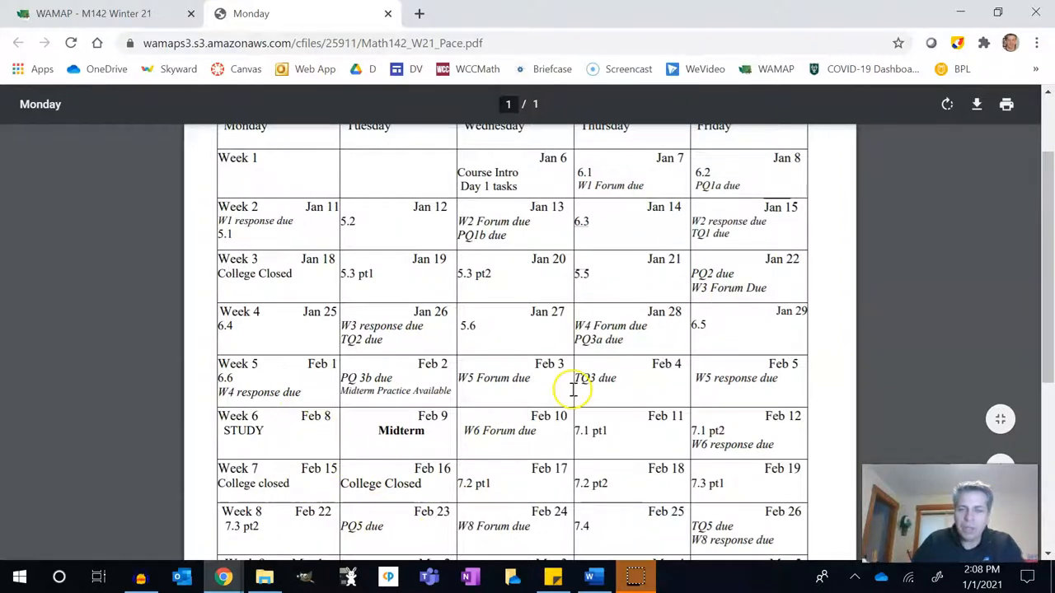
pyautogui.scroll(-3)
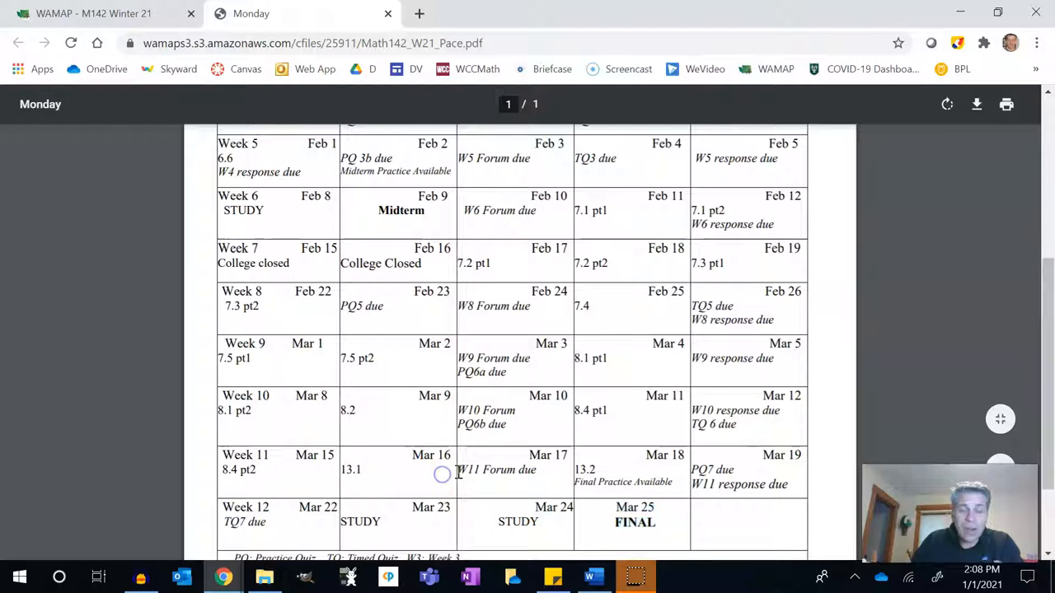
pyautogui.scroll(-3)
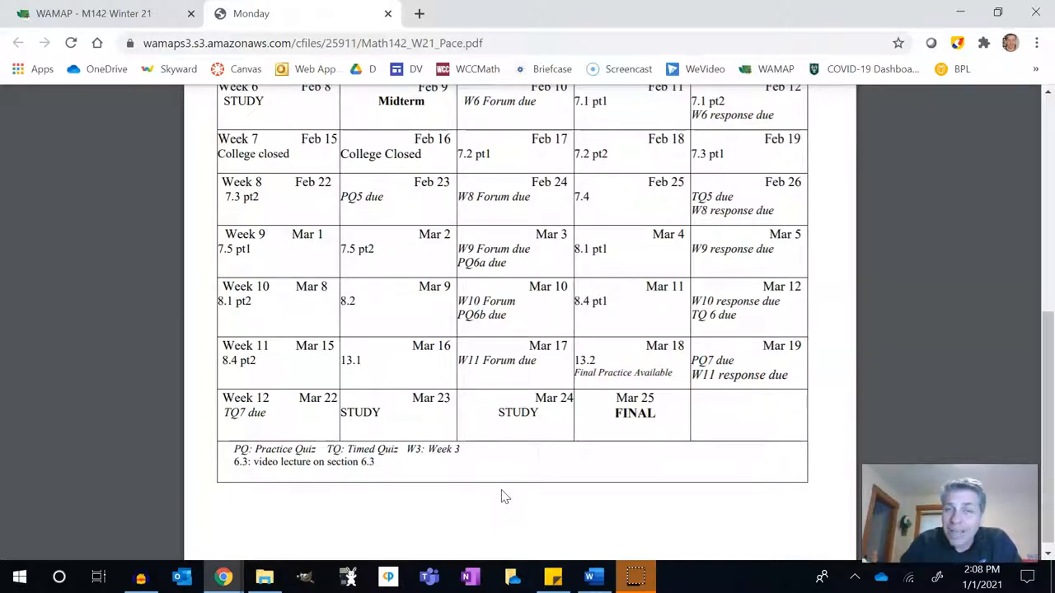
pyautogui.moveTo(401, 415)
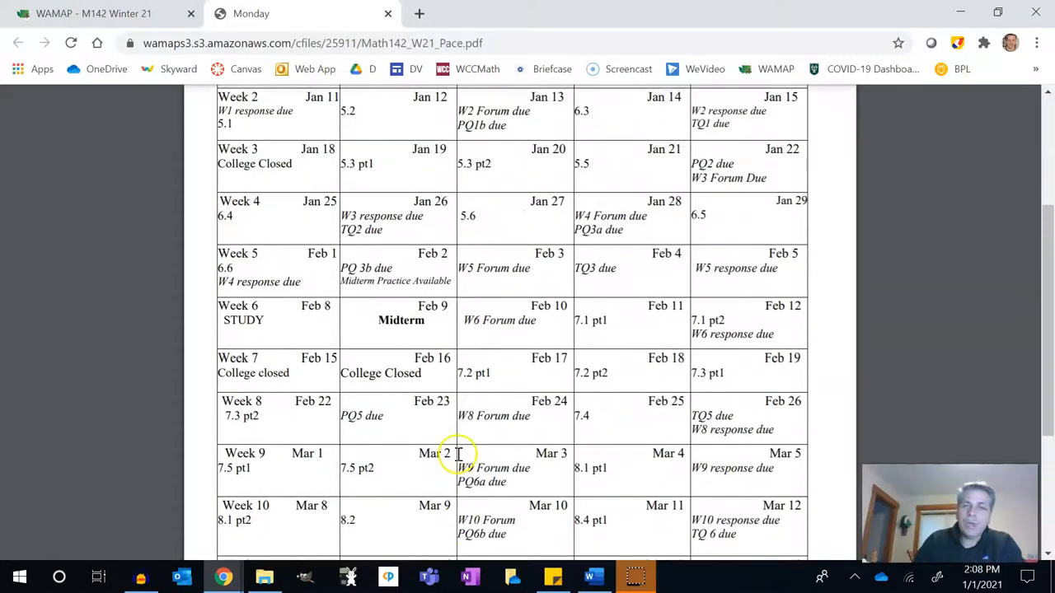
pyautogui.moveTo(453, 346)
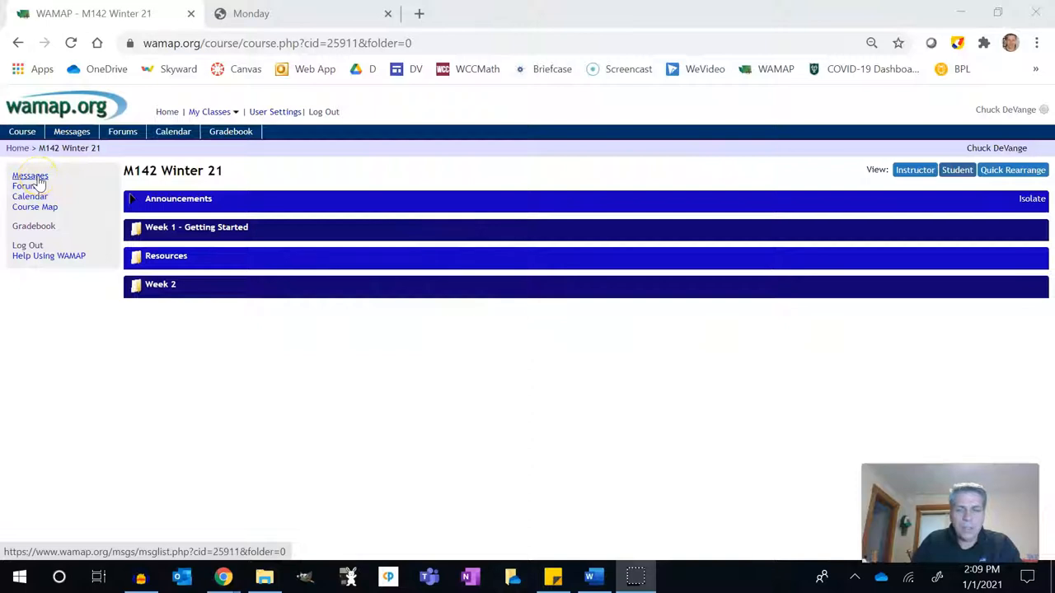
# View the empty course messages list and start a new message.
pyautogui.click(30, 175)
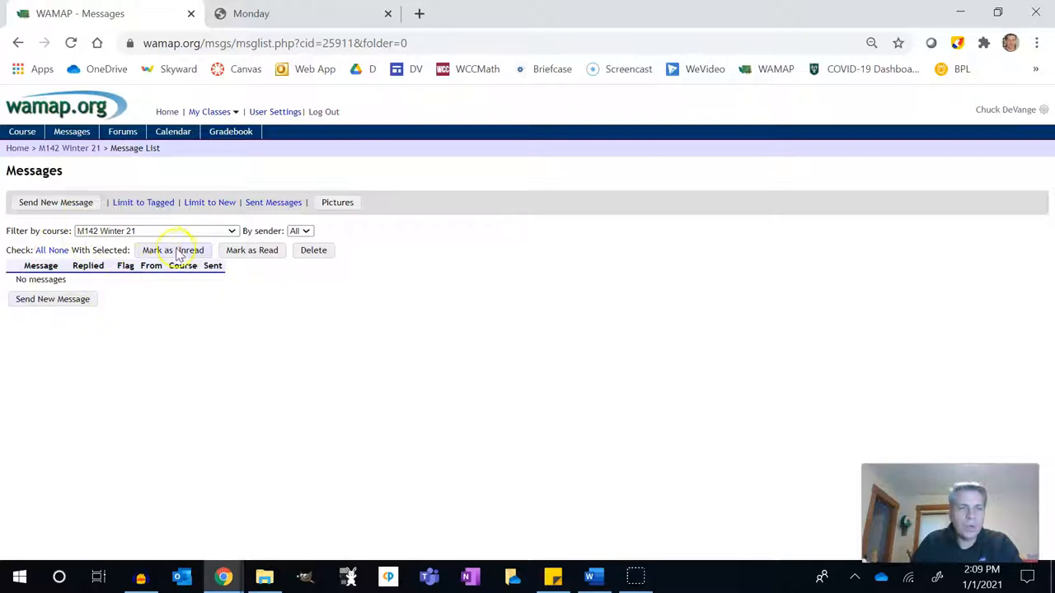
pyautogui.moveTo(92, 300)
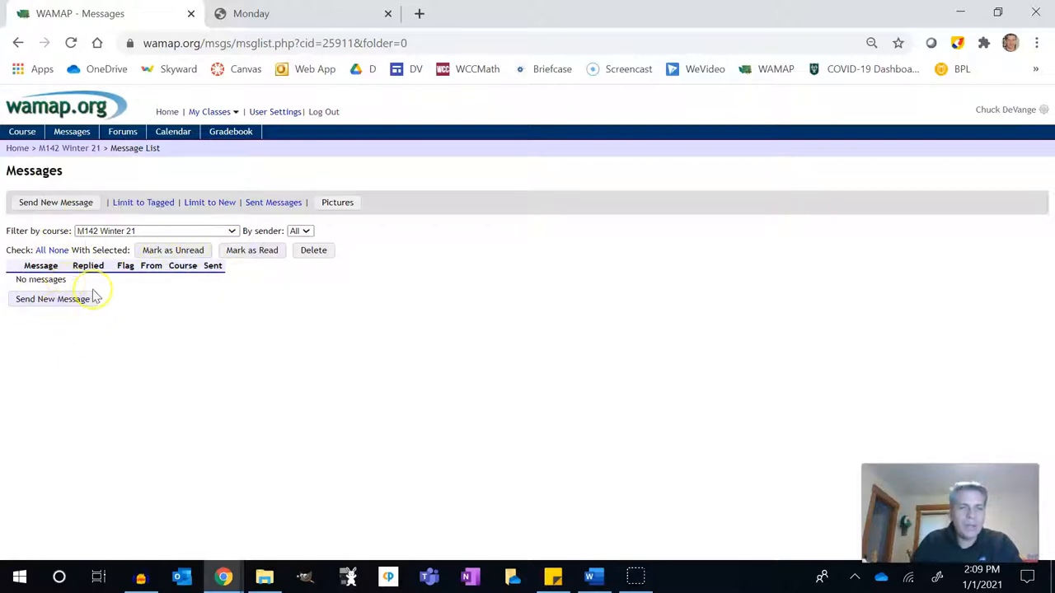
pyautogui.moveTo(122, 217)
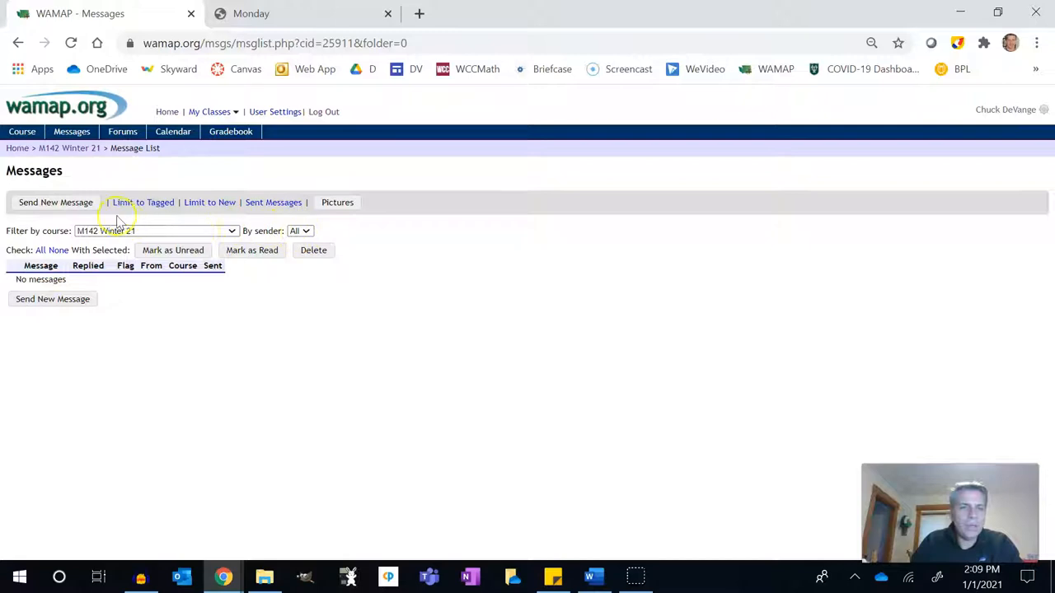
pyautogui.moveTo(108, 272)
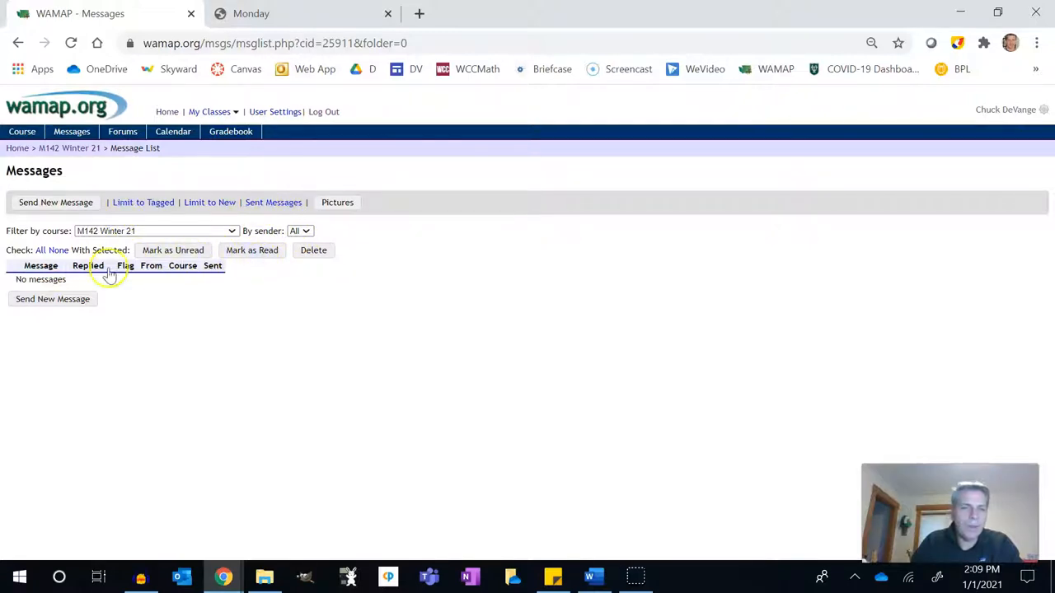
pyautogui.click(56, 201)
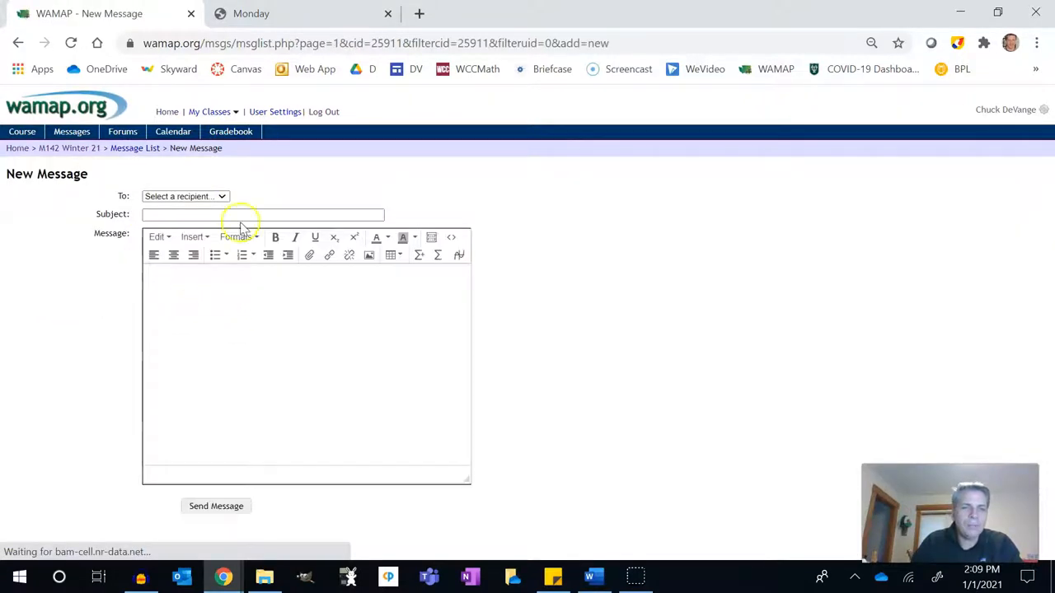
# Address the message, set the 3.4 assignment subject and insert typed math '3x/' in the body.
pyautogui.click(185, 196)
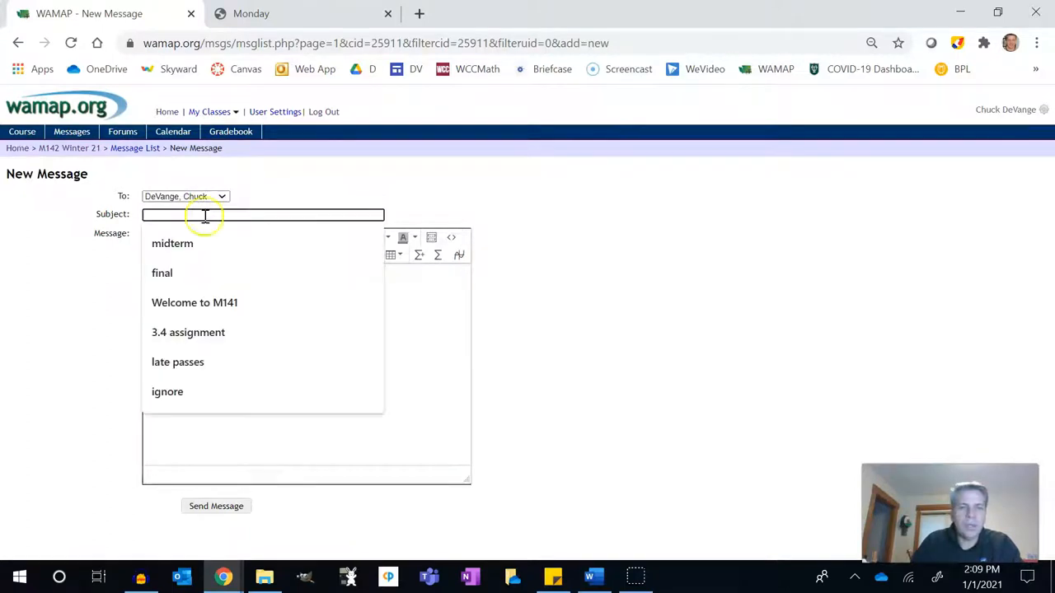
pyautogui.click(187, 333)
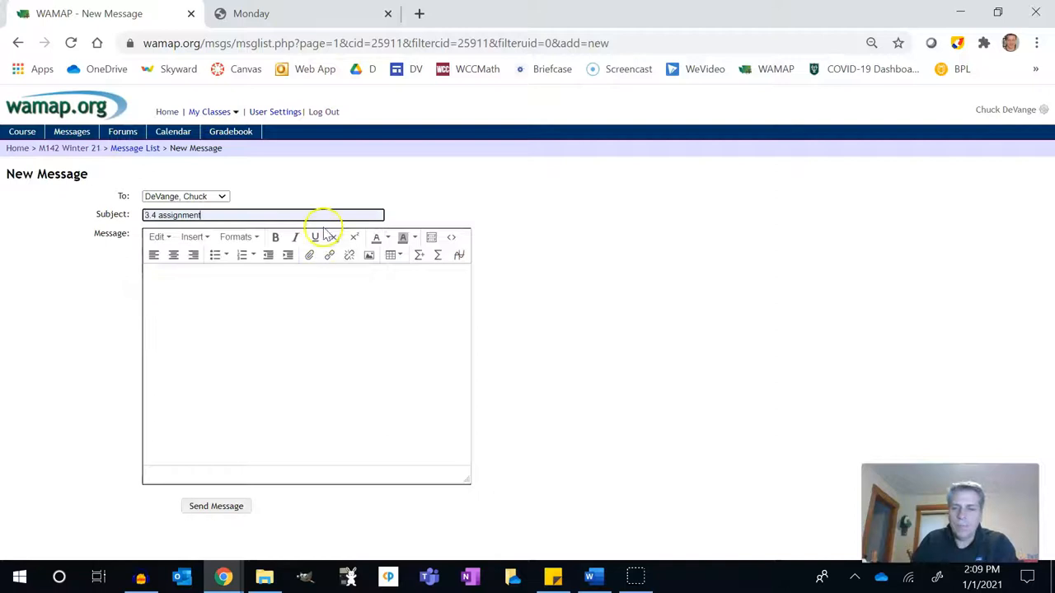
pyautogui.moveTo(297, 276)
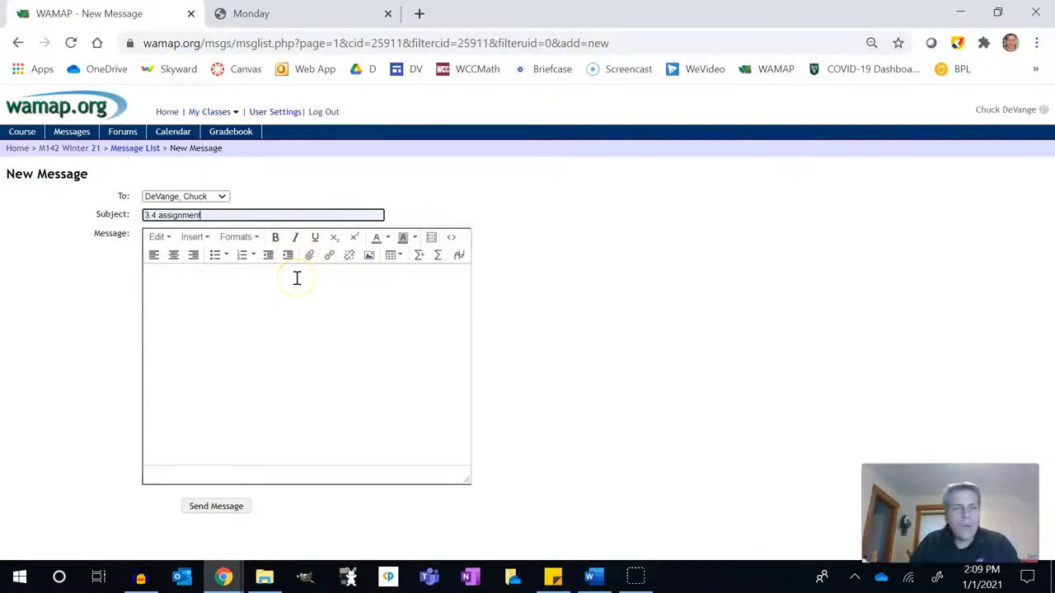
pyautogui.moveTo(418, 254)
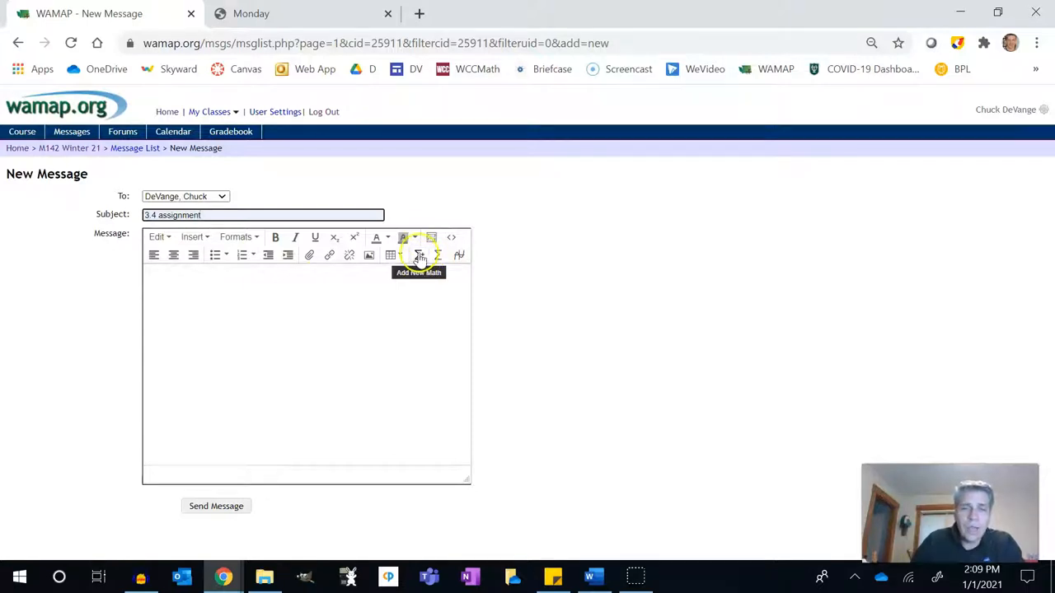
pyautogui.click(419, 254)
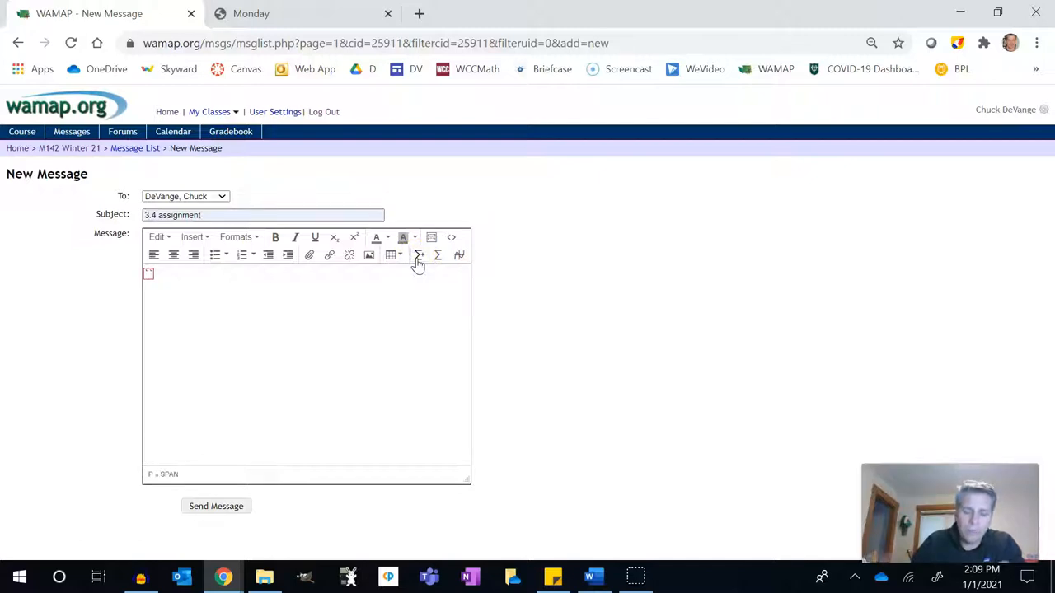
pyautogui.moveTo(448, 206)
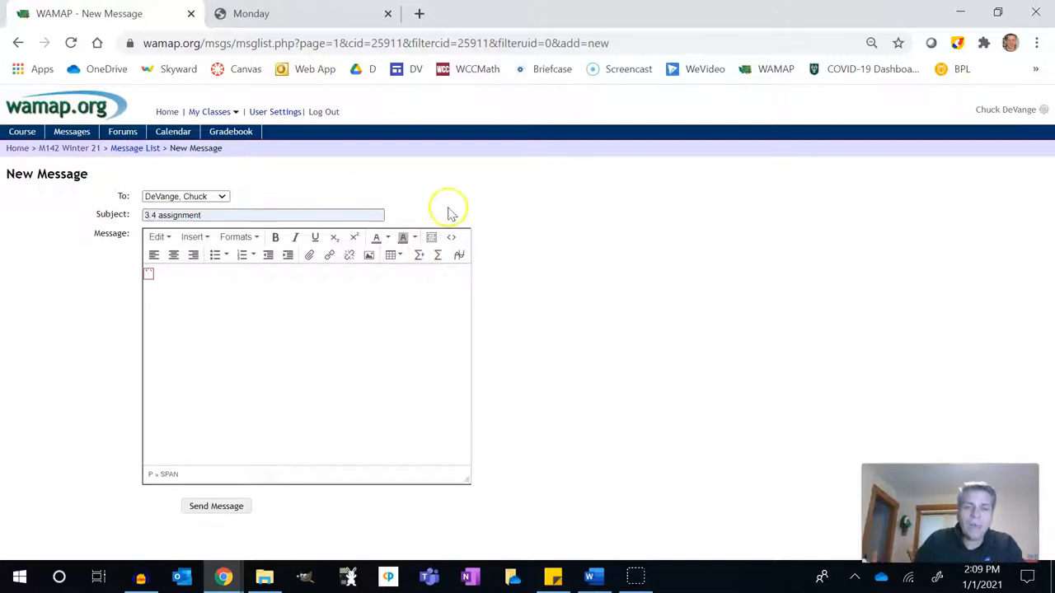
pyautogui.moveTo(438, 254)
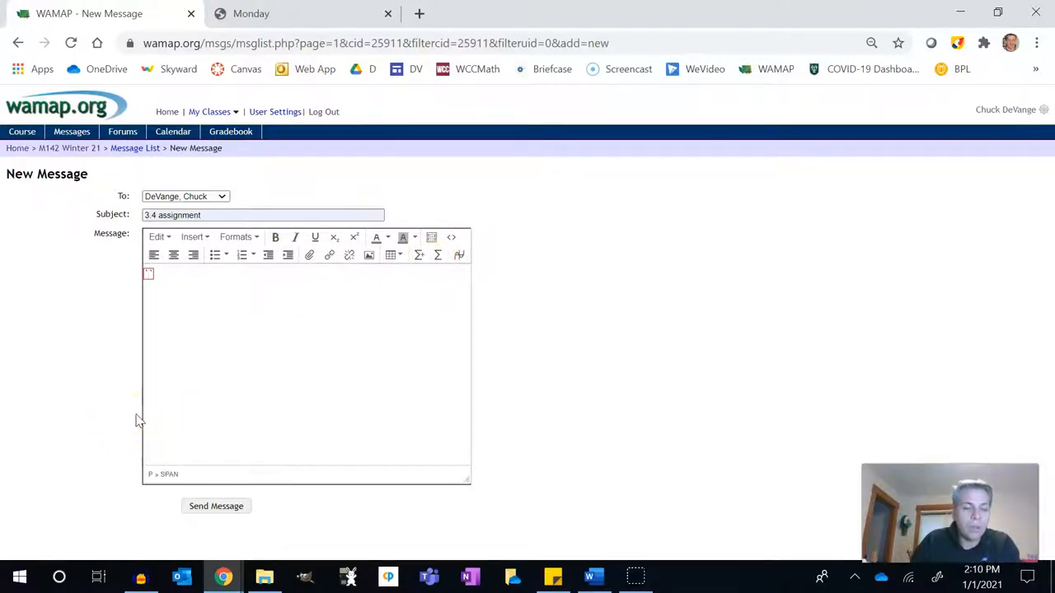
pyautogui.moveTo(439, 302)
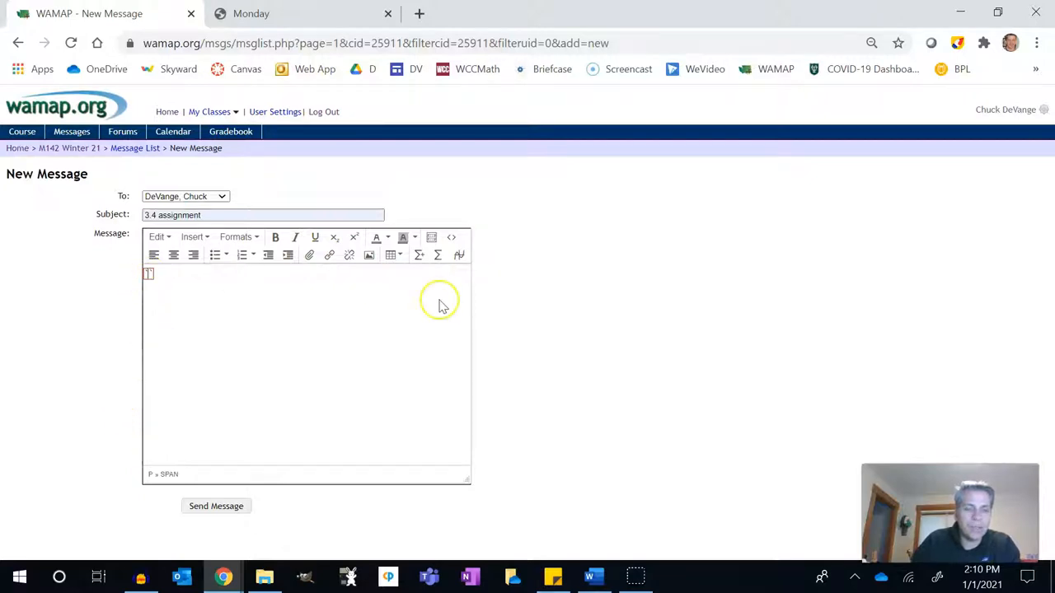
pyautogui.write('3x/5`')
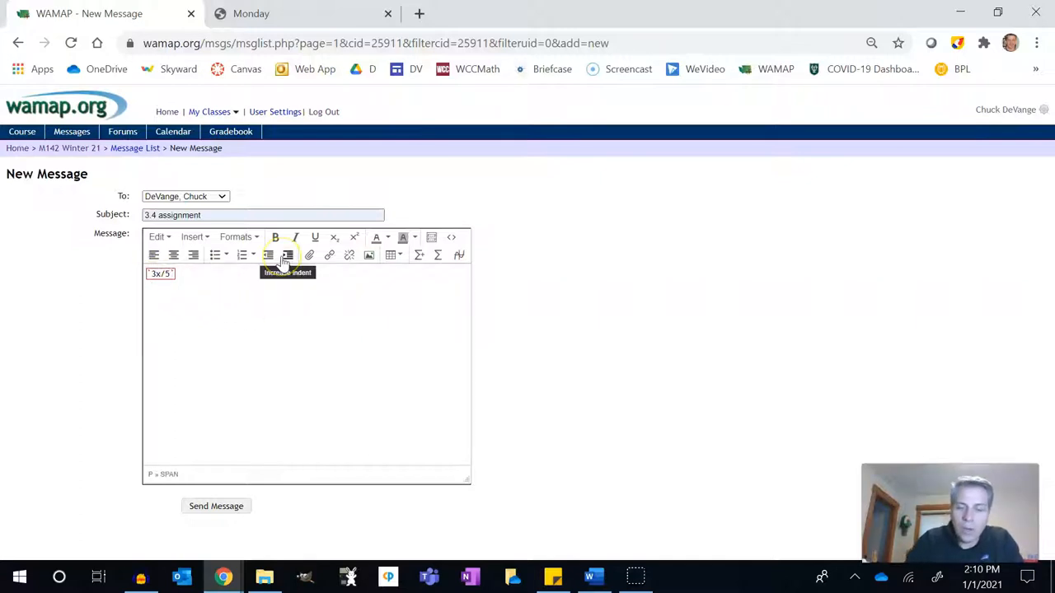
pyautogui.write(')')
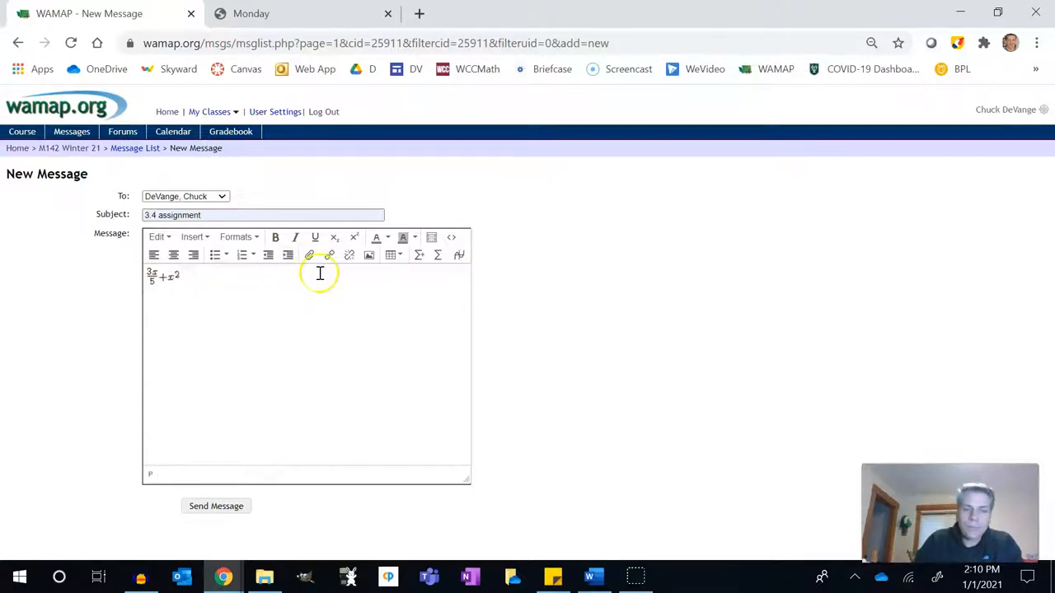
pyautogui.moveTo(320, 273)
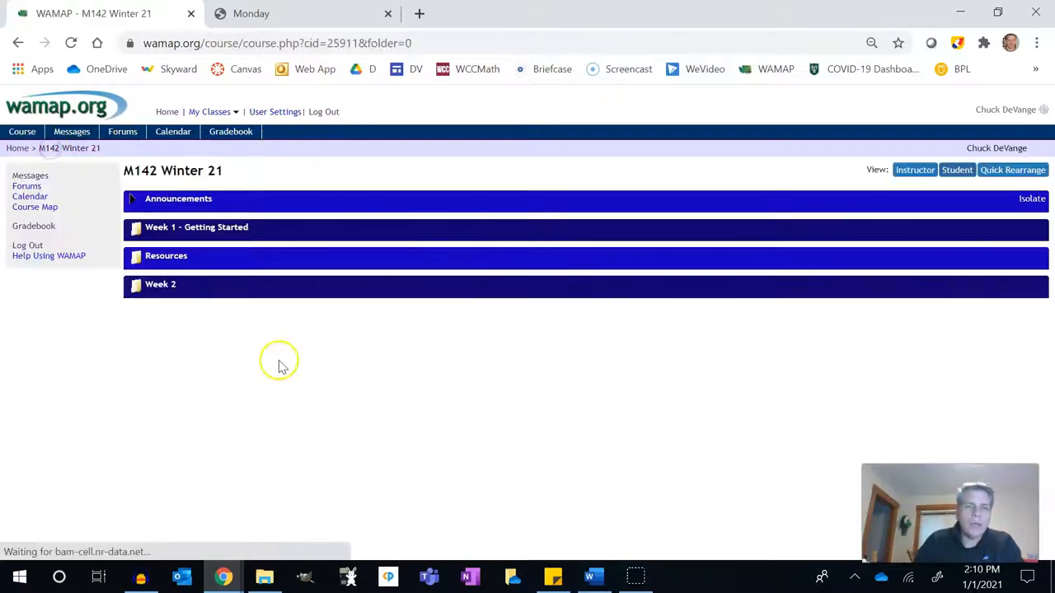
# Review the Typing Math symbols help in Resources, then return to the course home.
pyautogui.click(165, 255)
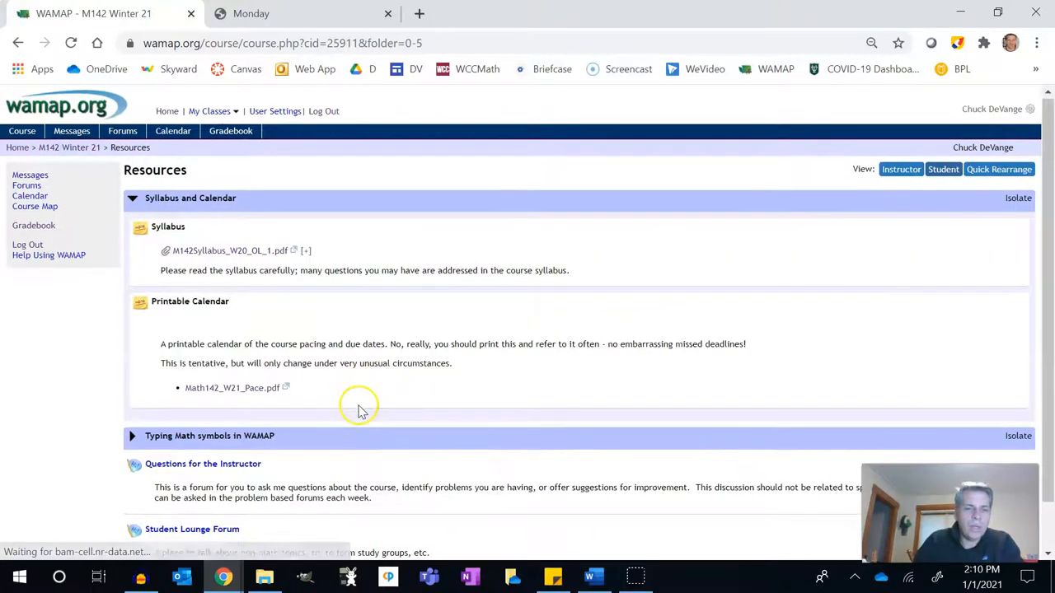
pyautogui.scroll(-3)
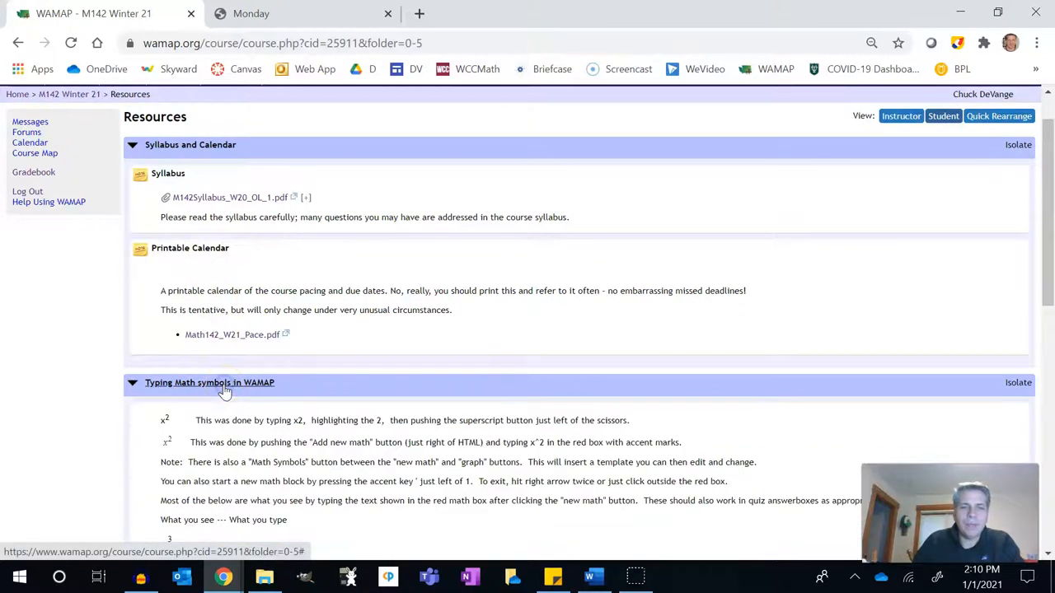
pyautogui.scroll(-3)
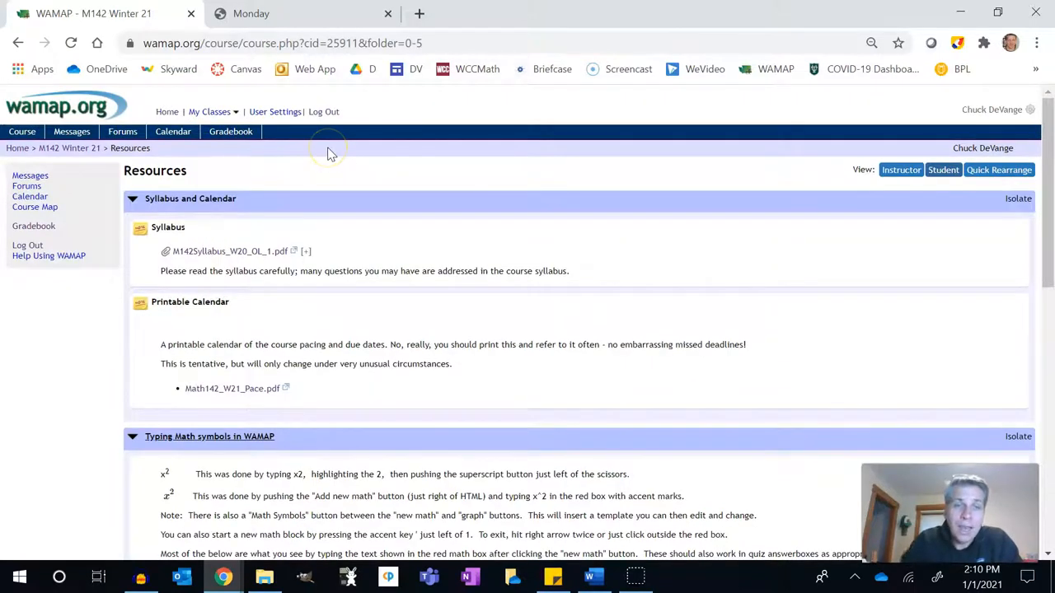
pyautogui.click(69, 148)
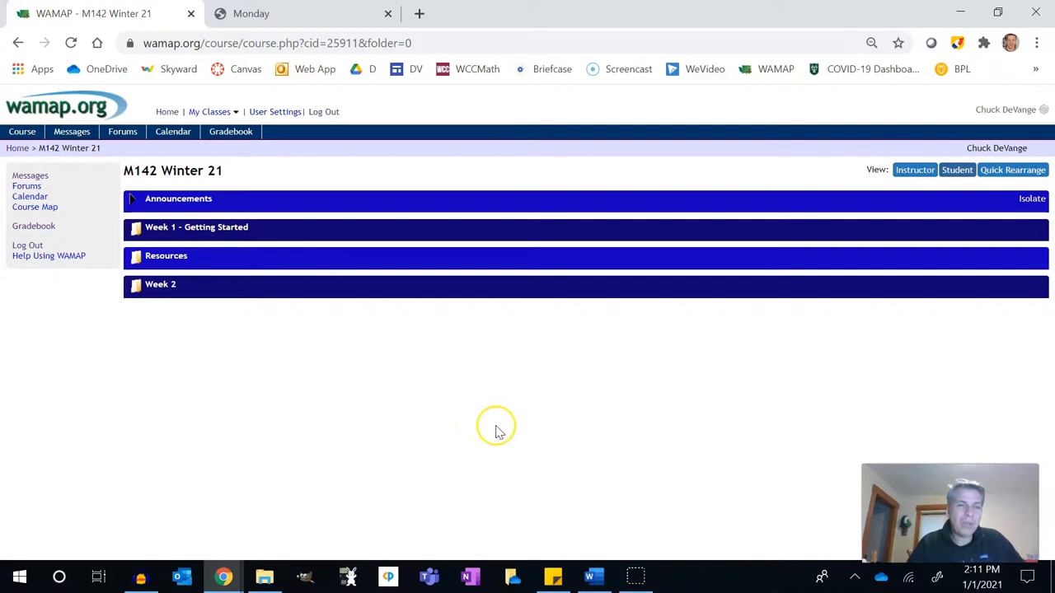
pyautogui.moveTo(824, 533)
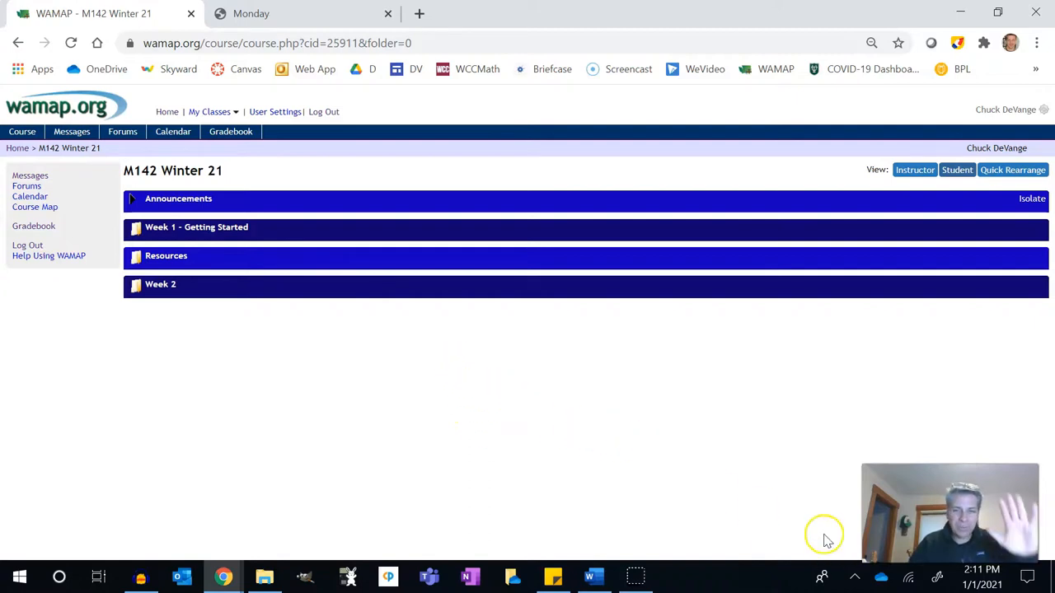